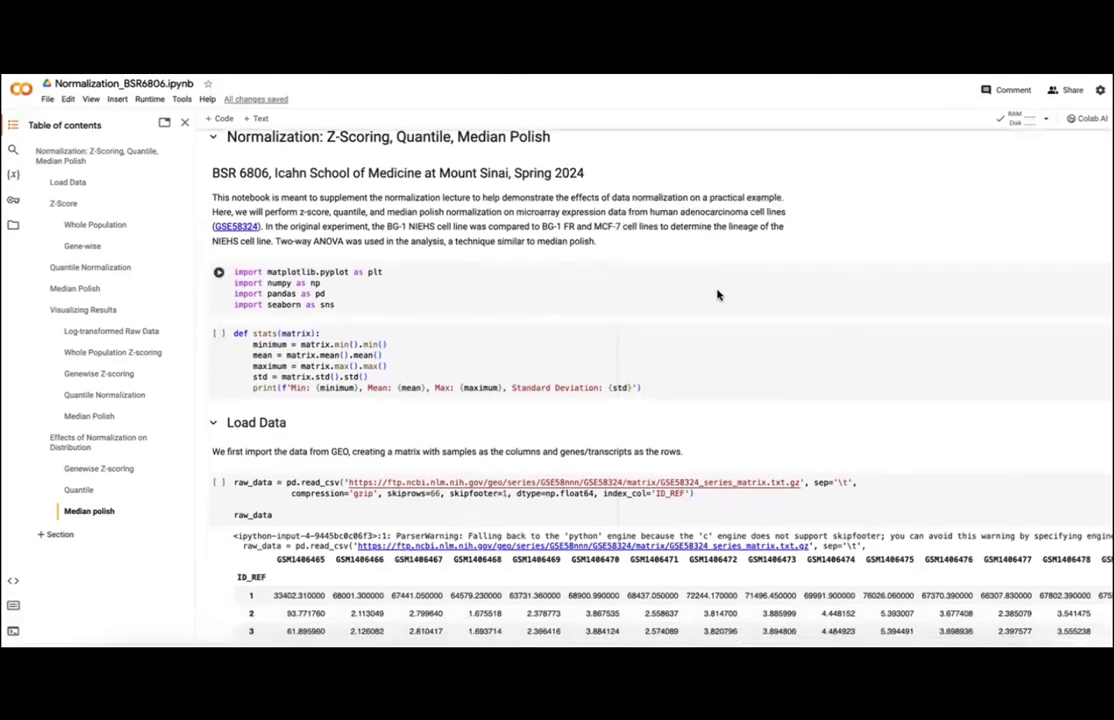
Step: Run the library import cell at the top of the notebook
scroll(down, 3)
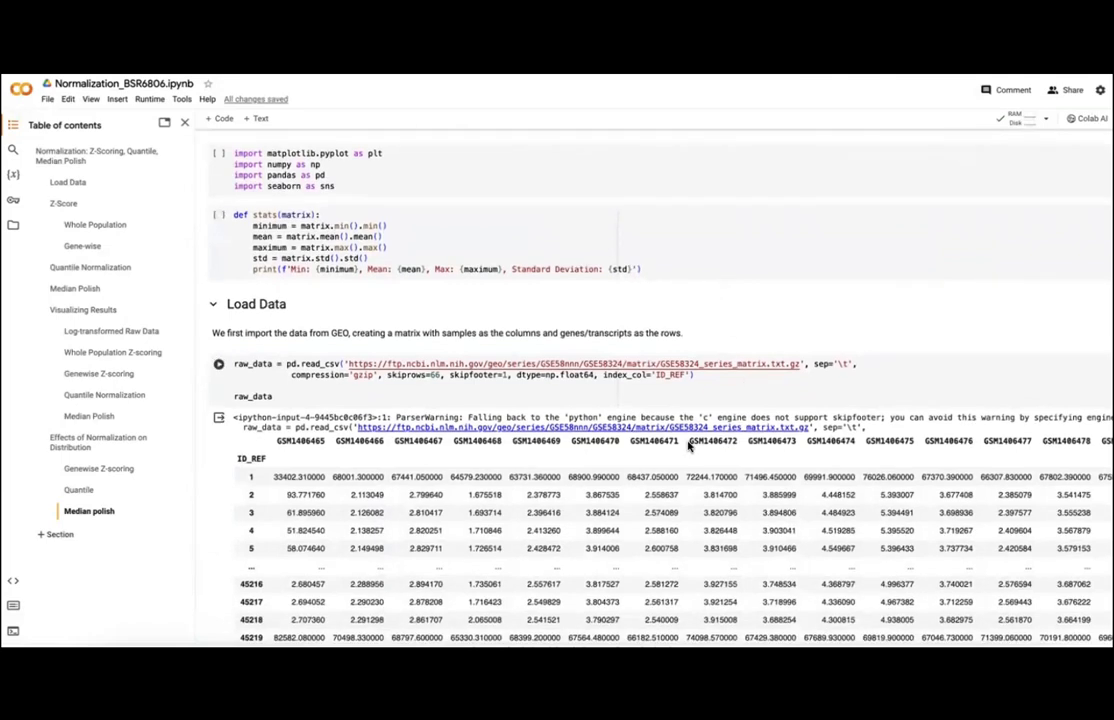
scroll(down, 3)
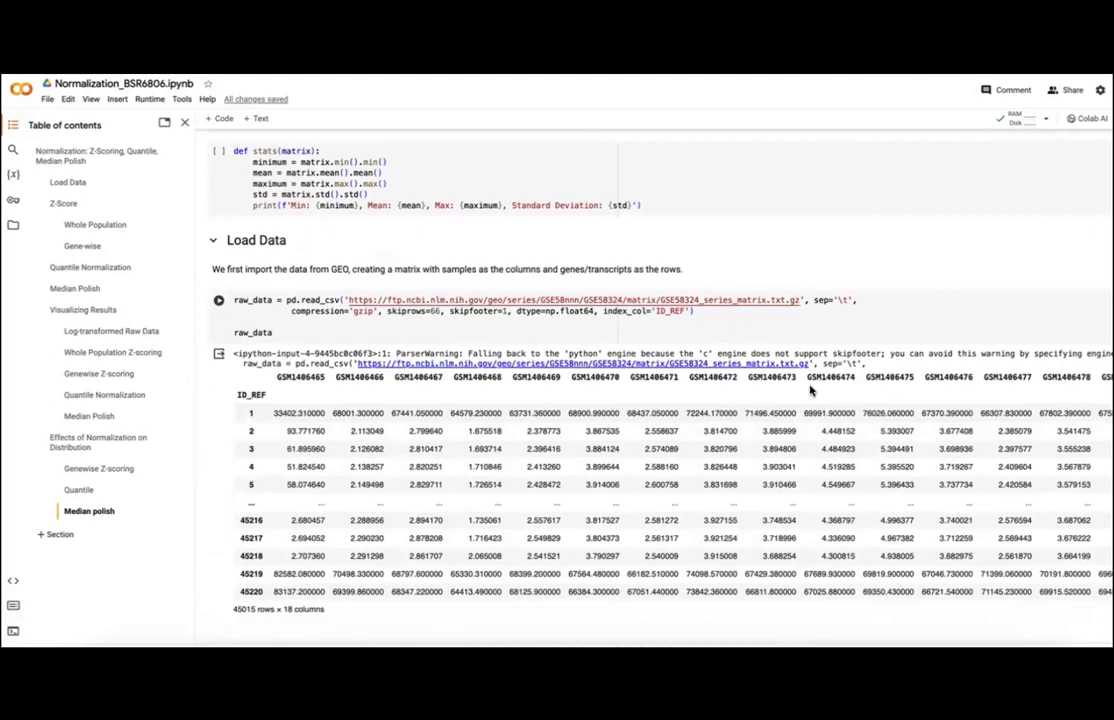
scroll(up, 3)
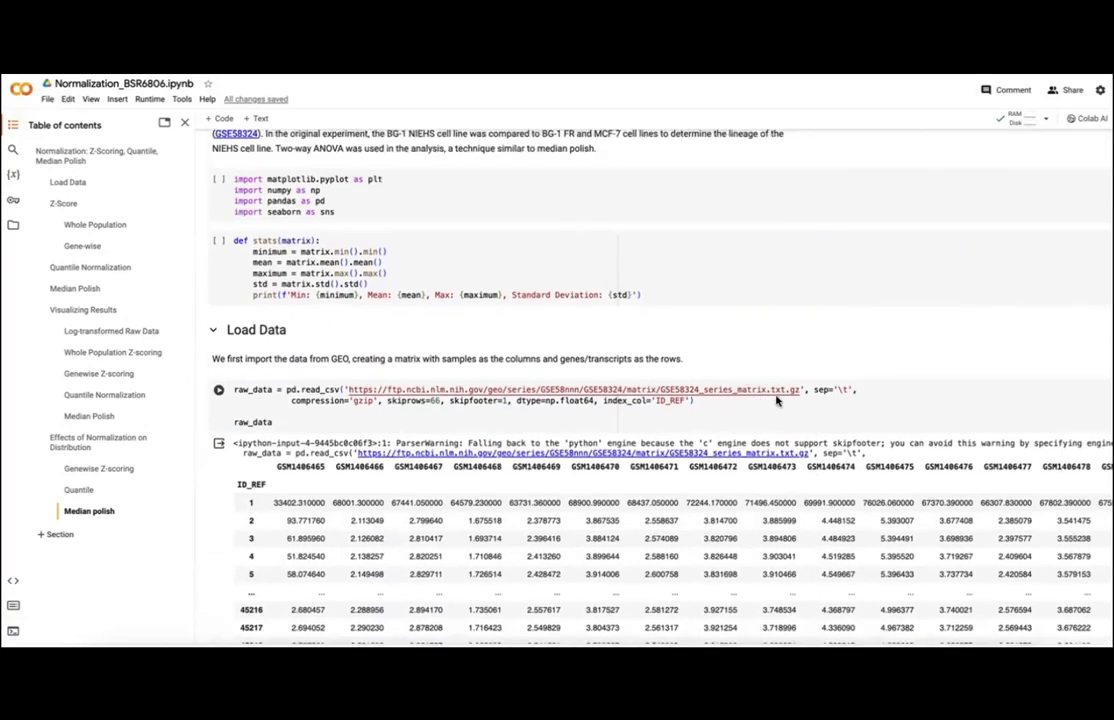
scroll(down, 3)
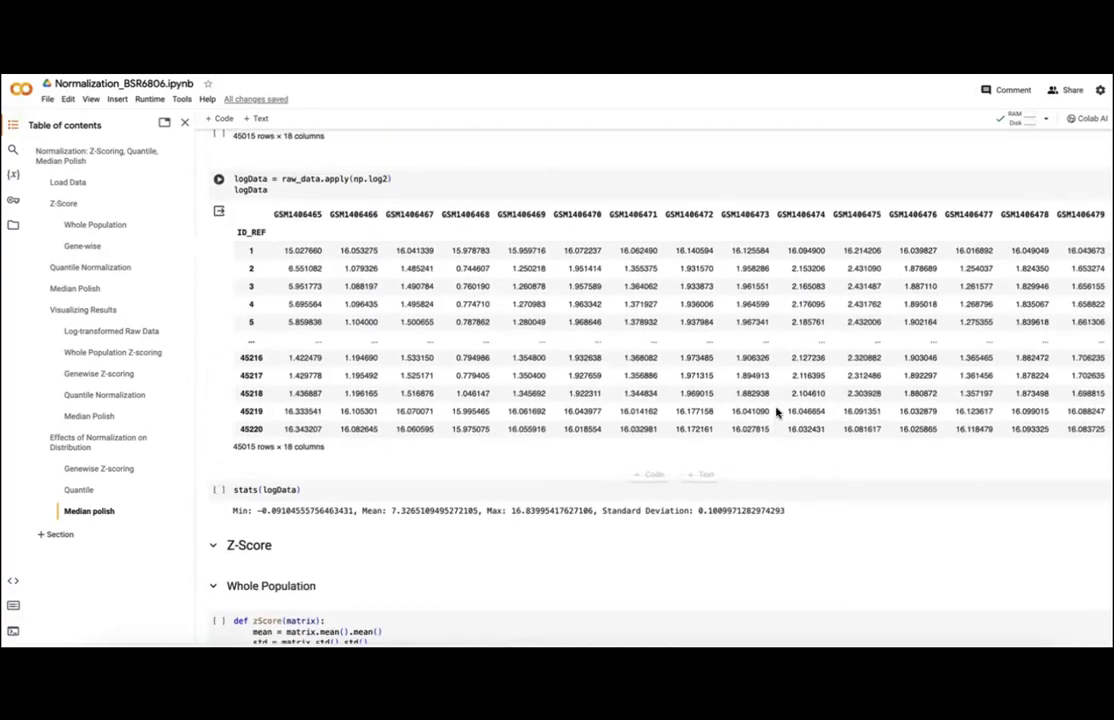
scroll(up, 3)
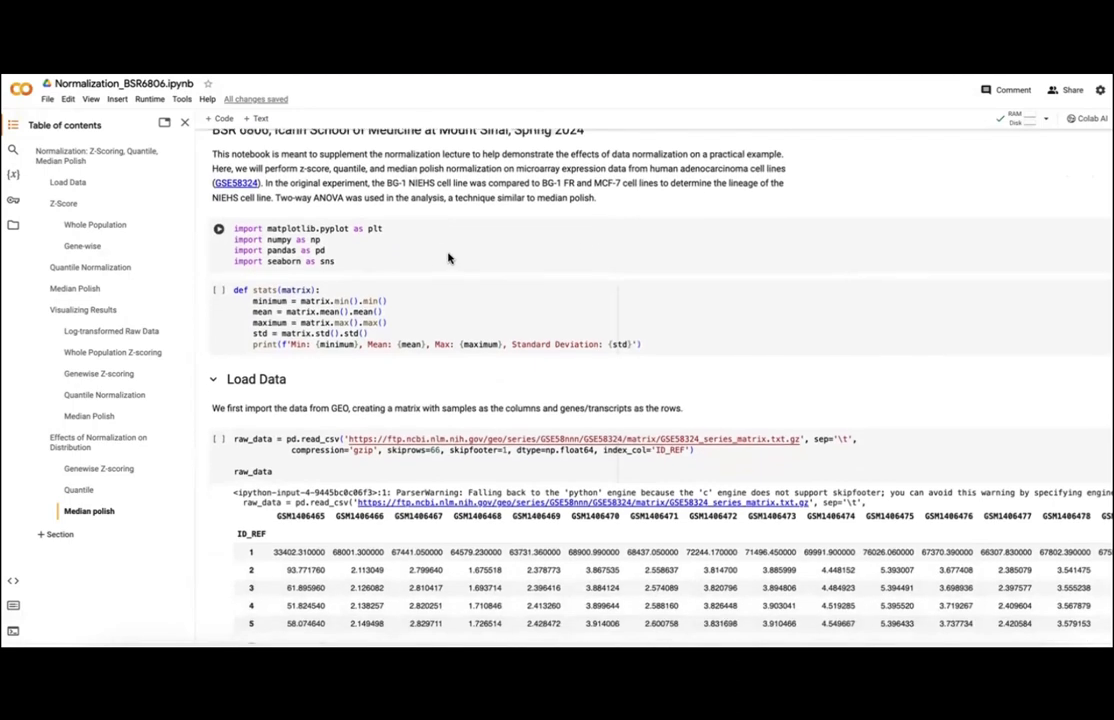
scroll(up, 3)
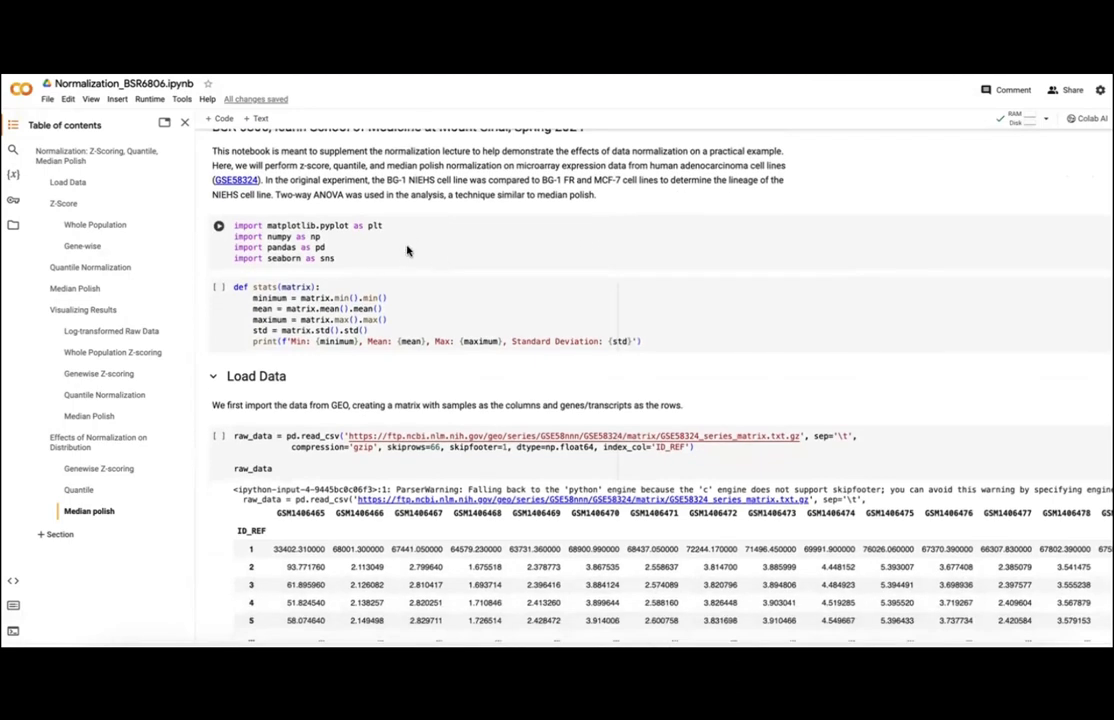
scroll(down, 3)
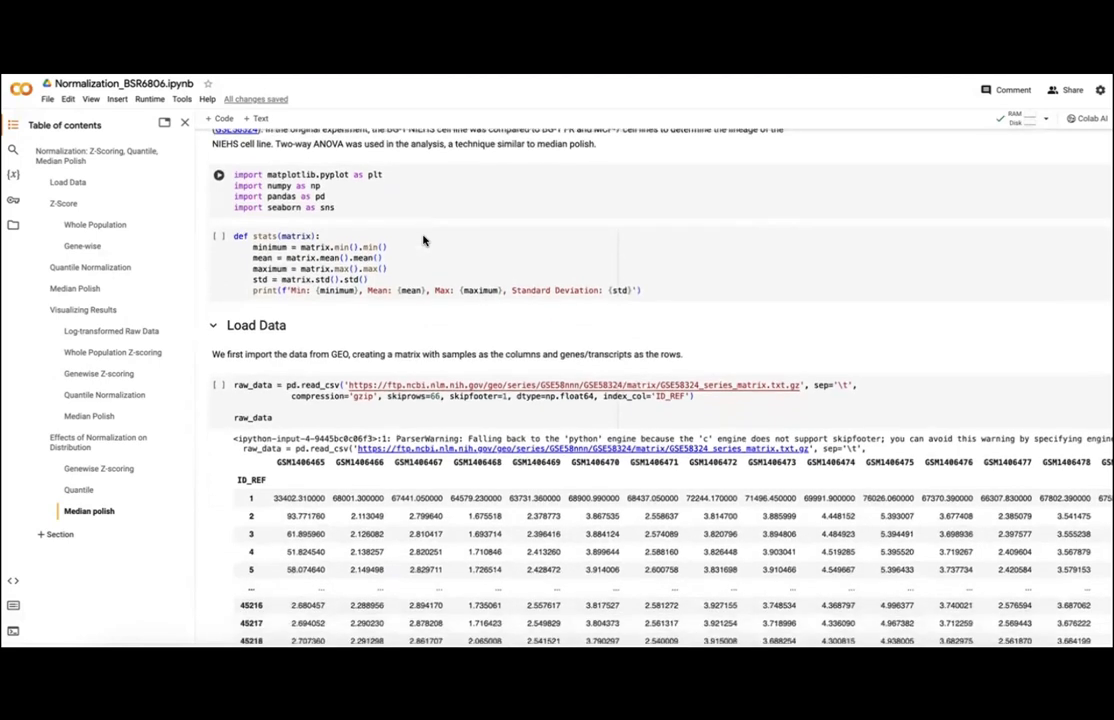
scroll(up, 3)
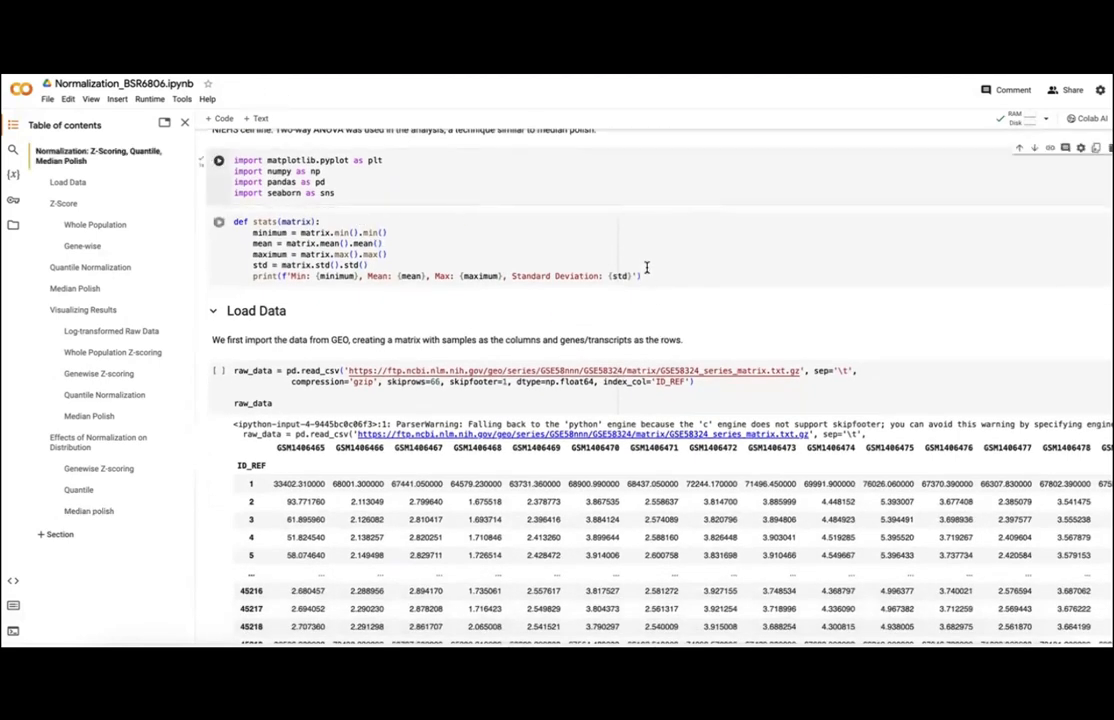
click(218, 160)
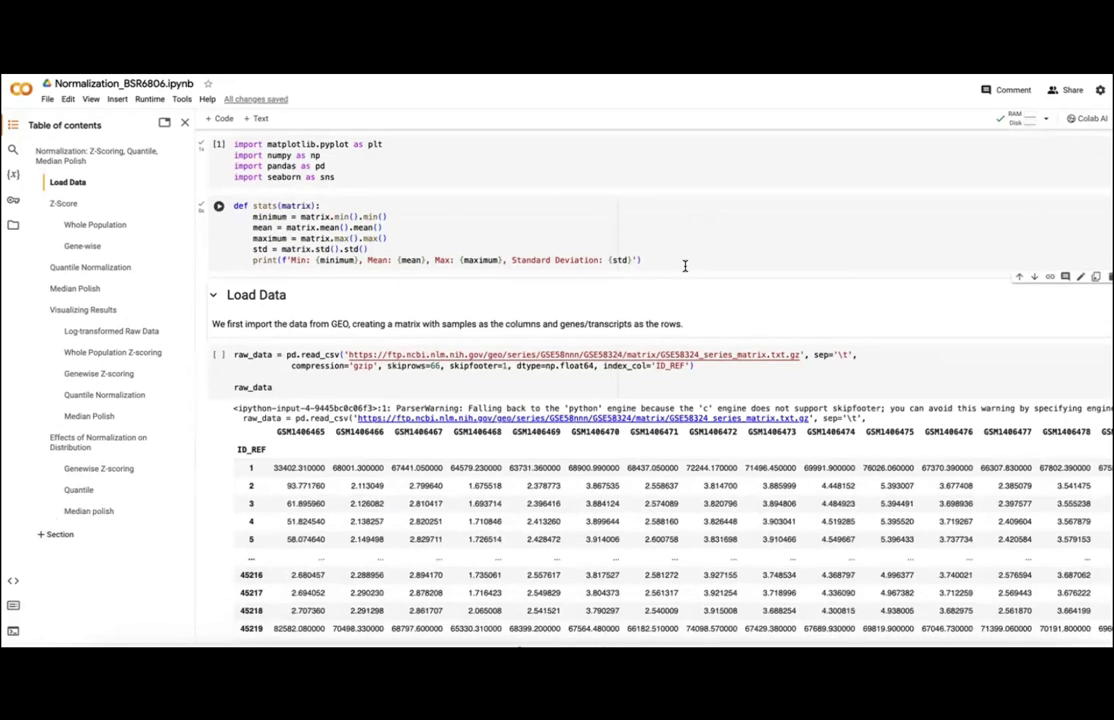
Step: Run the stats helper and load the GEO data into raw_data (45015 × 18)
scroll(down, 3)
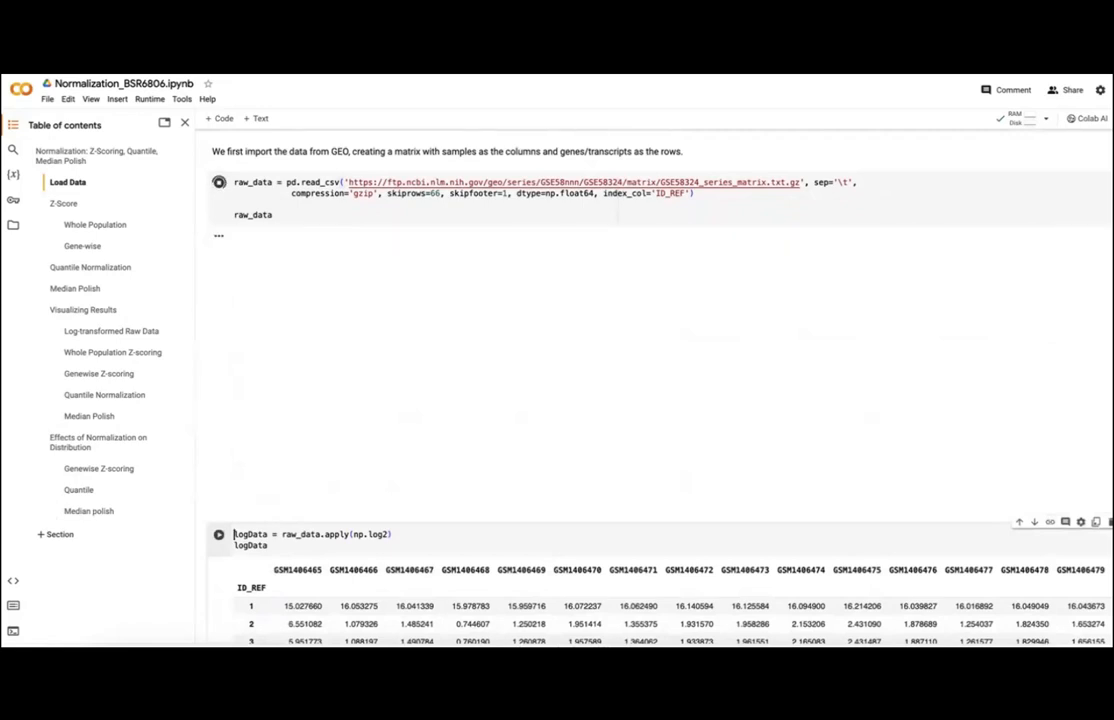
click(218, 181)
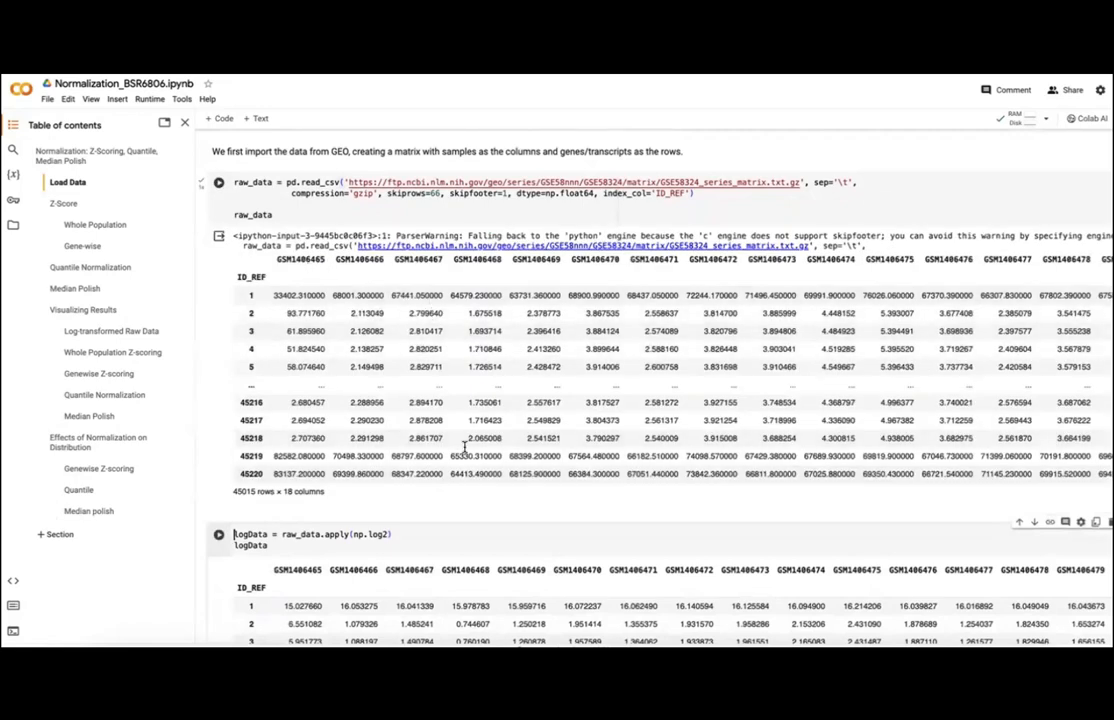
scroll(up, 3)
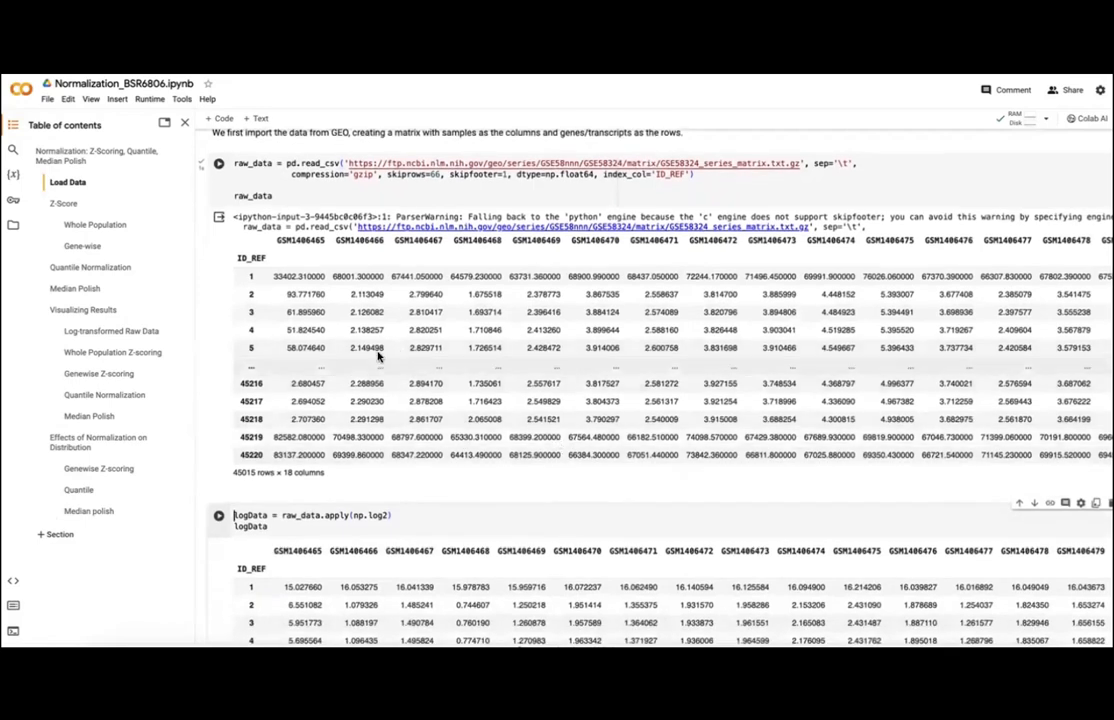
mouse_move(291, 447)
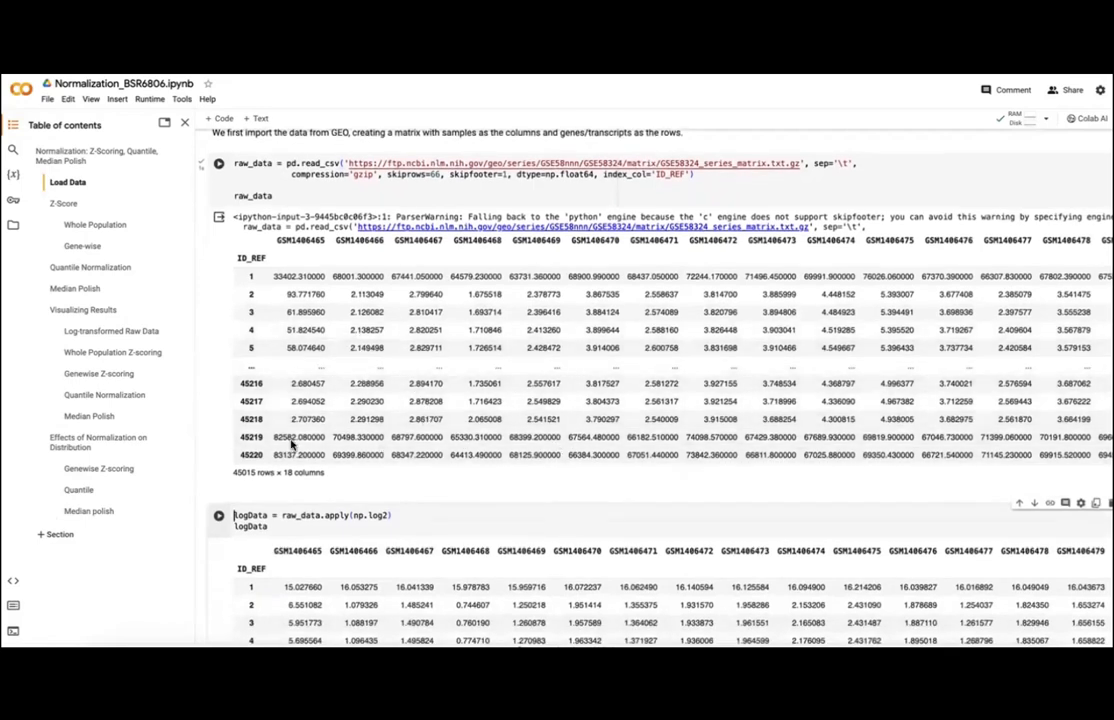
mouse_move(462, 408)
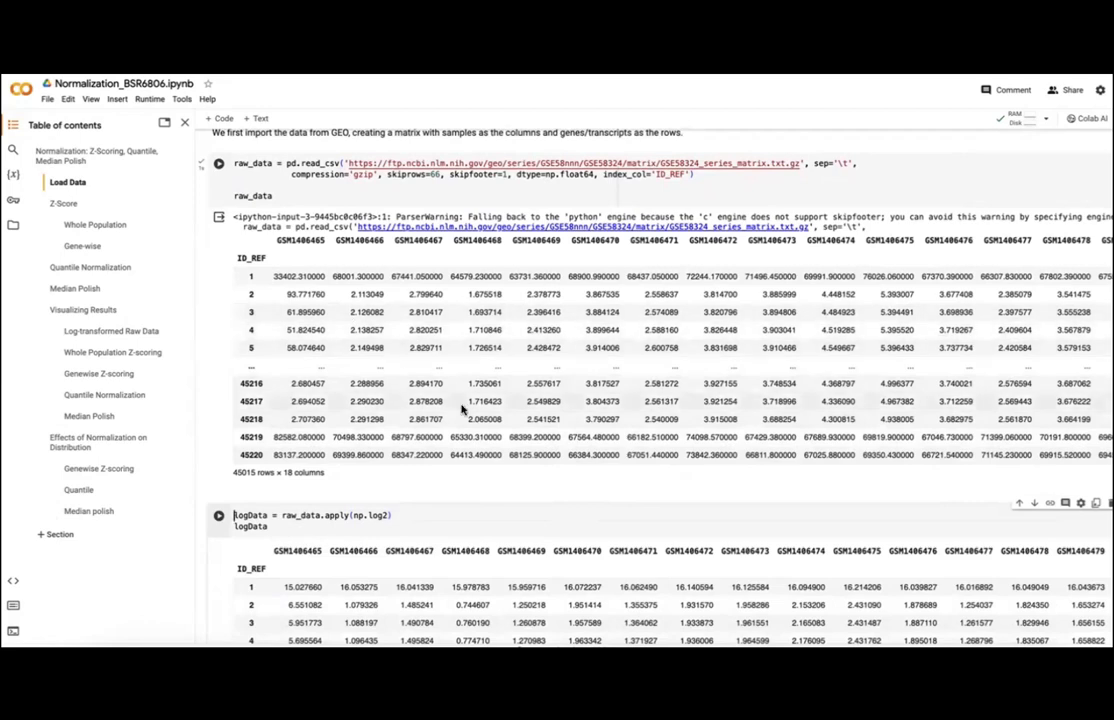
scroll(up, 3)
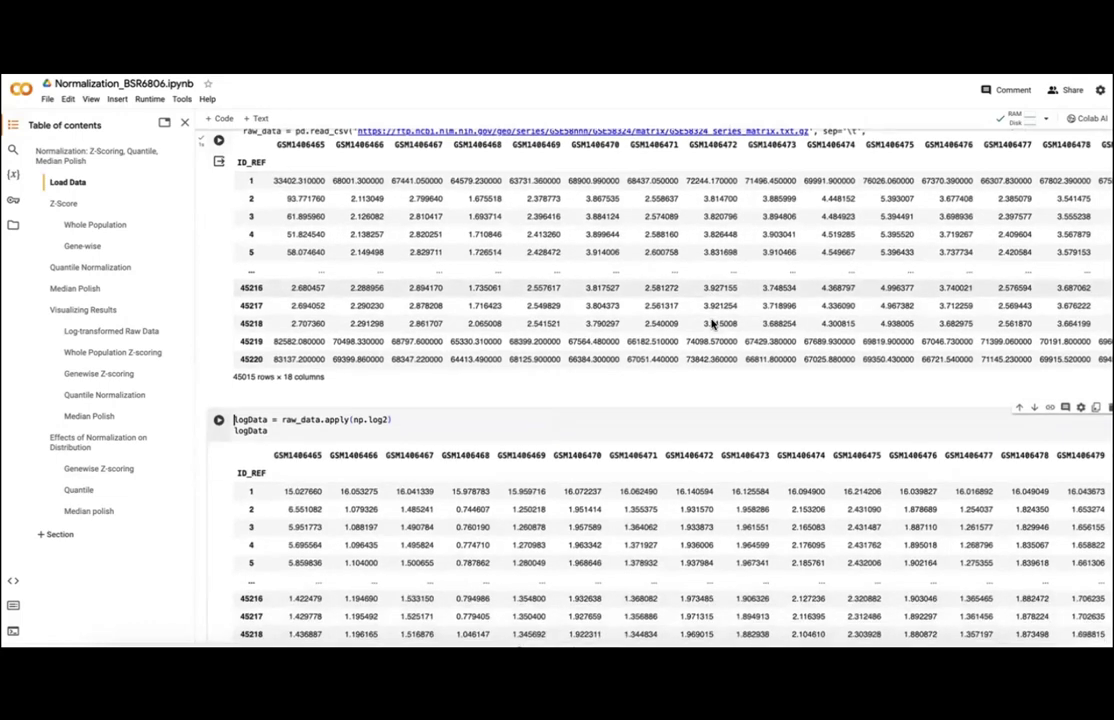
scroll(down, 3)
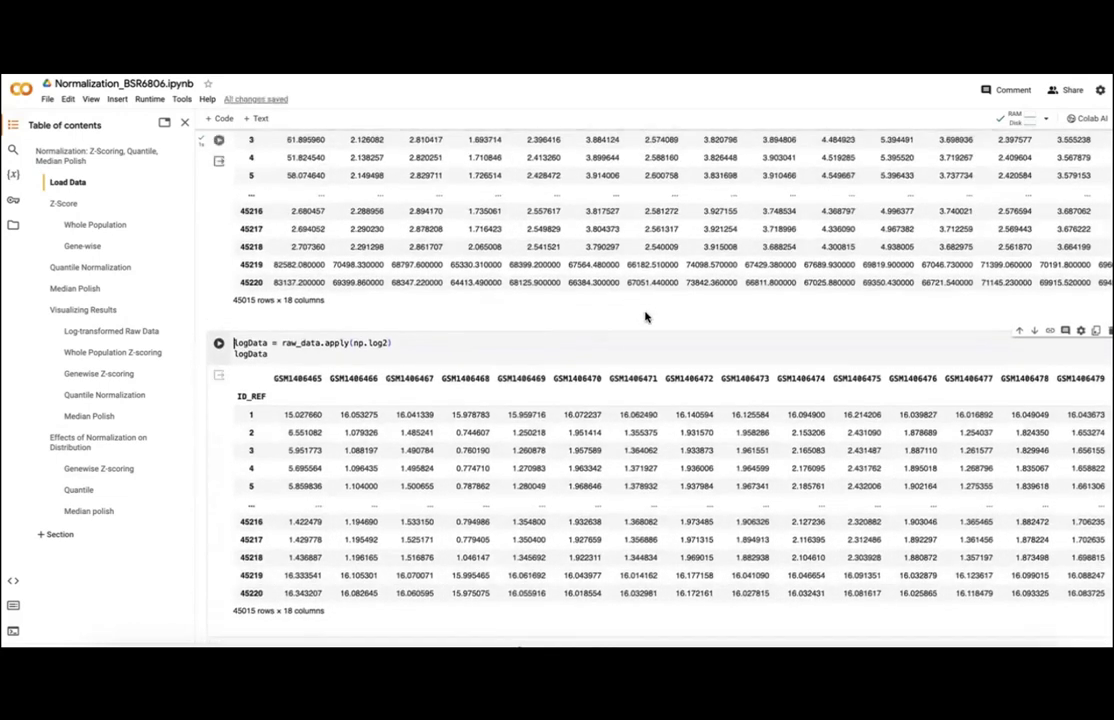
mouse_move(669, 337)
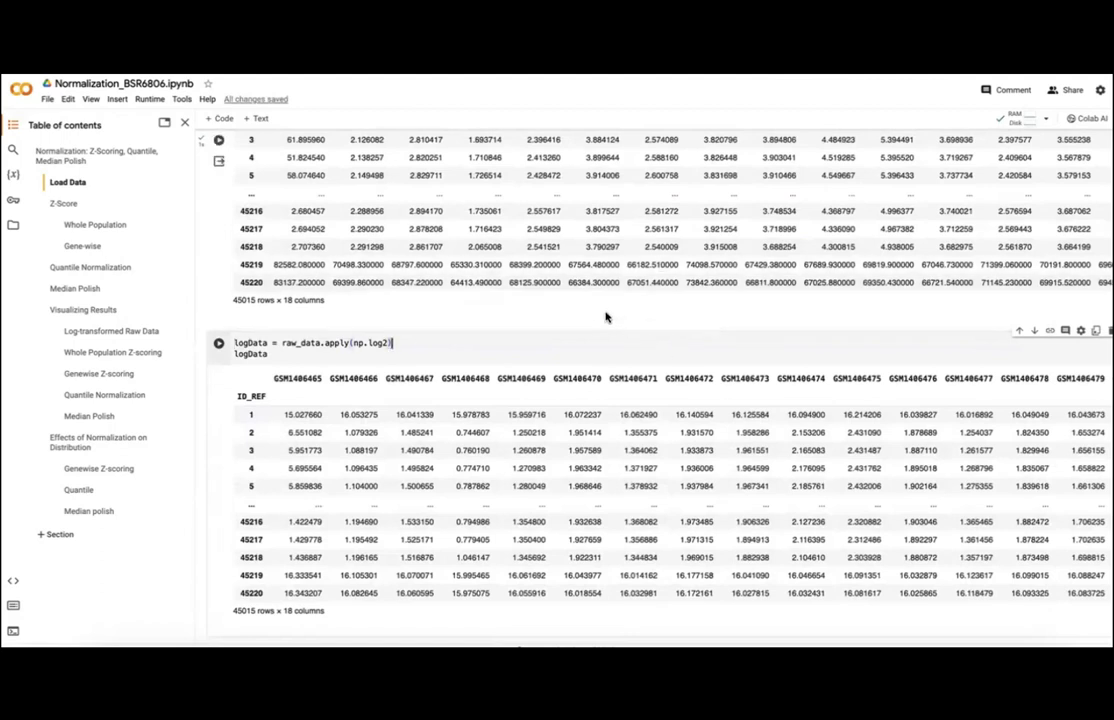
mouse_move(655, 328)
text(sta)
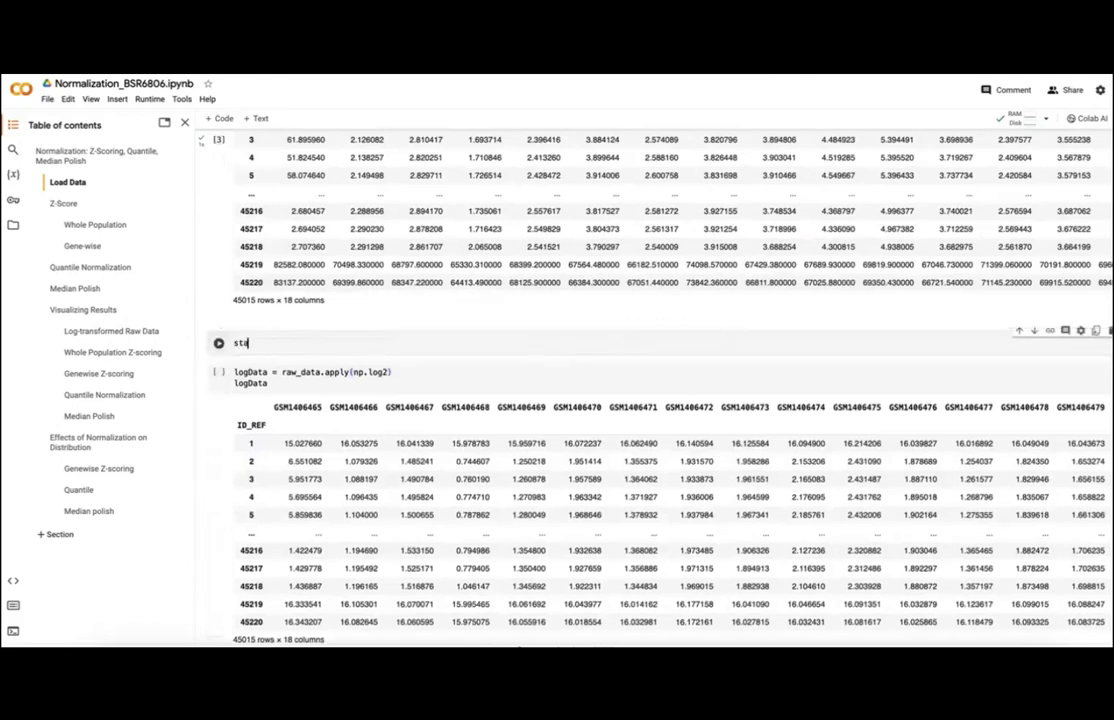
Step: Run stats(raw_data), showing min 0.94, mean 3709.85, max 117309, SD 1195.90
text(ts(raw)
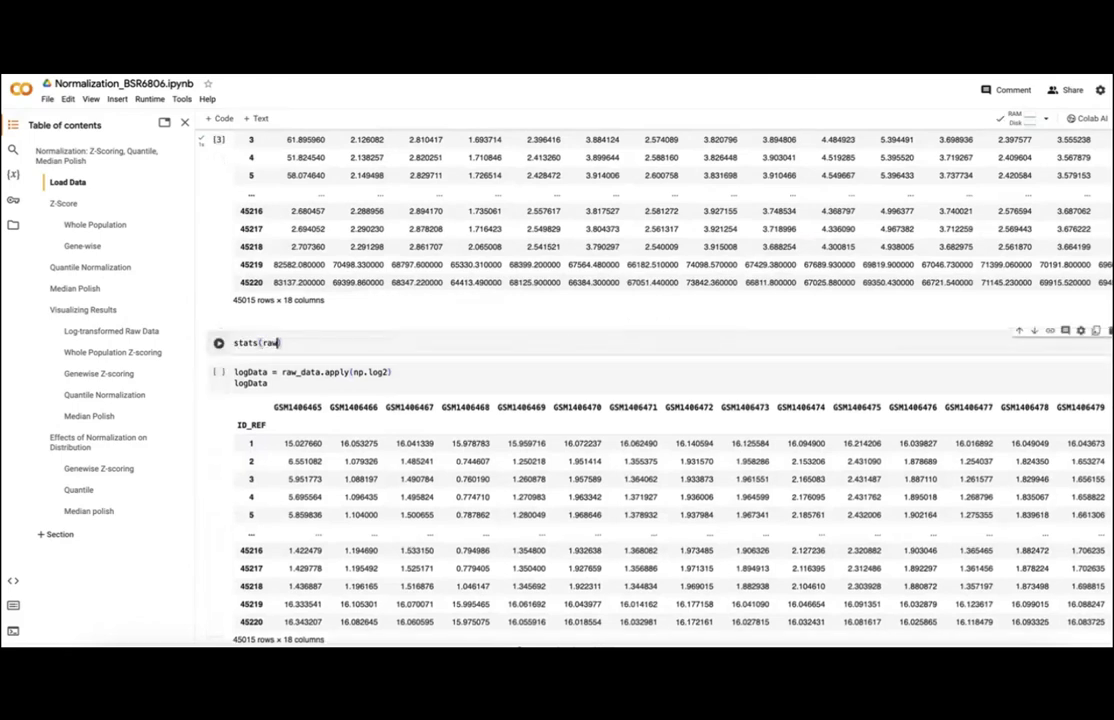
click(218, 343)
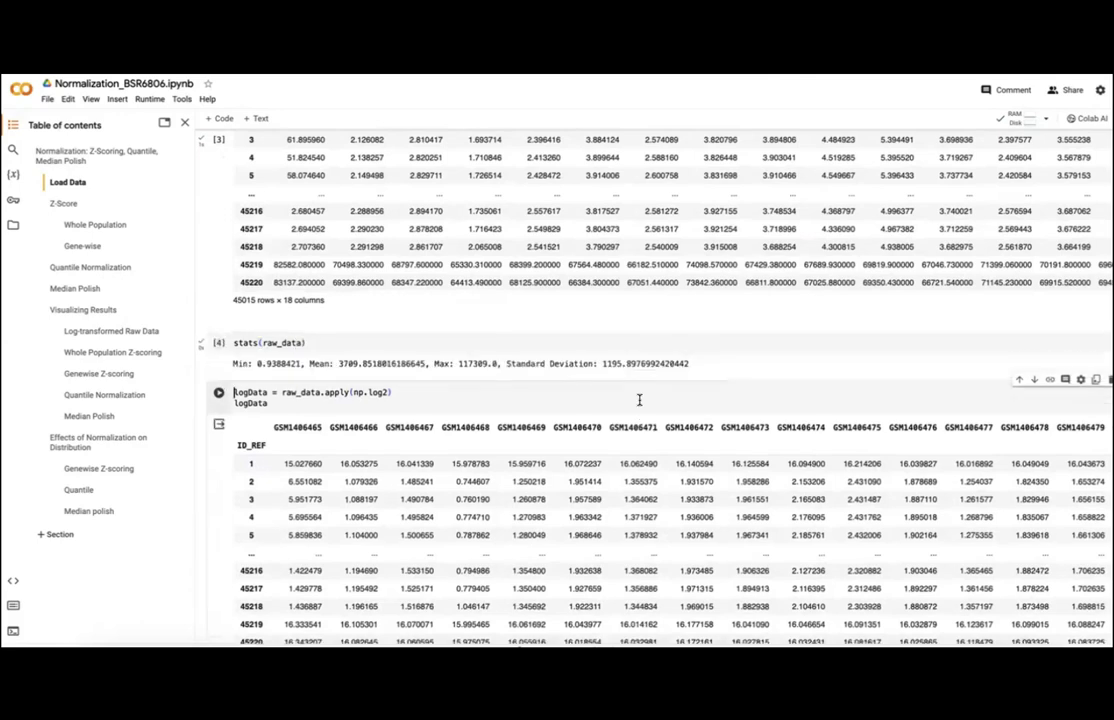
scroll(down, 3)
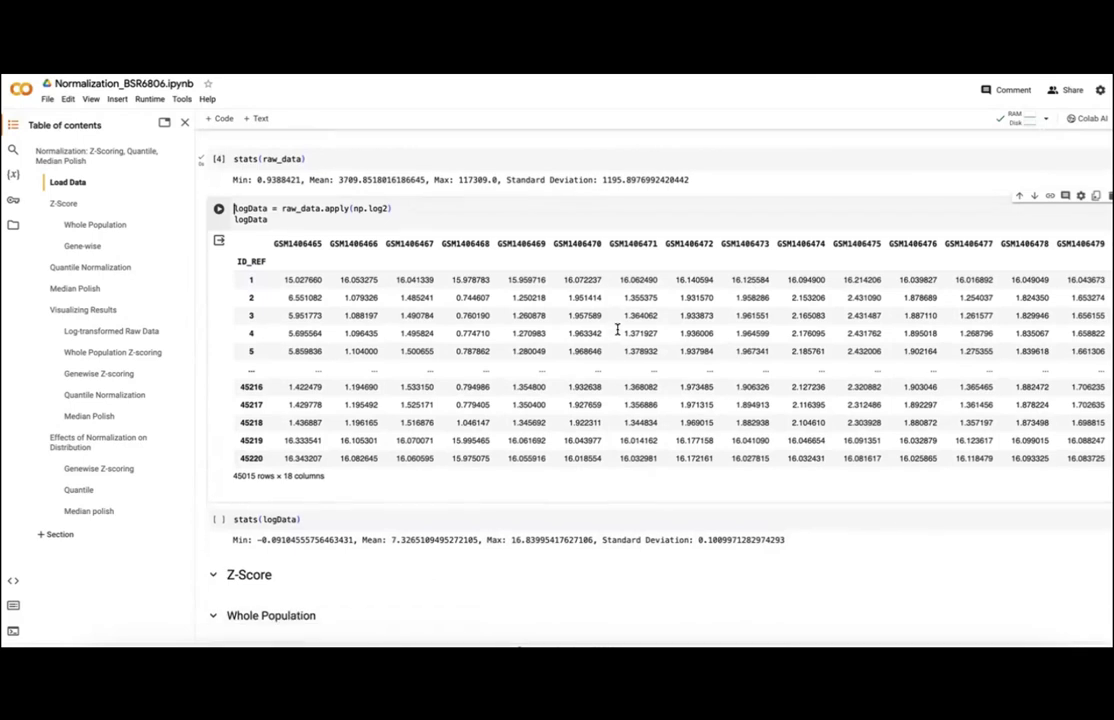
scroll(down, 3)
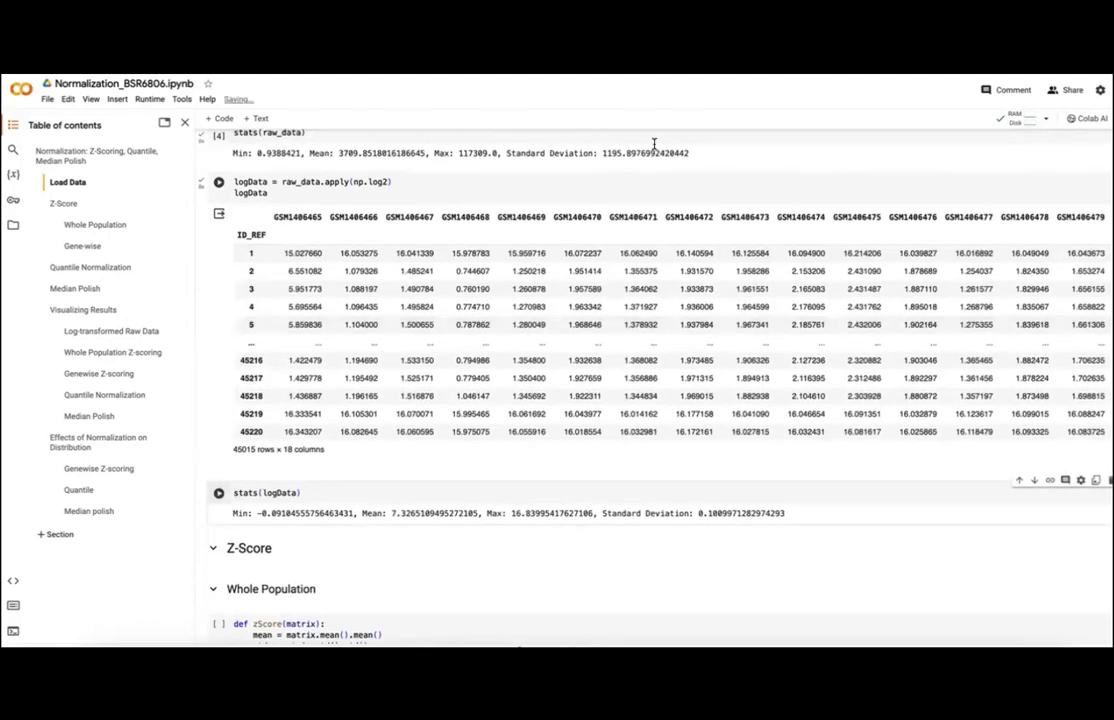
scroll(down, 3)
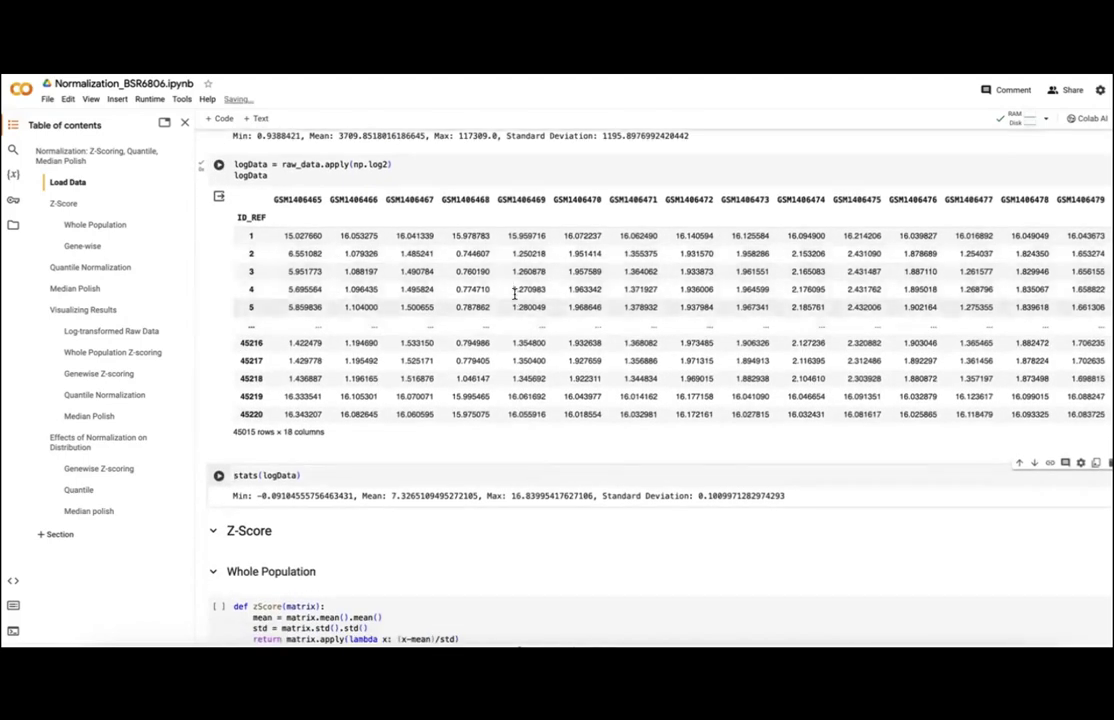
Step: Re-run the whole-population z-score function cell and save the notebook
scroll(down, 3)
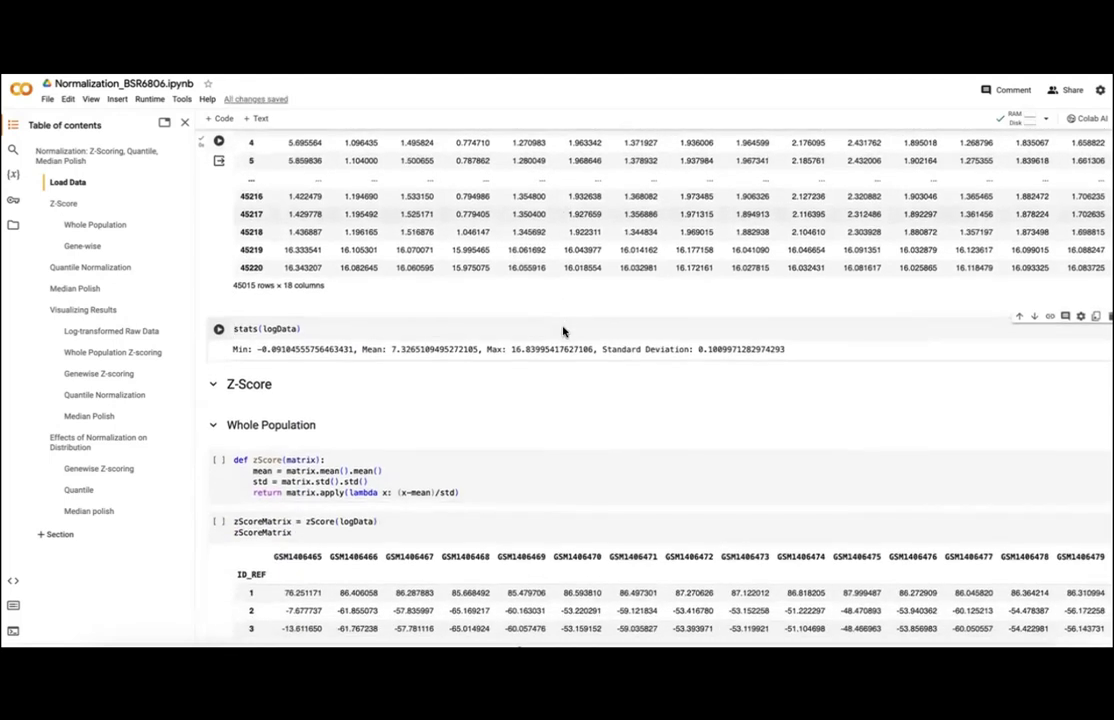
scroll(down, 3)
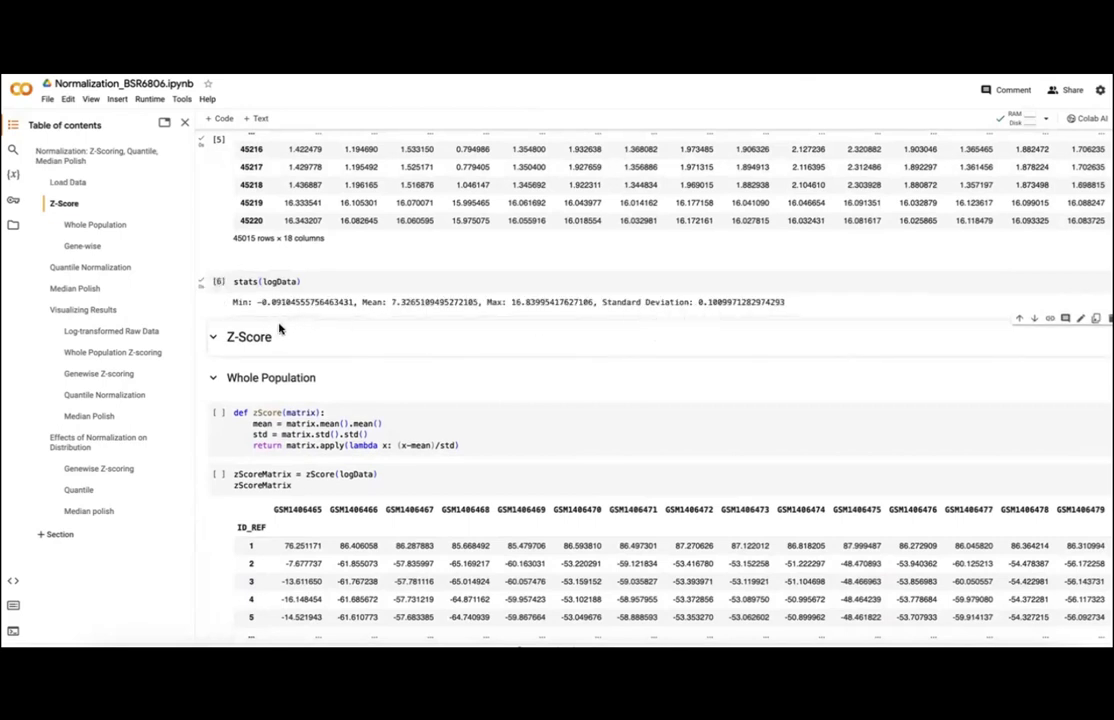
click(217, 281)
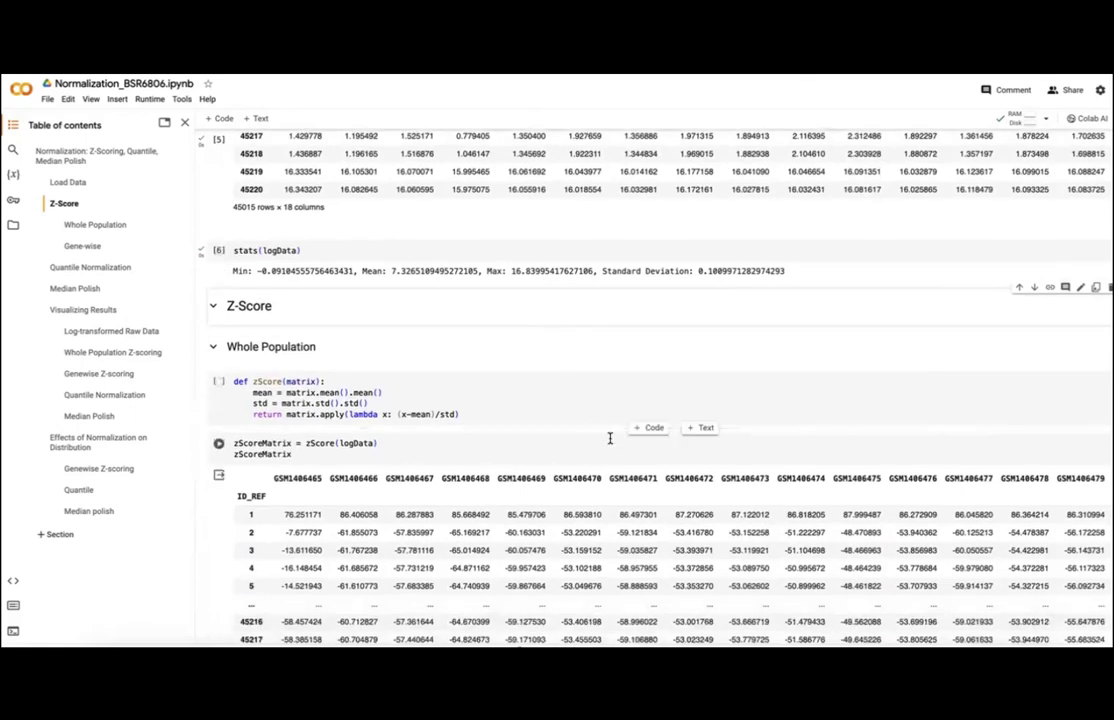
scroll(down, 3)
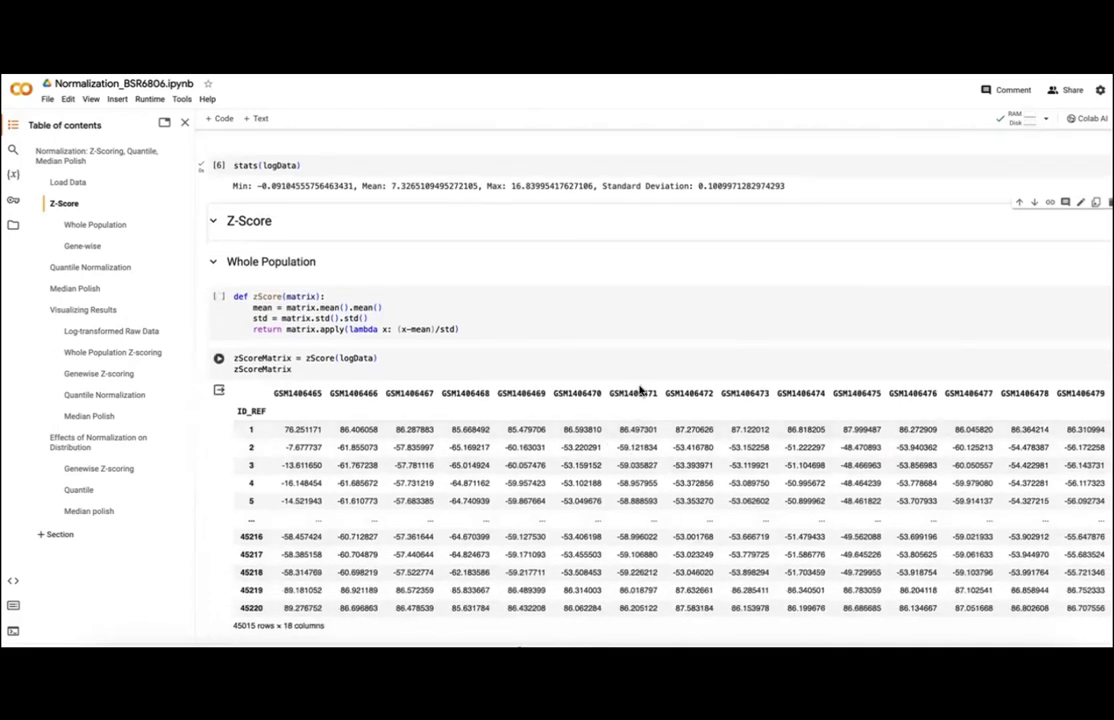
scroll(down, 3)
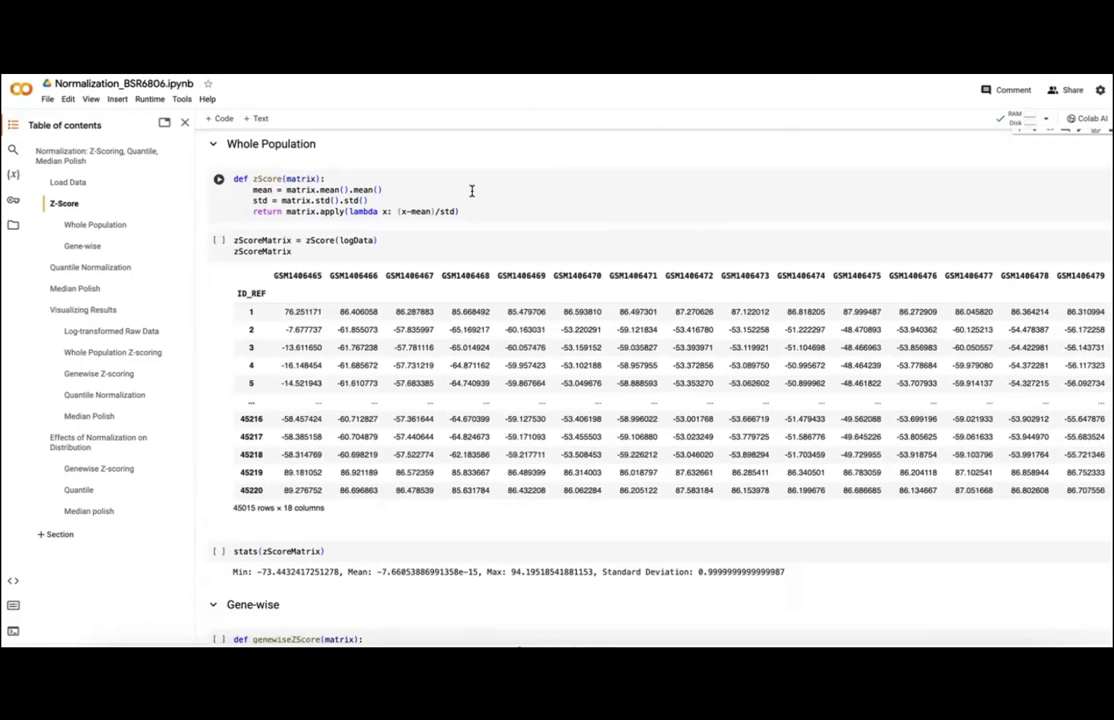
key(ctrl+s)
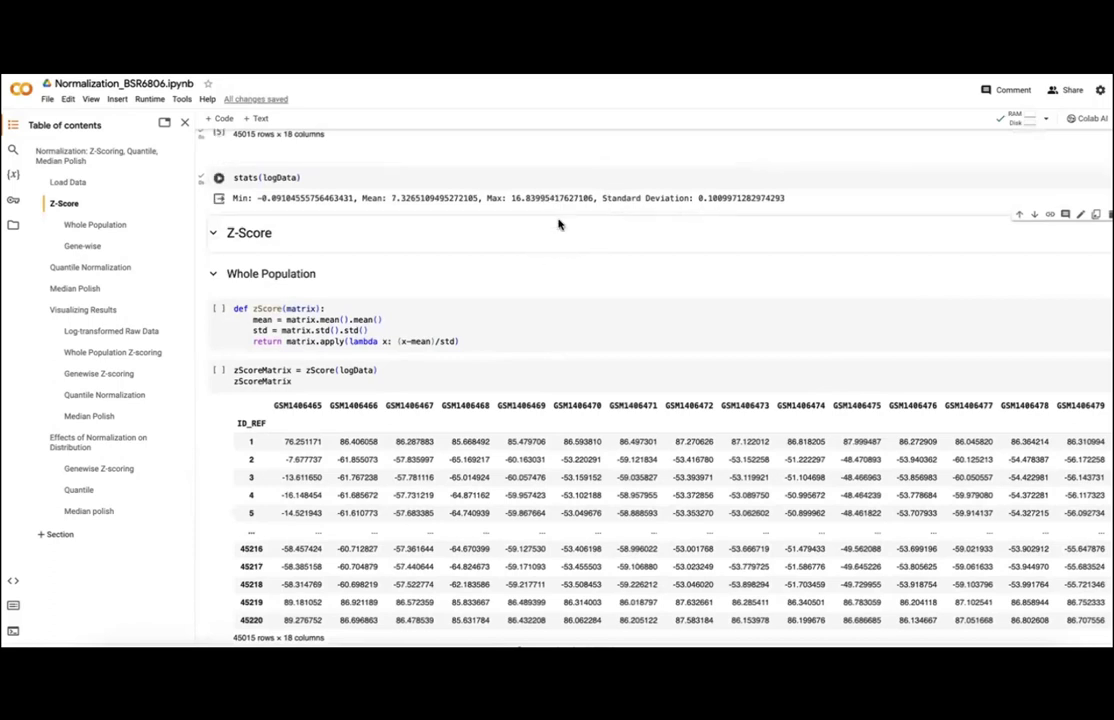
Step: Scroll down to the zScoreMatrix output and its statistics showing SD 1.0
scroll(down, 3)
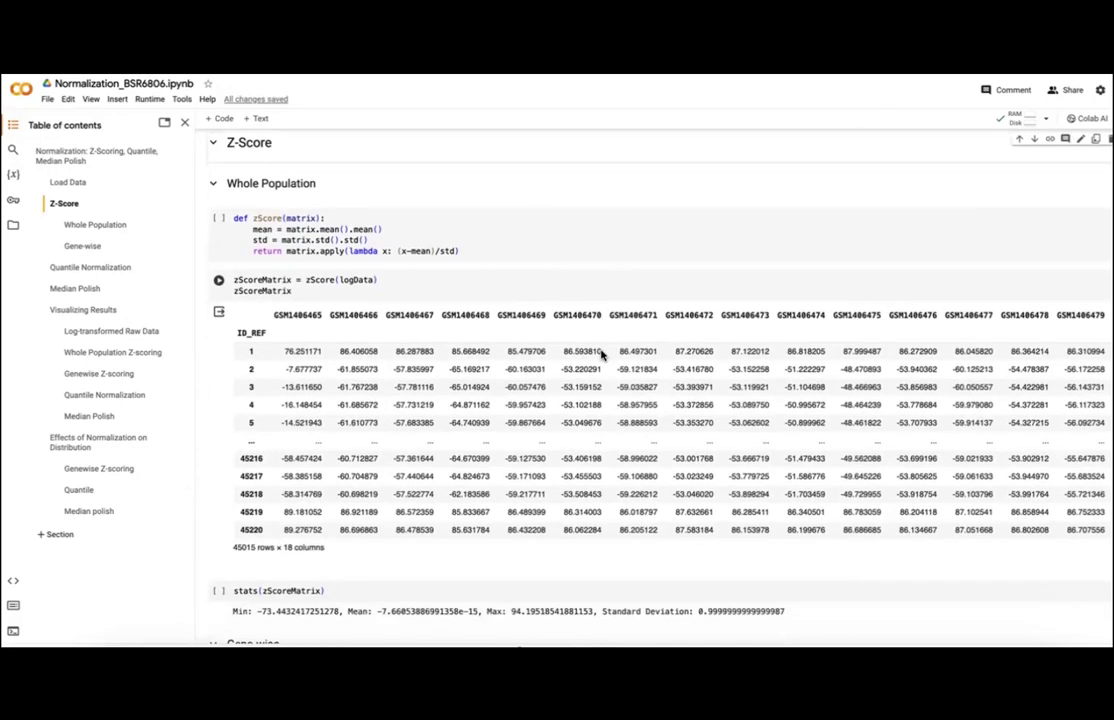
scroll(down, 3)
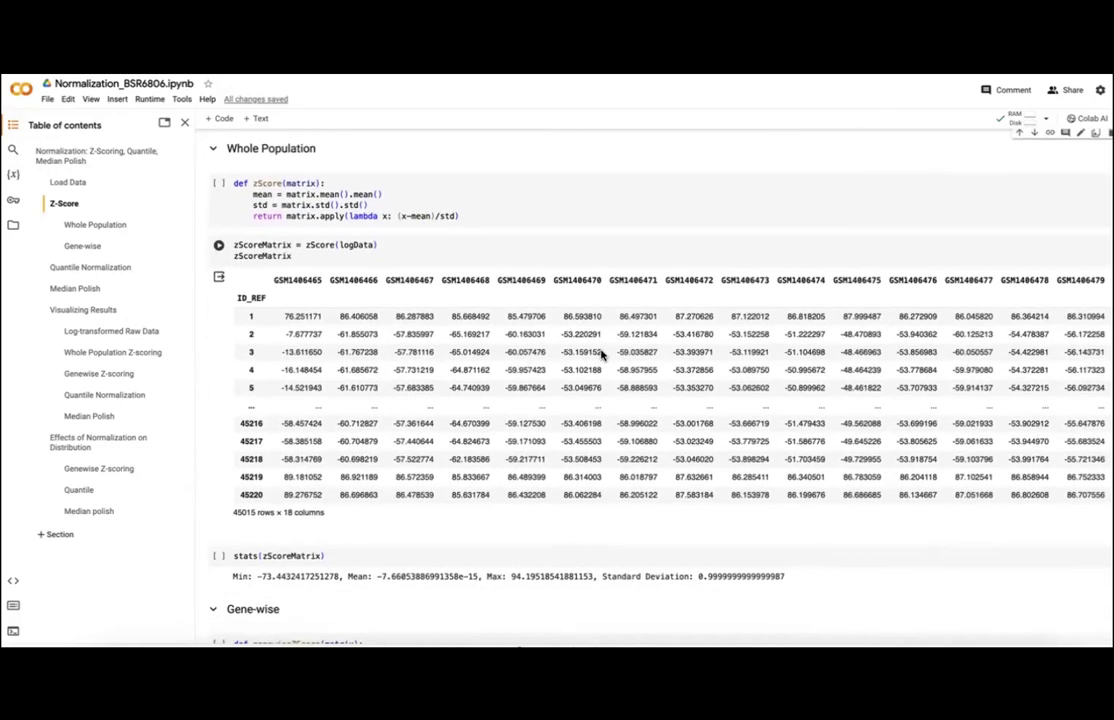
scroll(down, 3)
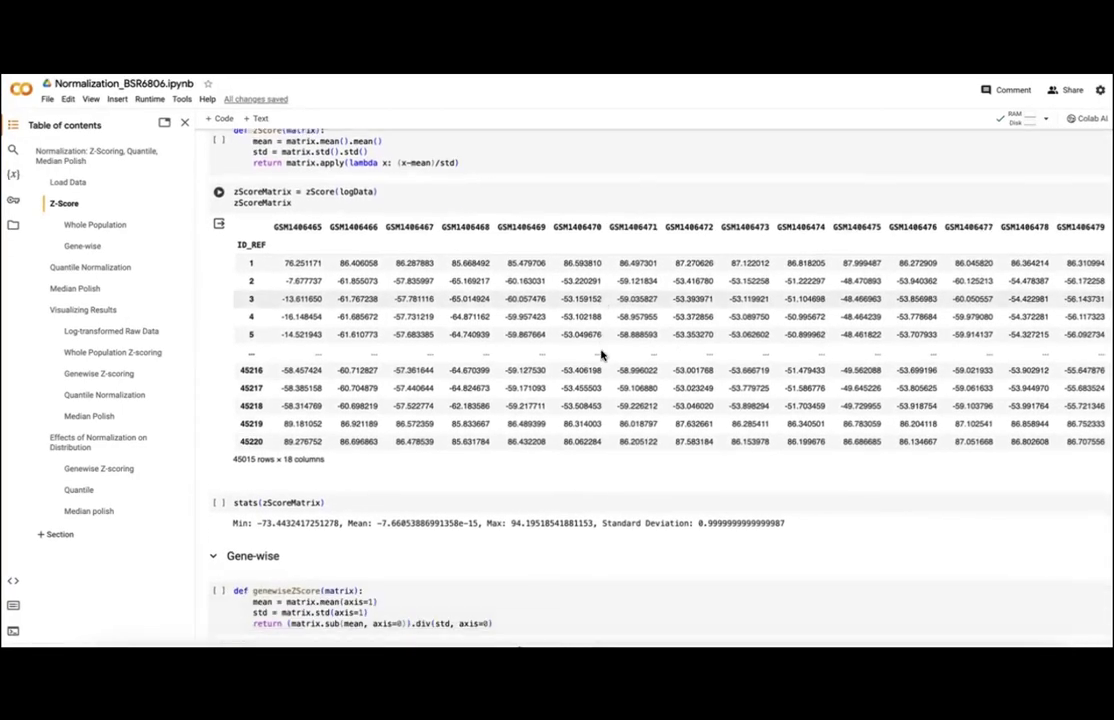
scroll(down, 3)
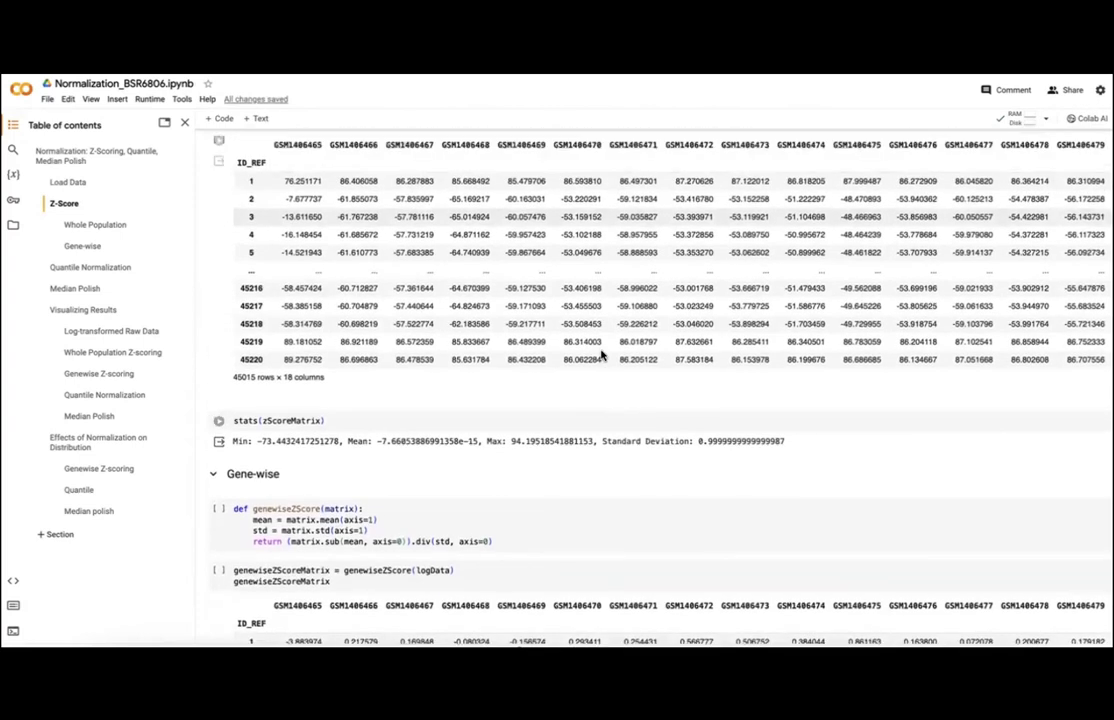
scroll(up, 3)
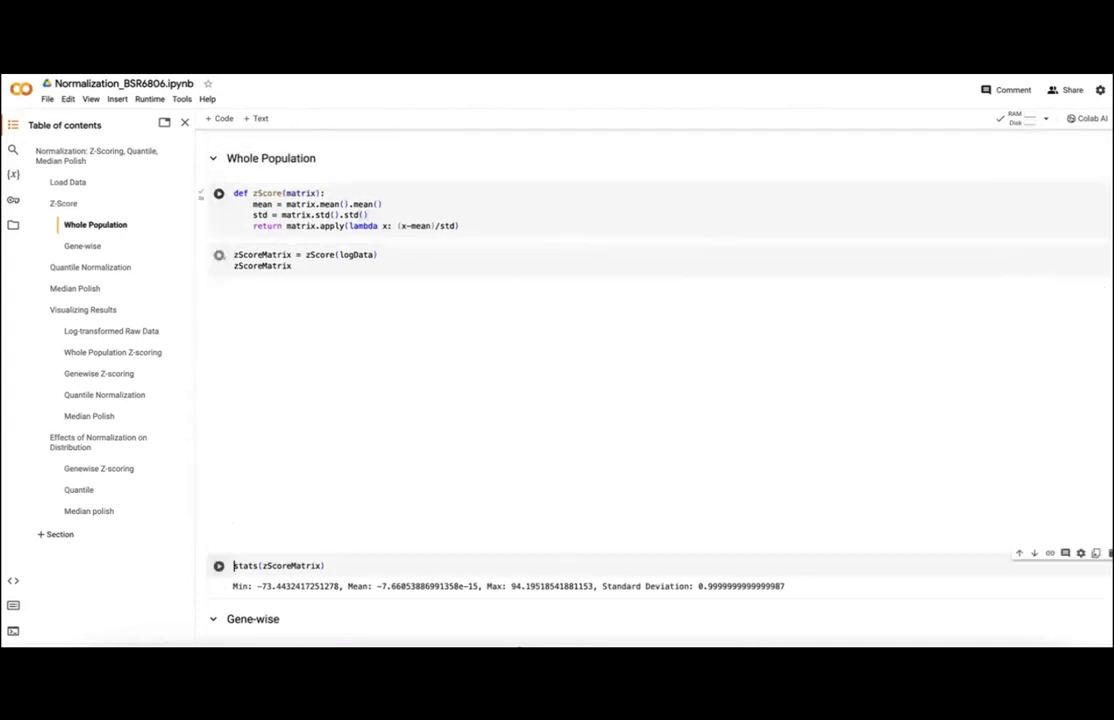
Step: Scroll down to genewiseZScoreMatrix, its stats, and the quantile normalization output
scroll(down, 3)
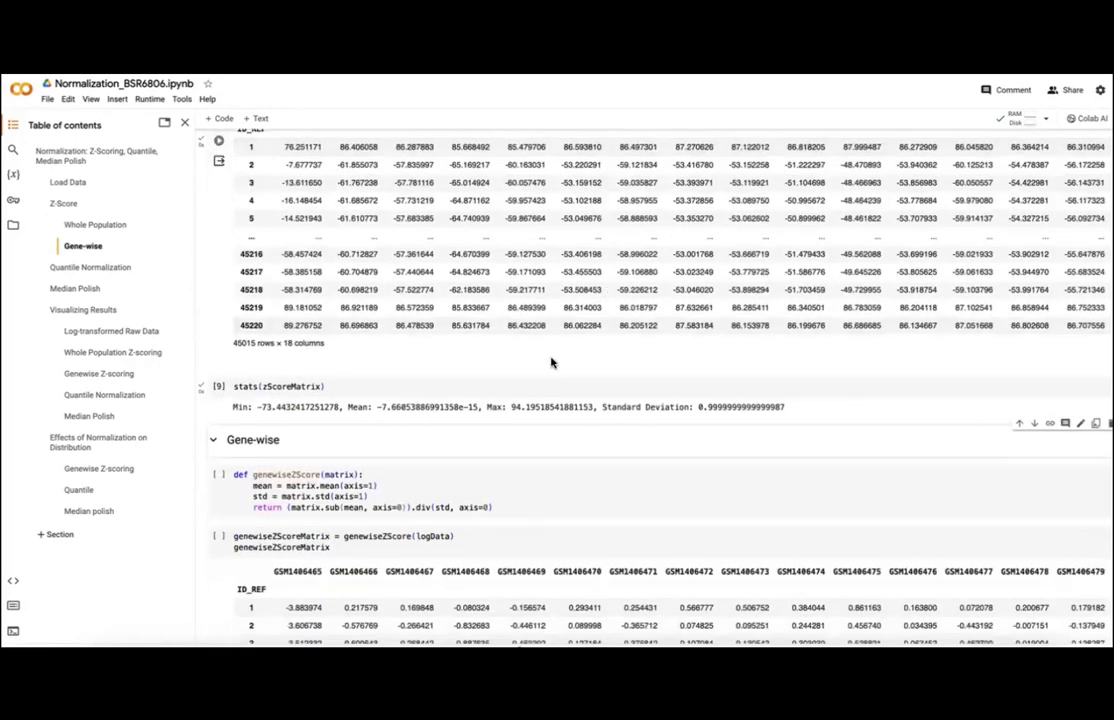
scroll(down, 3)
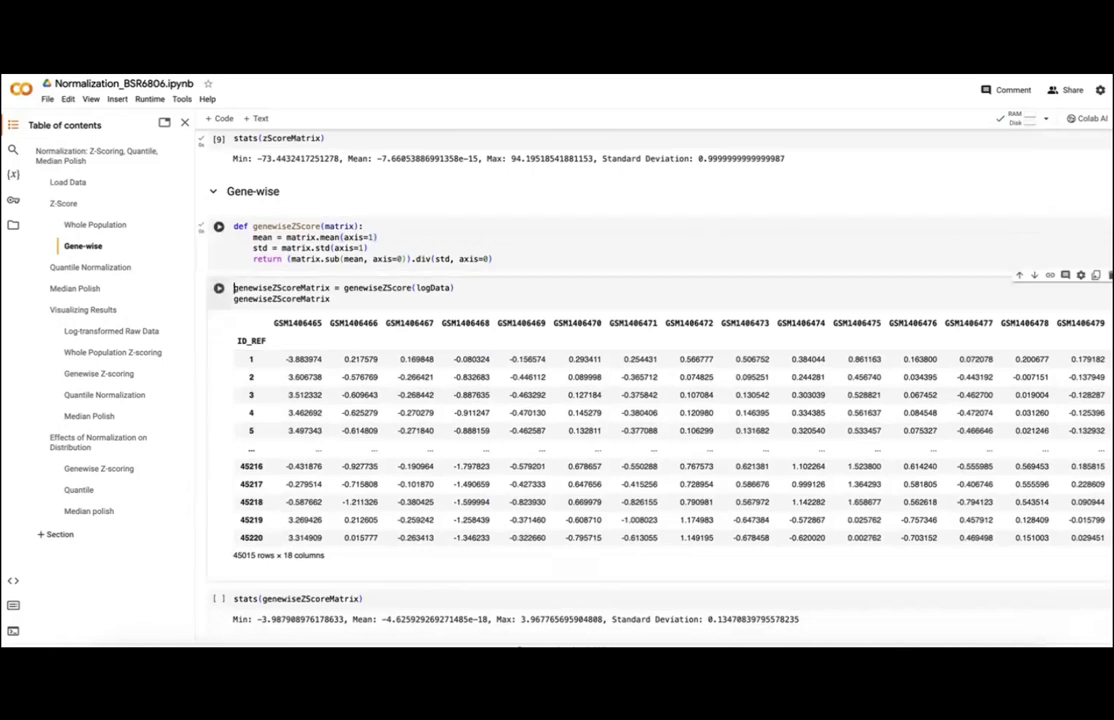
scroll(down, 3)
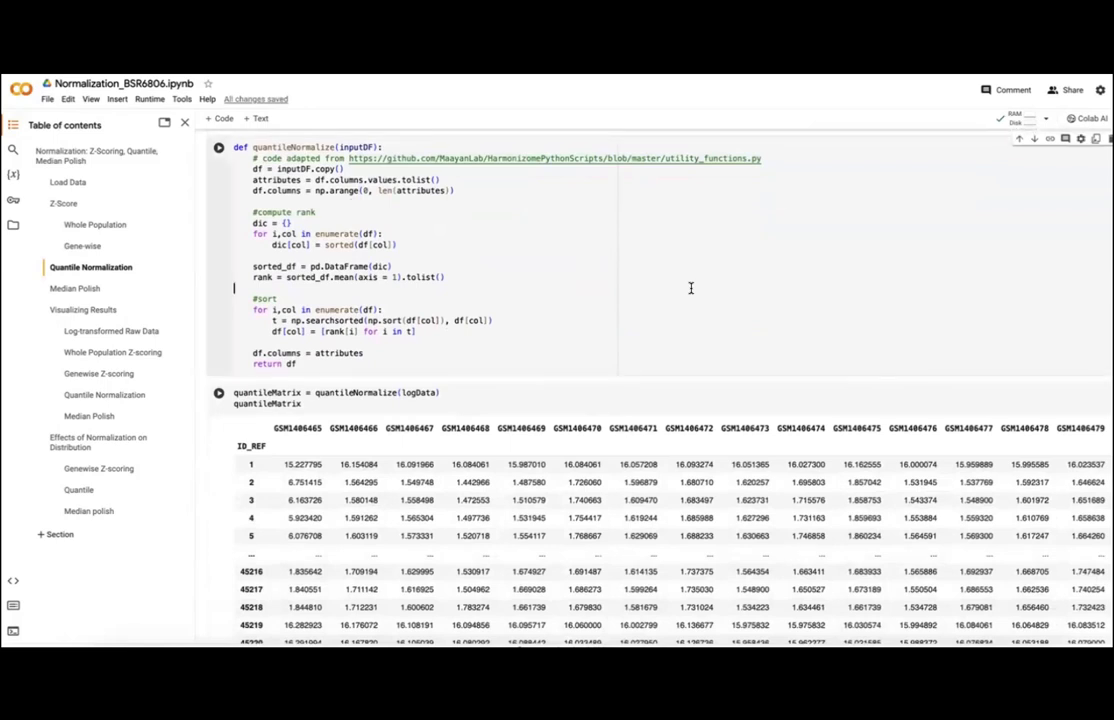
mouse_move(688, 158)
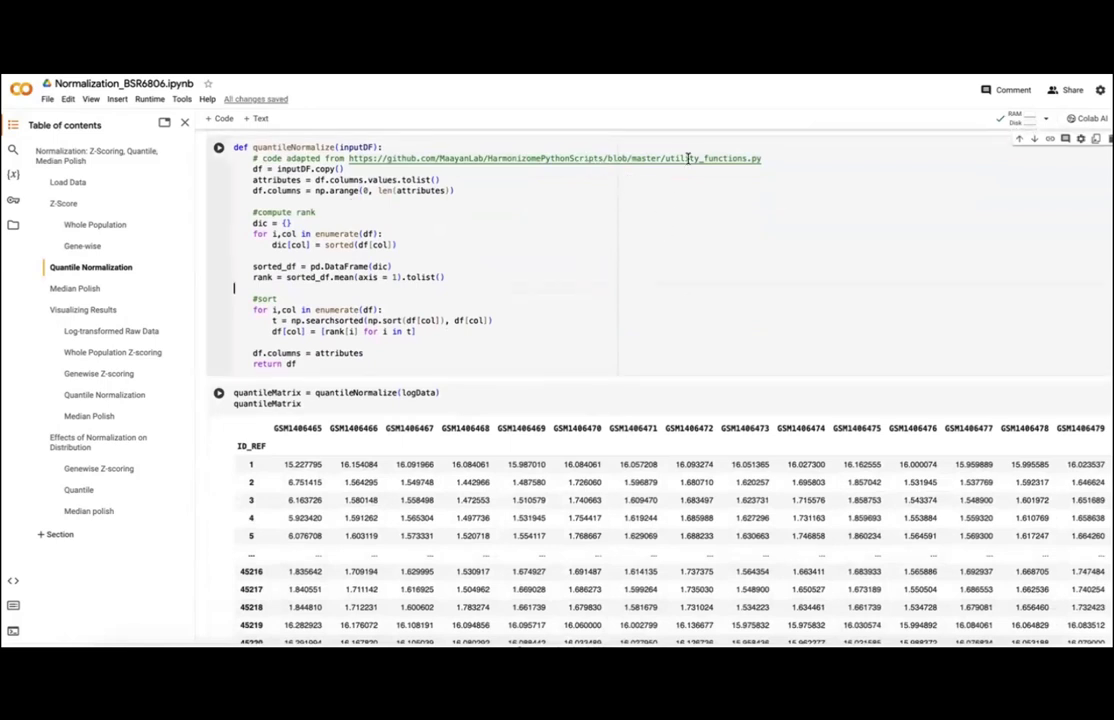
mouse_move(715, 170)
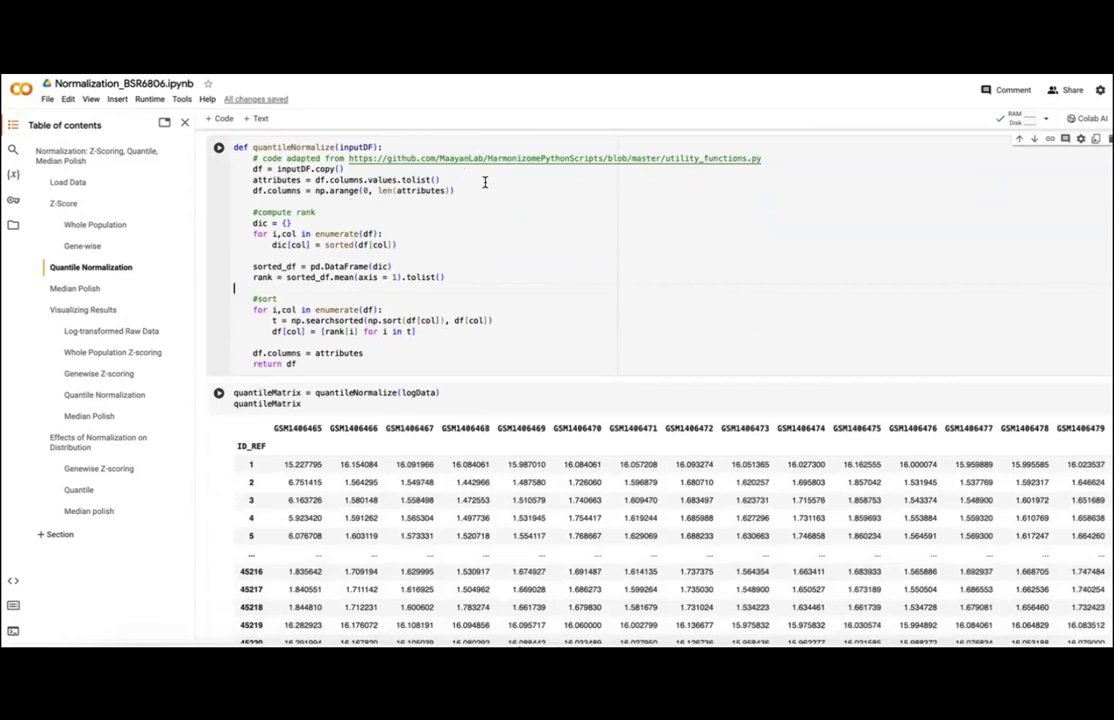
mouse_move(503, 188)
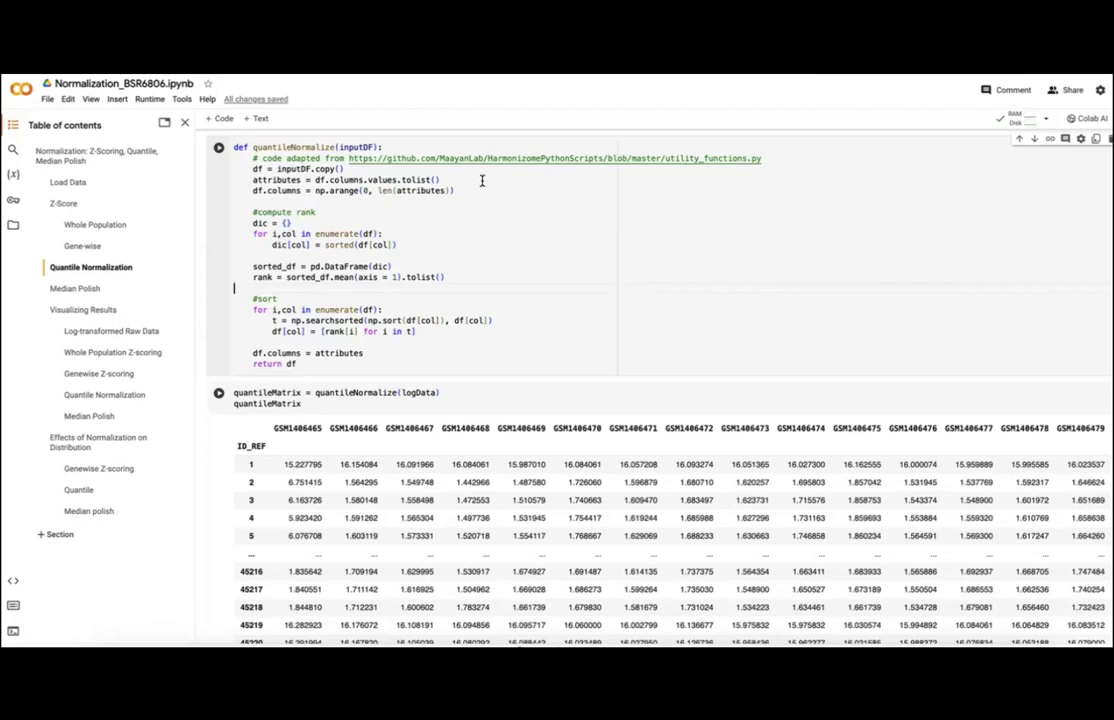
mouse_move(350, 147)
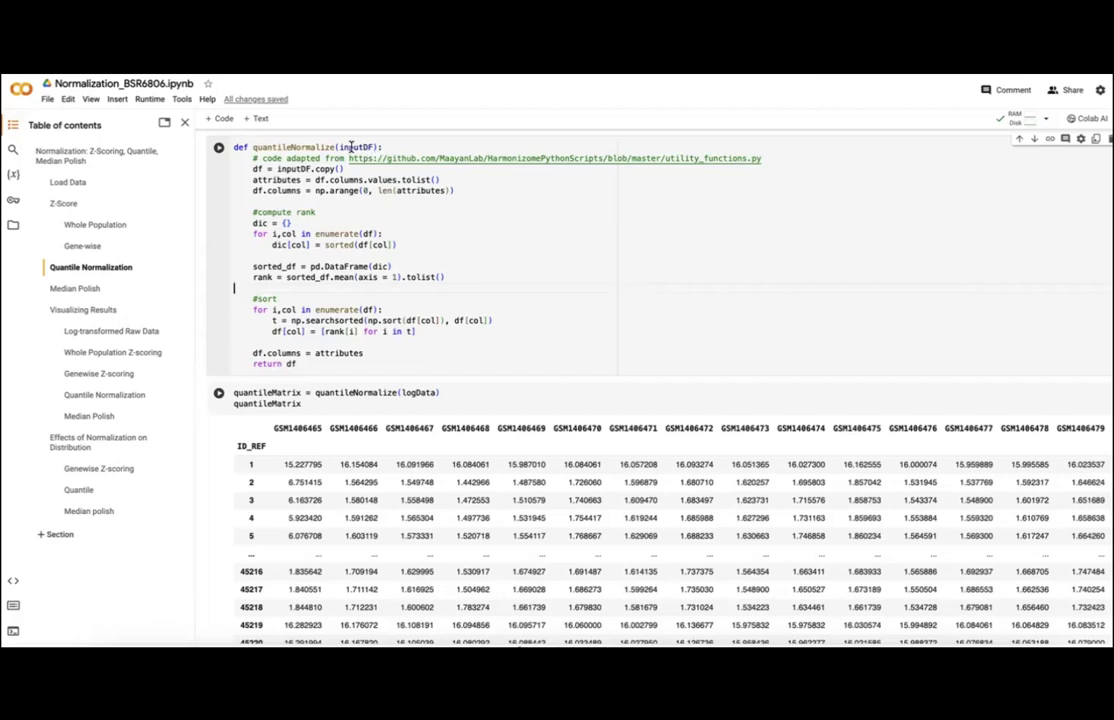
Step: Run the quantileMatrix cell, view stats(quantileMatrix), and reach the Median Polish heading
scroll(down, 3)
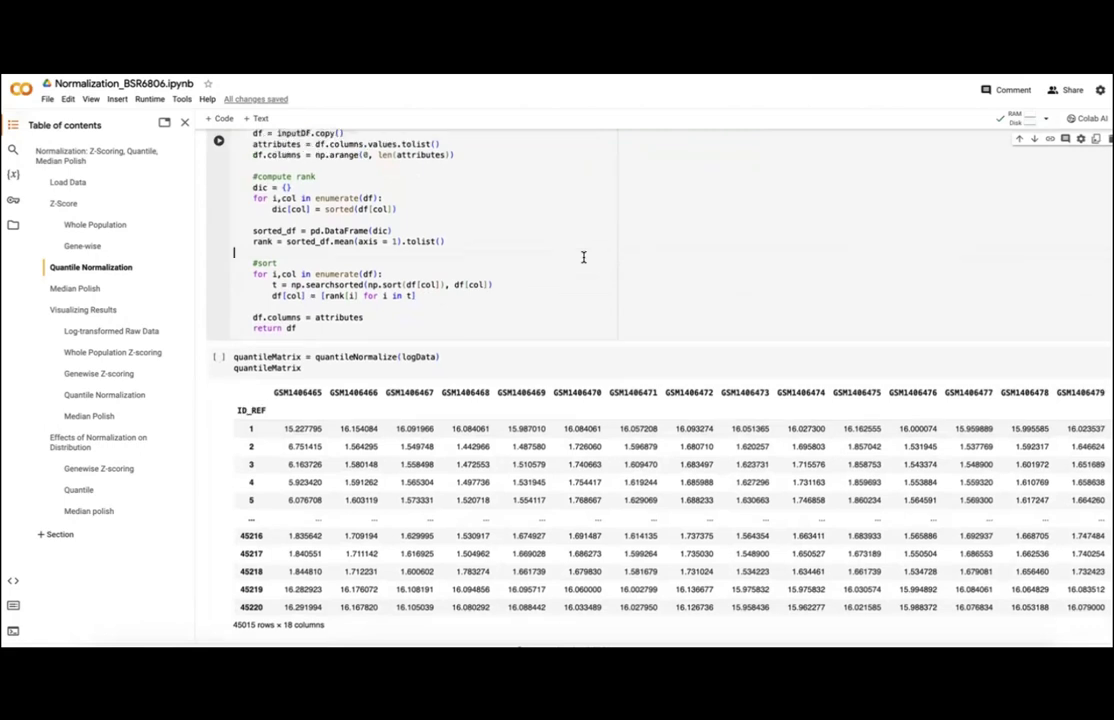
scroll(down, 3)
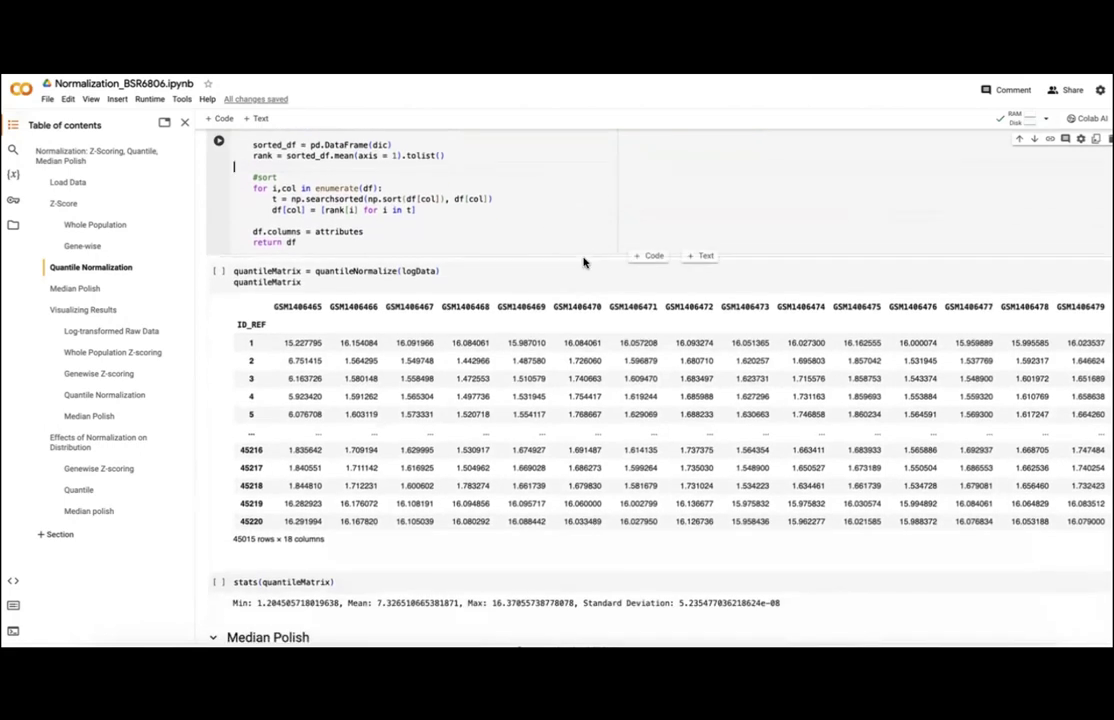
scroll(down, 3)
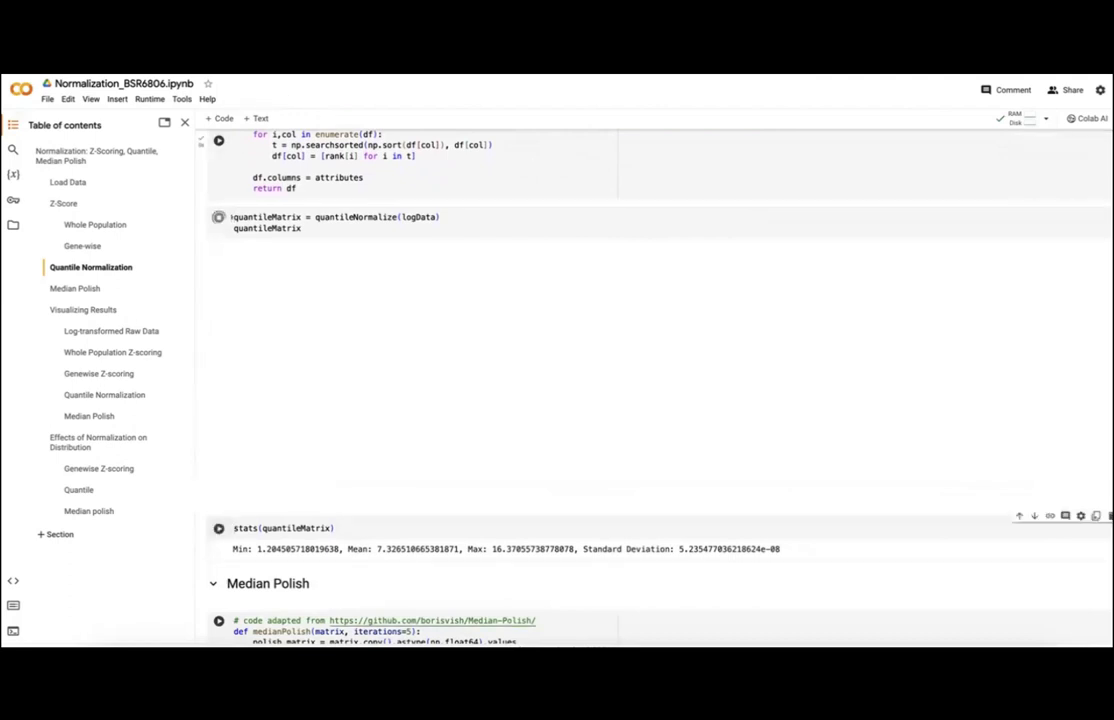
click(218, 217)
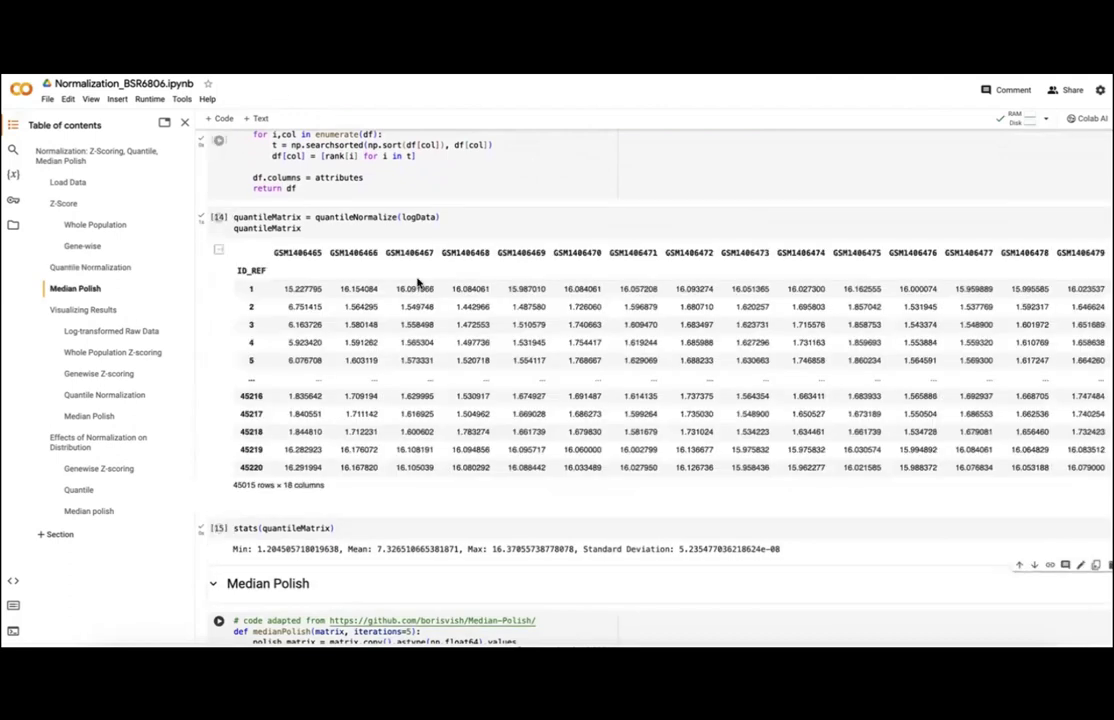
scroll(down, 3)
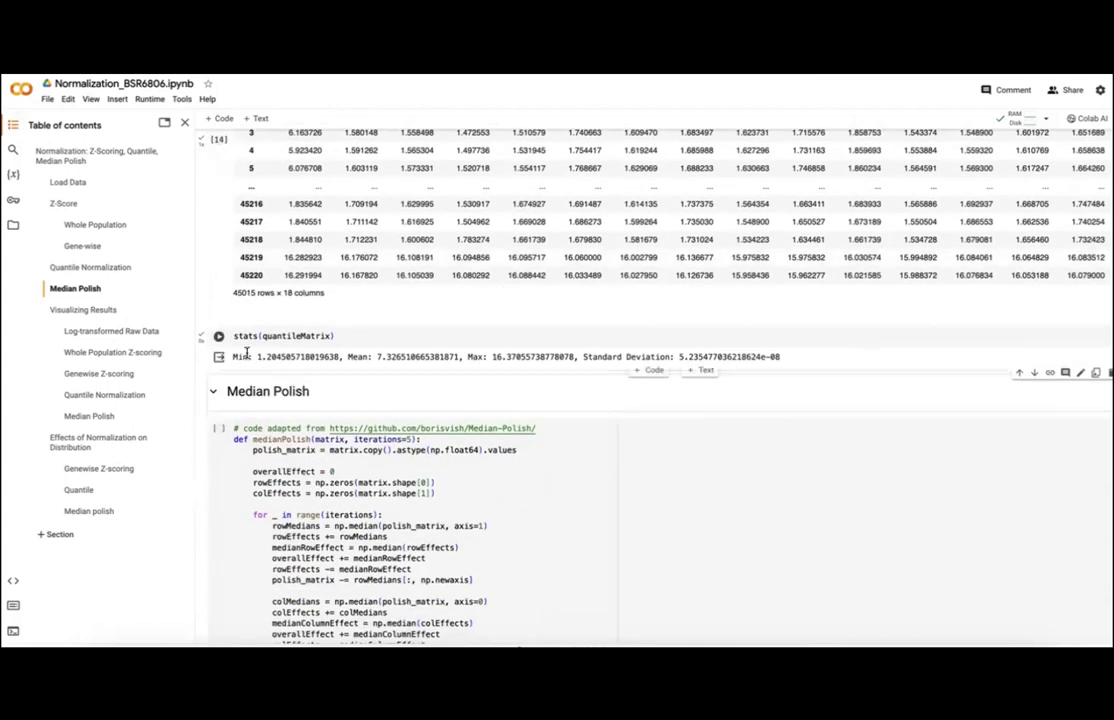
mouse_move(520, 340)
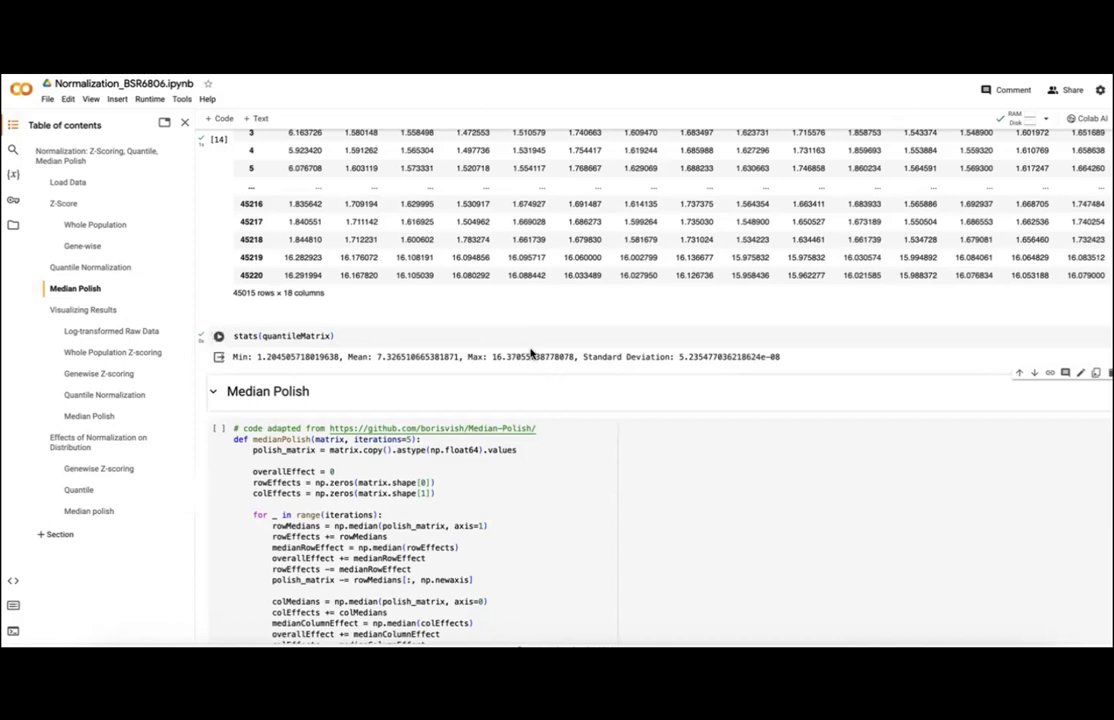
scroll(down, 3)
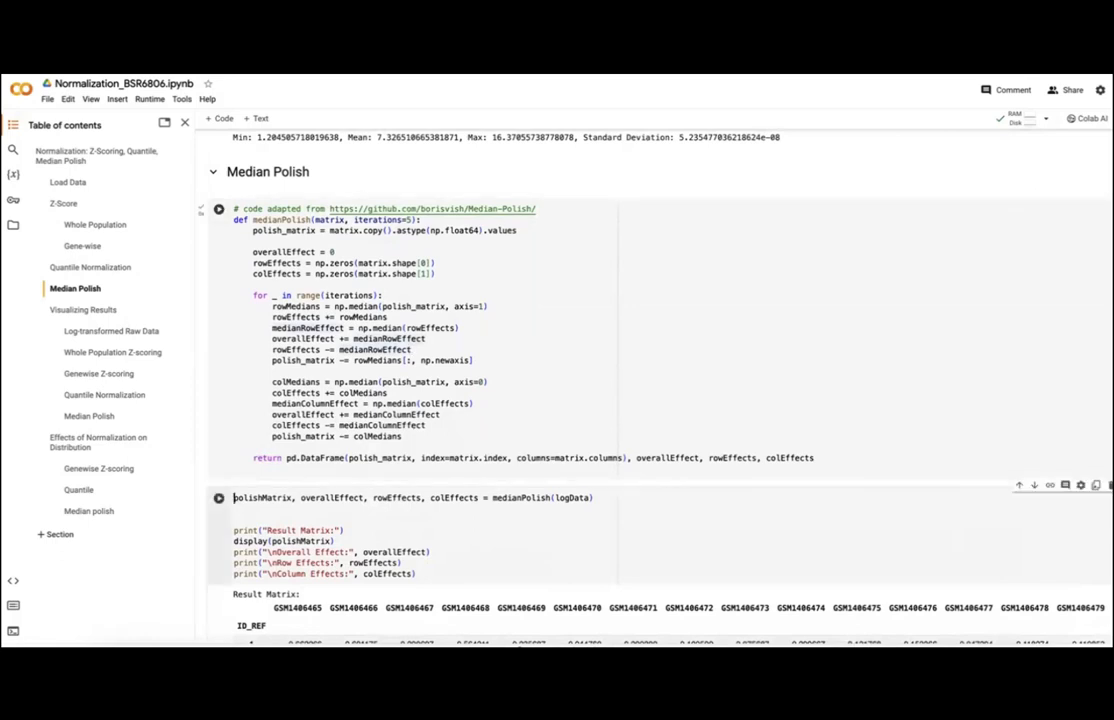
Step: Scroll through median polish result matrix, overall/row/column effects and stats (SD 0.416)
scroll(down, 3)
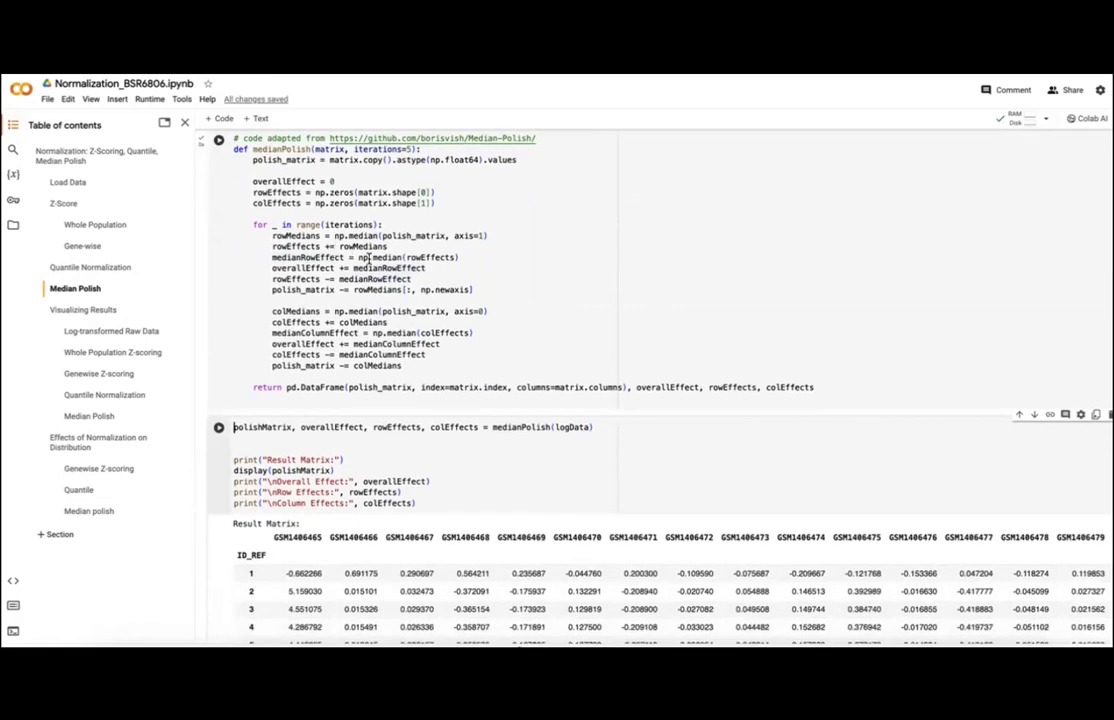
scroll(down, 3)
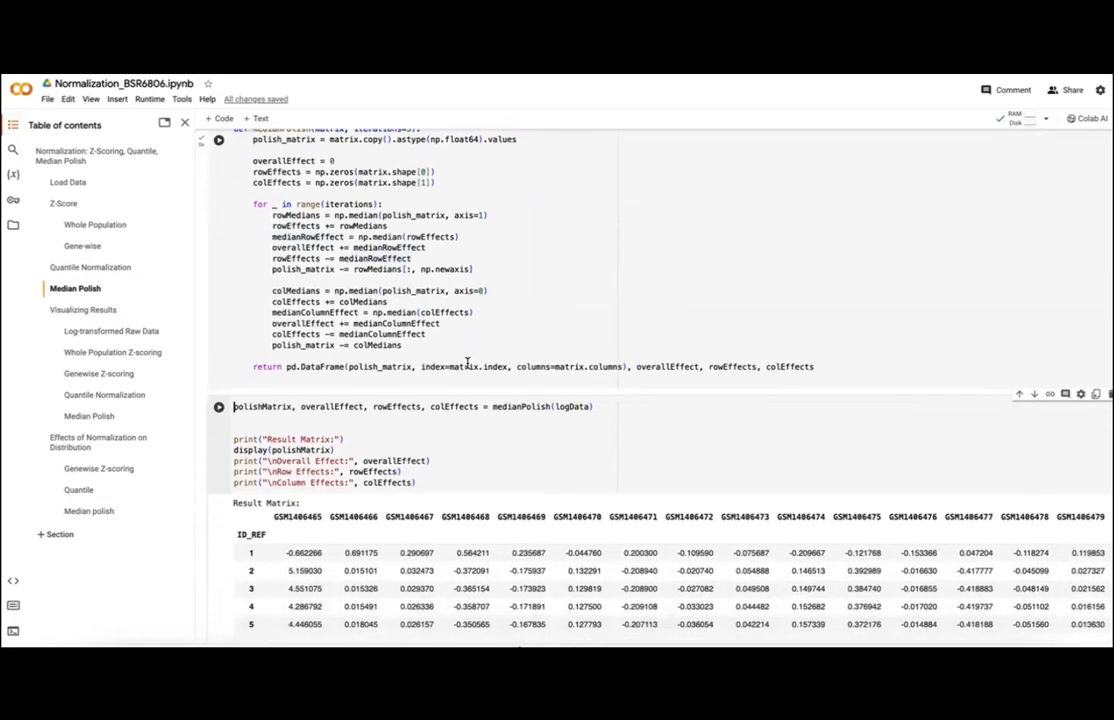
scroll(up, 3)
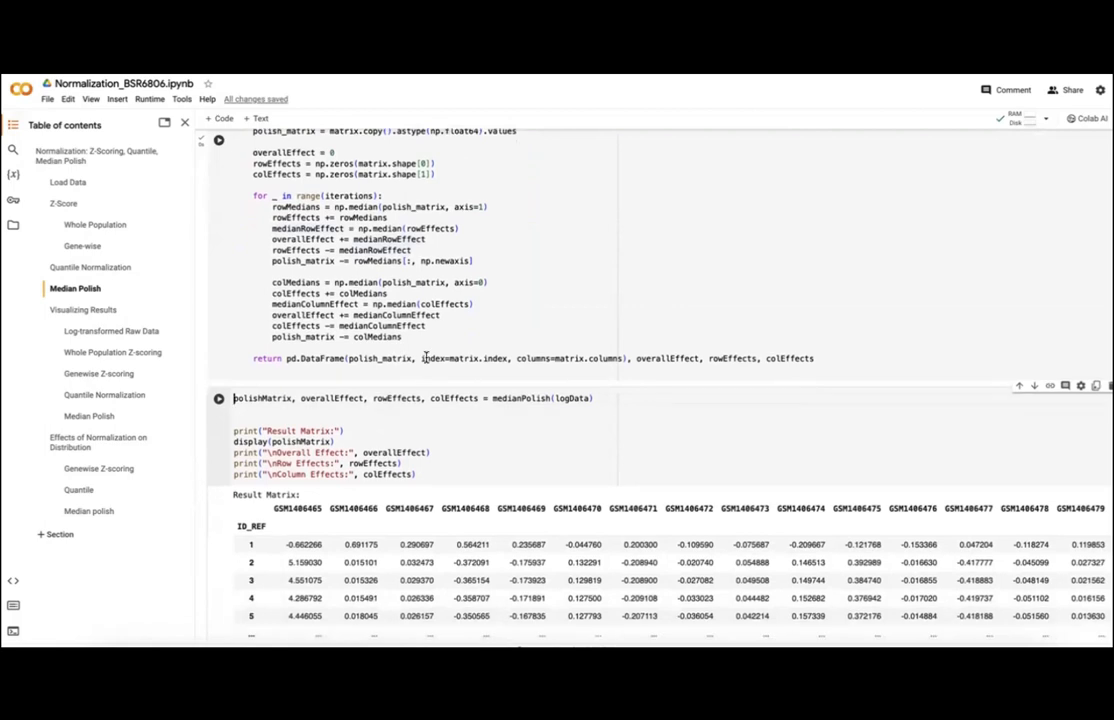
scroll(down, 3)
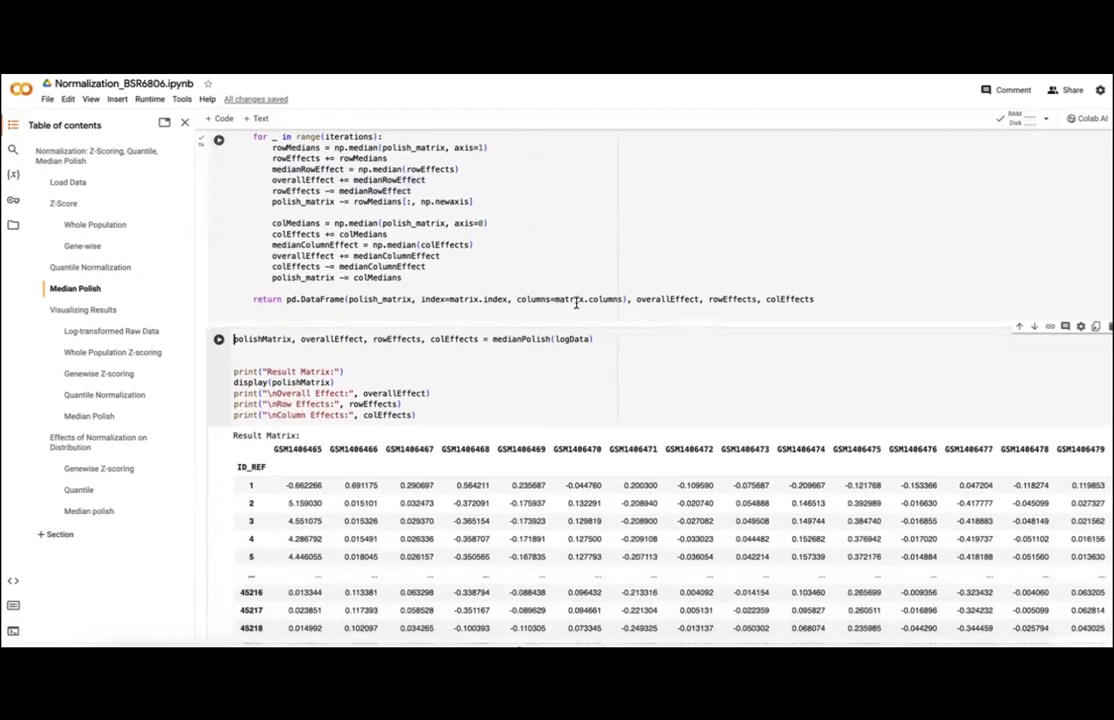
scroll(down, 3)
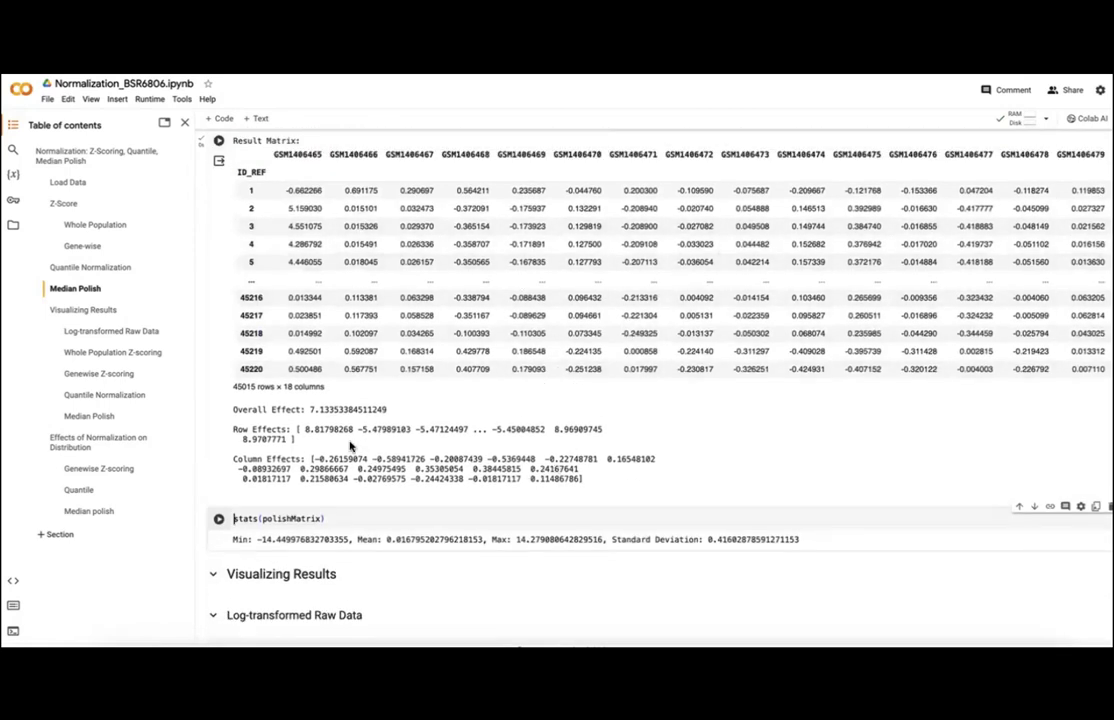
scroll(down, 3)
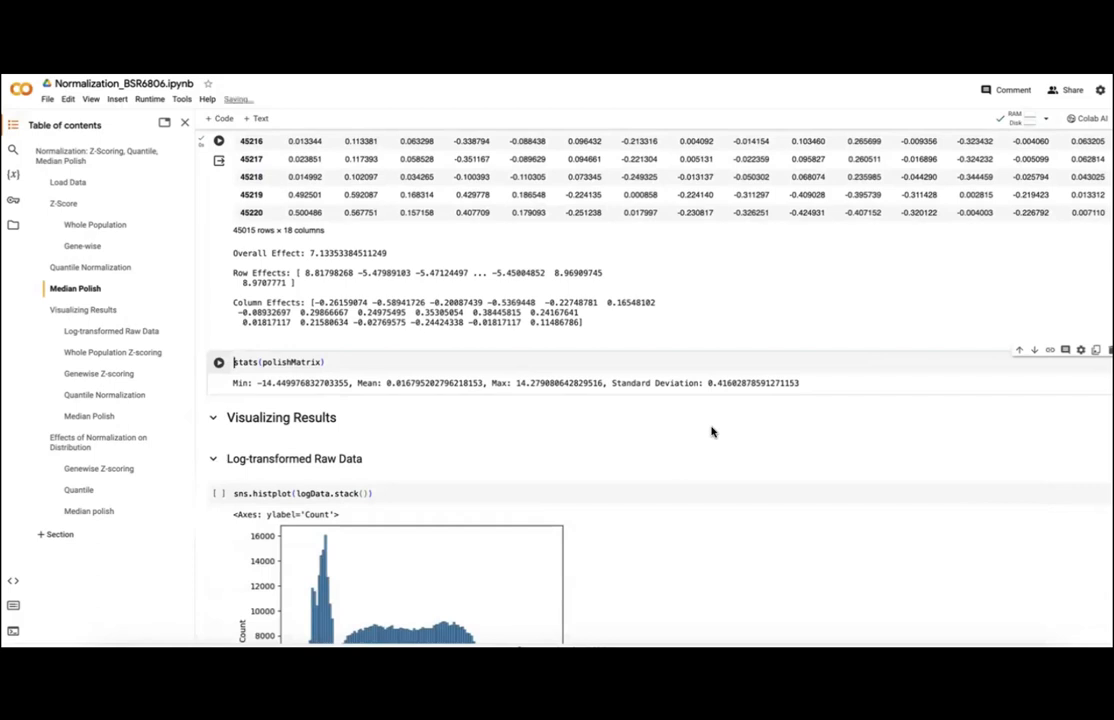
Step: Rerun the histogram of the log-transformed raw data
scroll(down, 3)
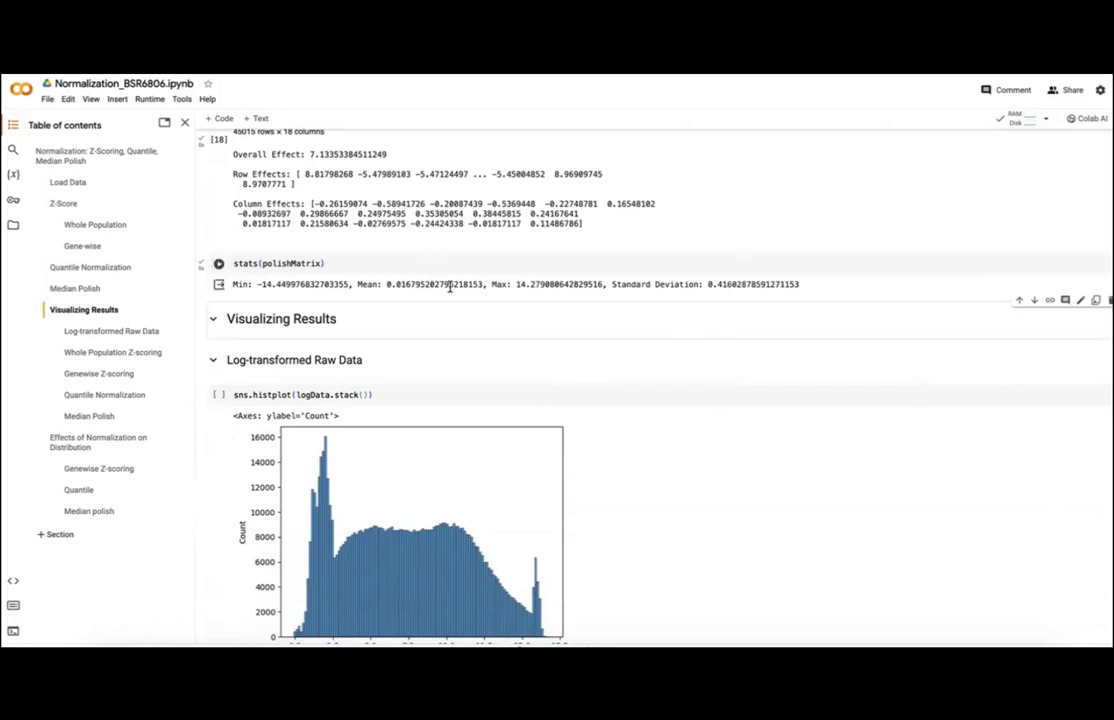
mouse_move(432, 295)
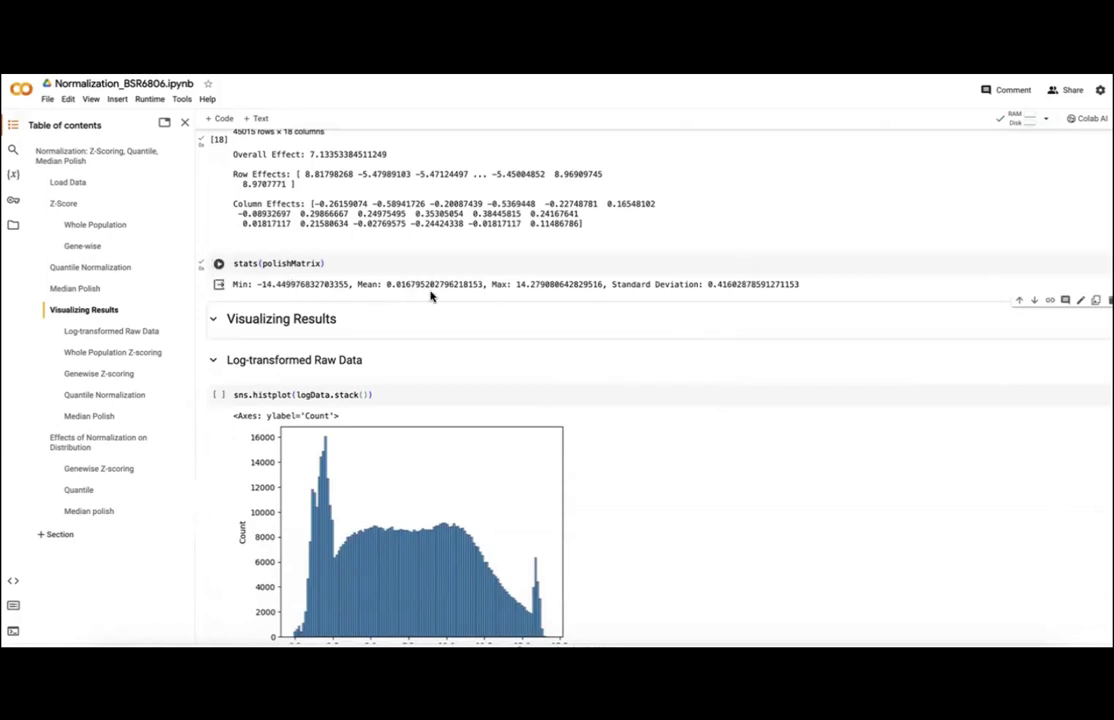
scroll(down, 3)
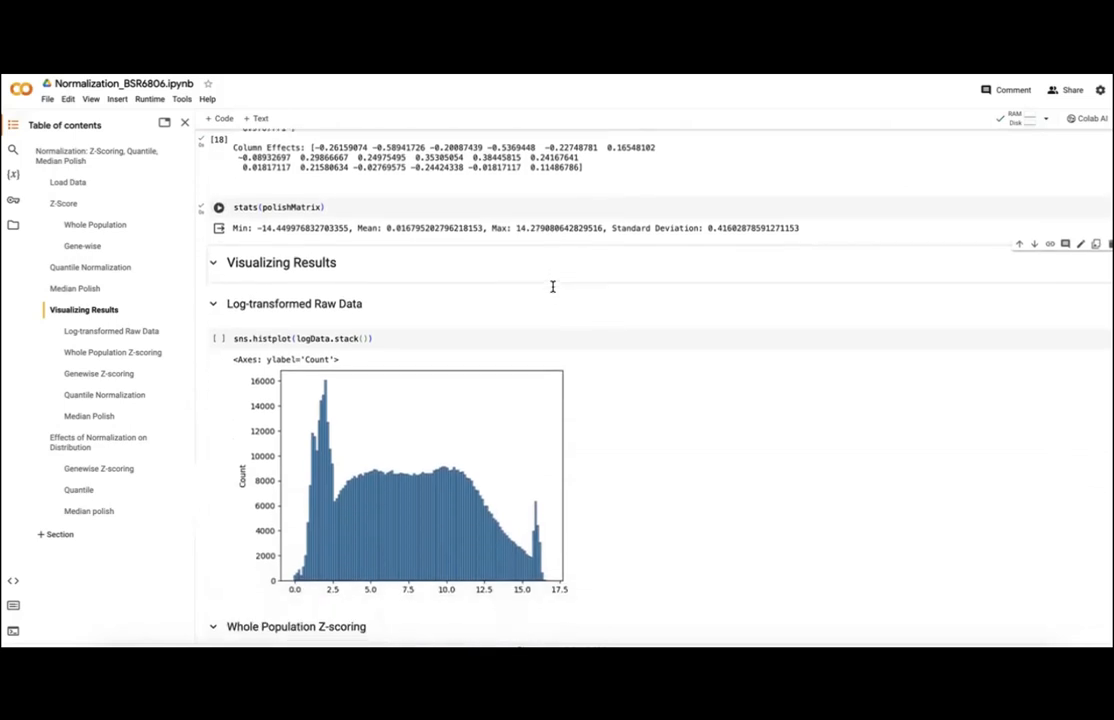
scroll(down, 3)
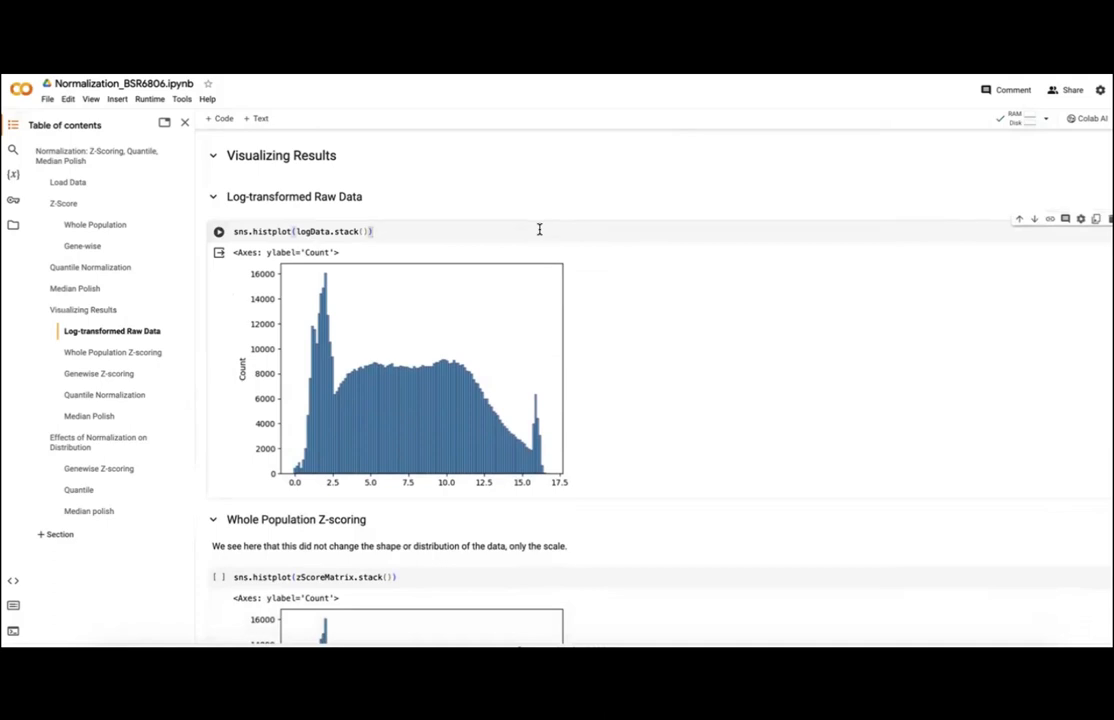
click(218, 231)
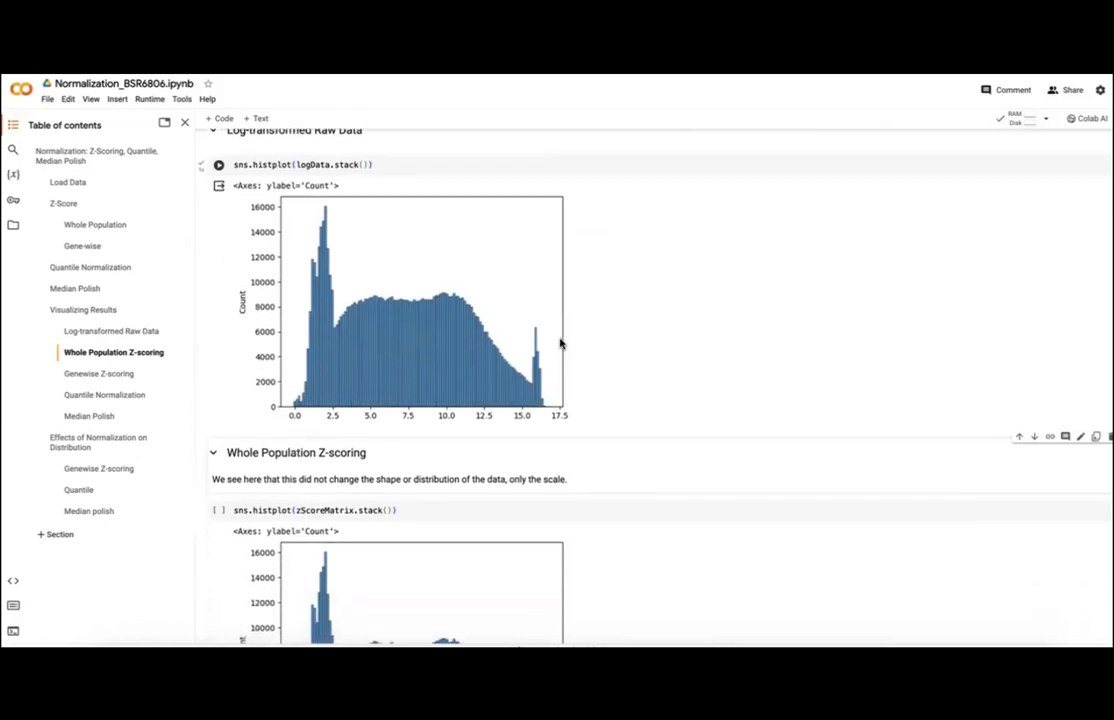
Step: Rerun the histogram of the whole-population z-scored data
scroll(down, 3)
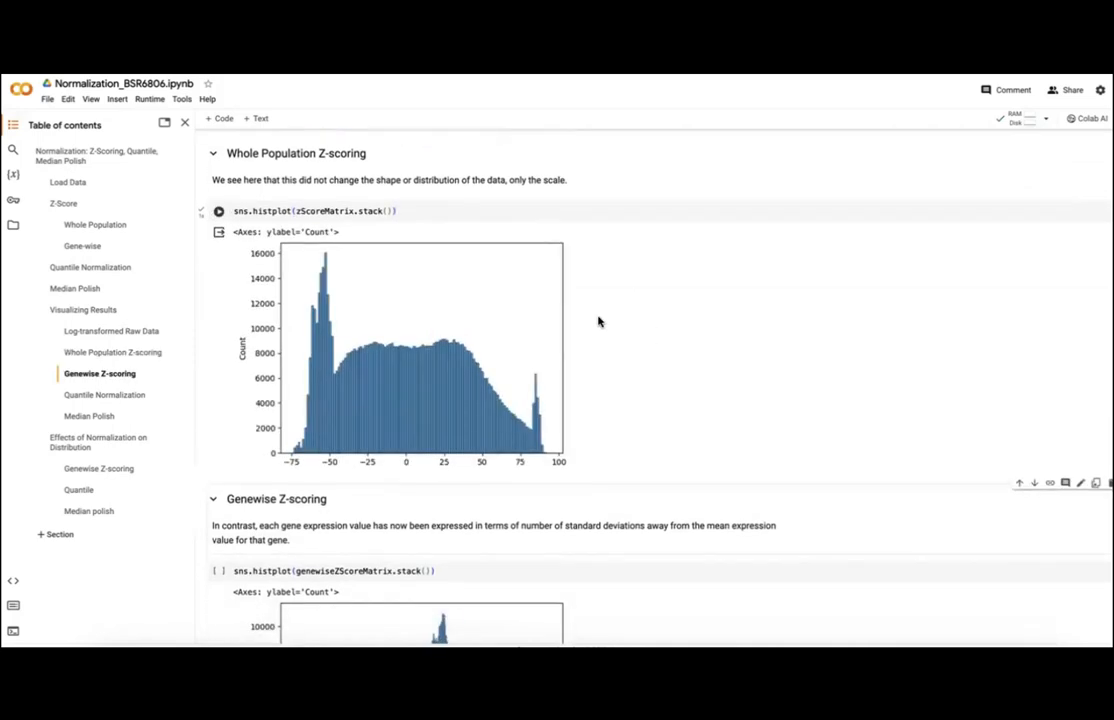
scroll(up, 3)
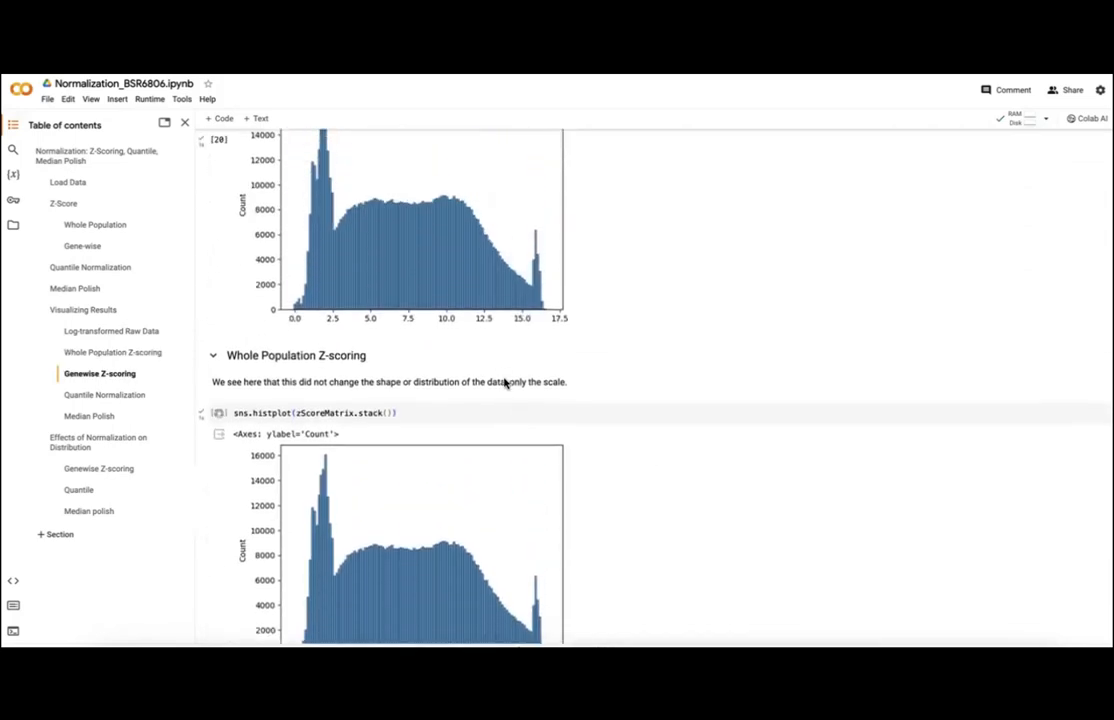
scroll(down, 3)
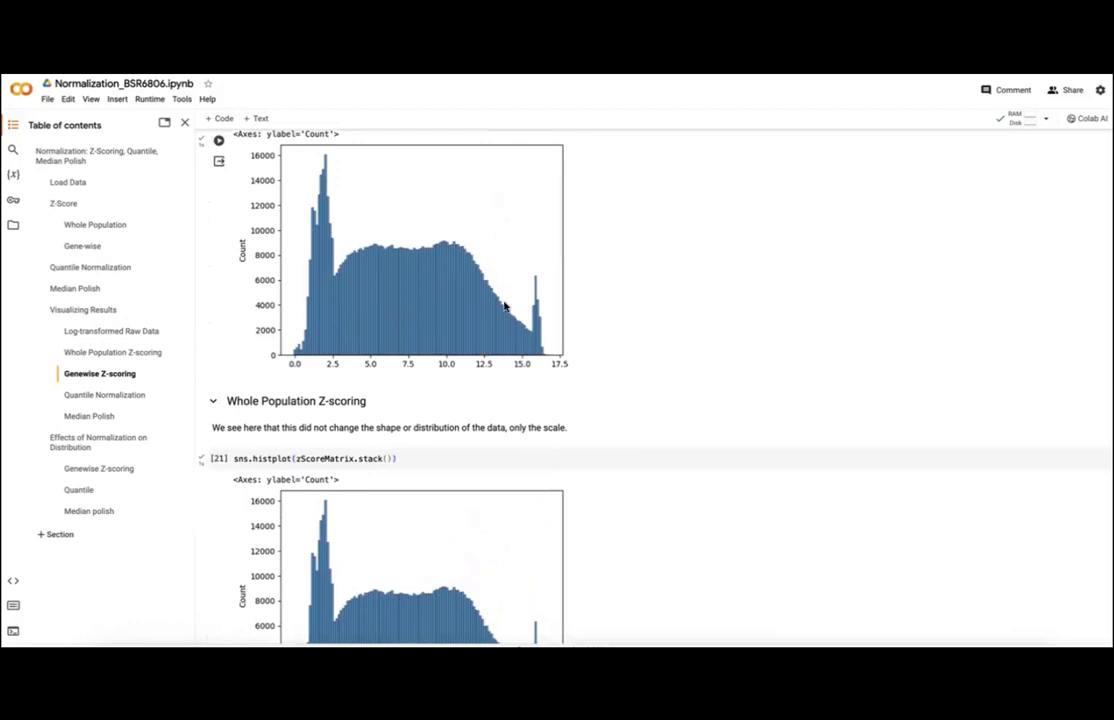
scroll(down, 3)
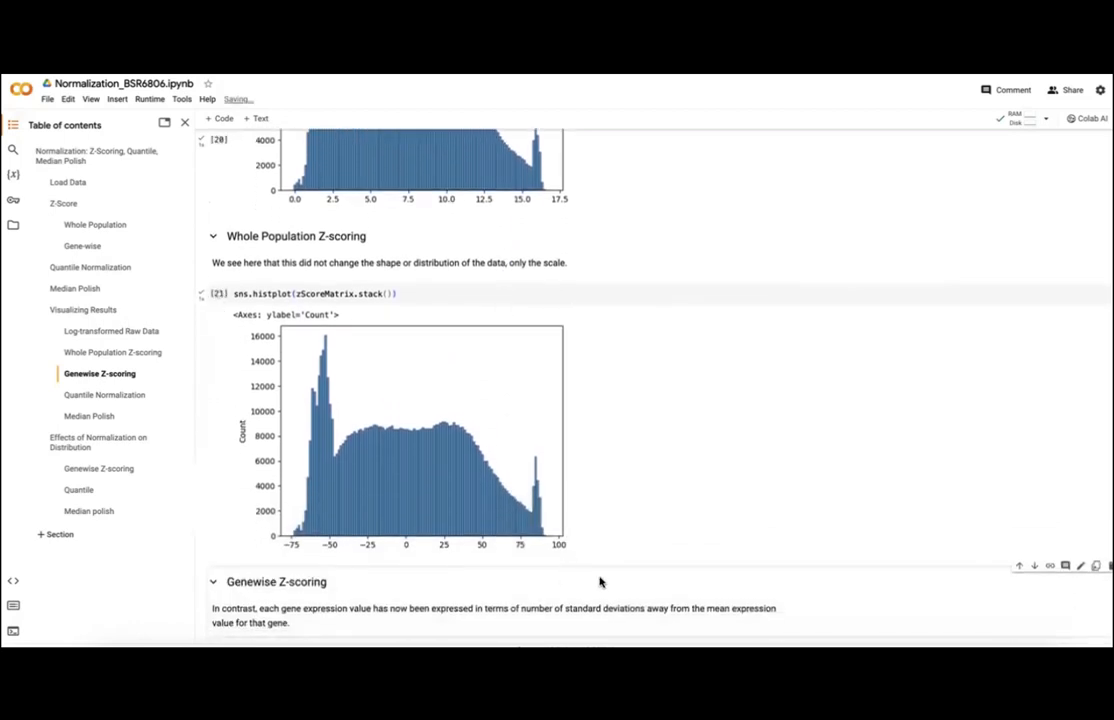
click(218, 293)
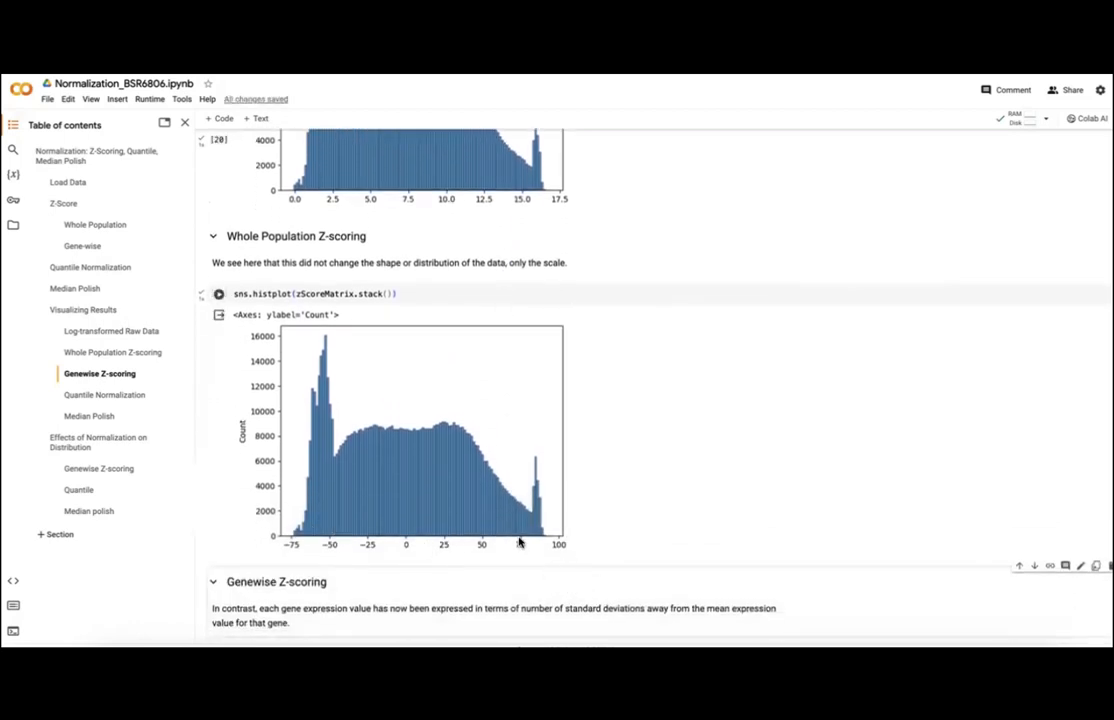
mouse_move(485, 510)
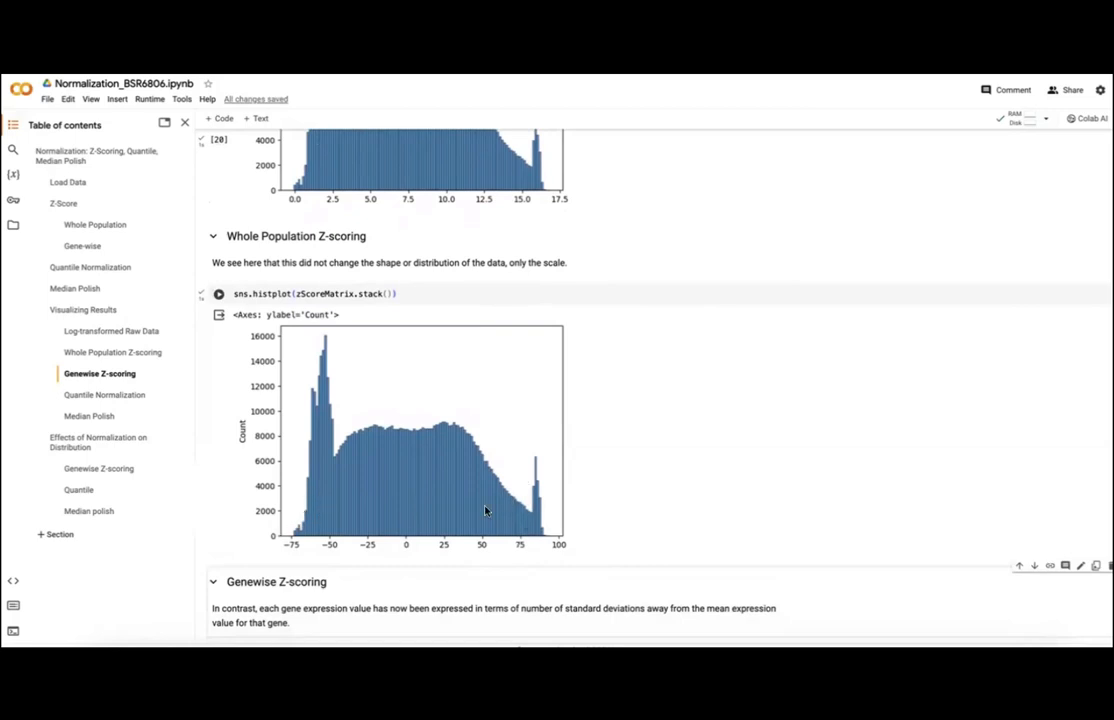
Step: Rerun the genewise z-score histogram cell
scroll(down, 3)
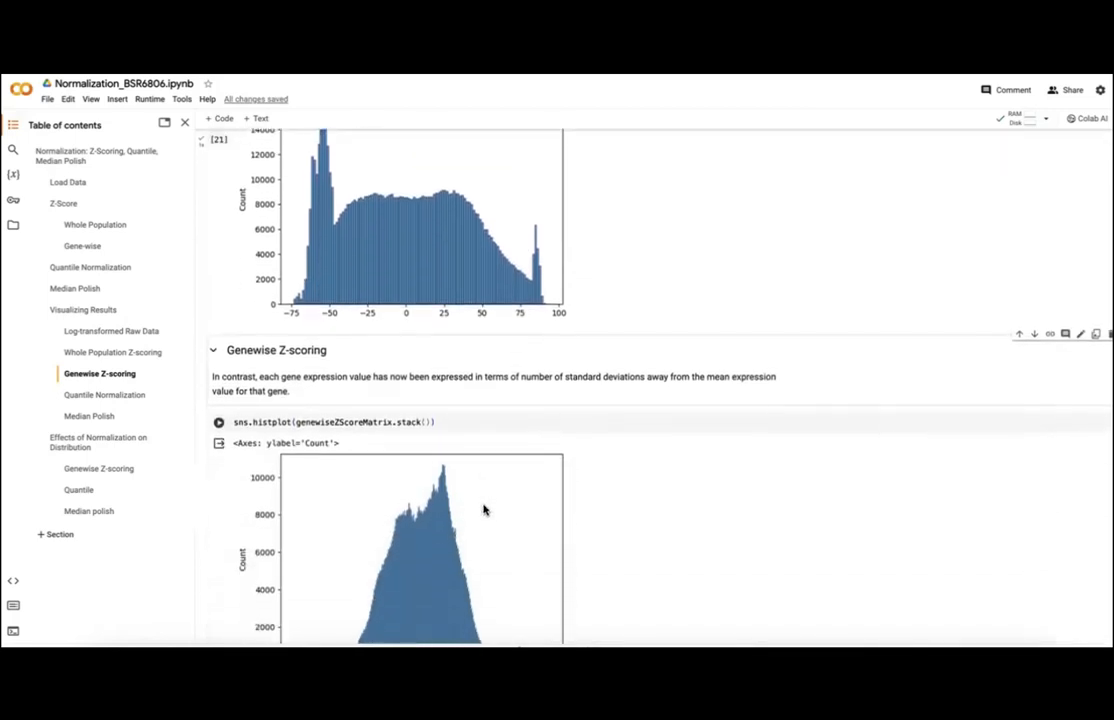
scroll(down, 3)
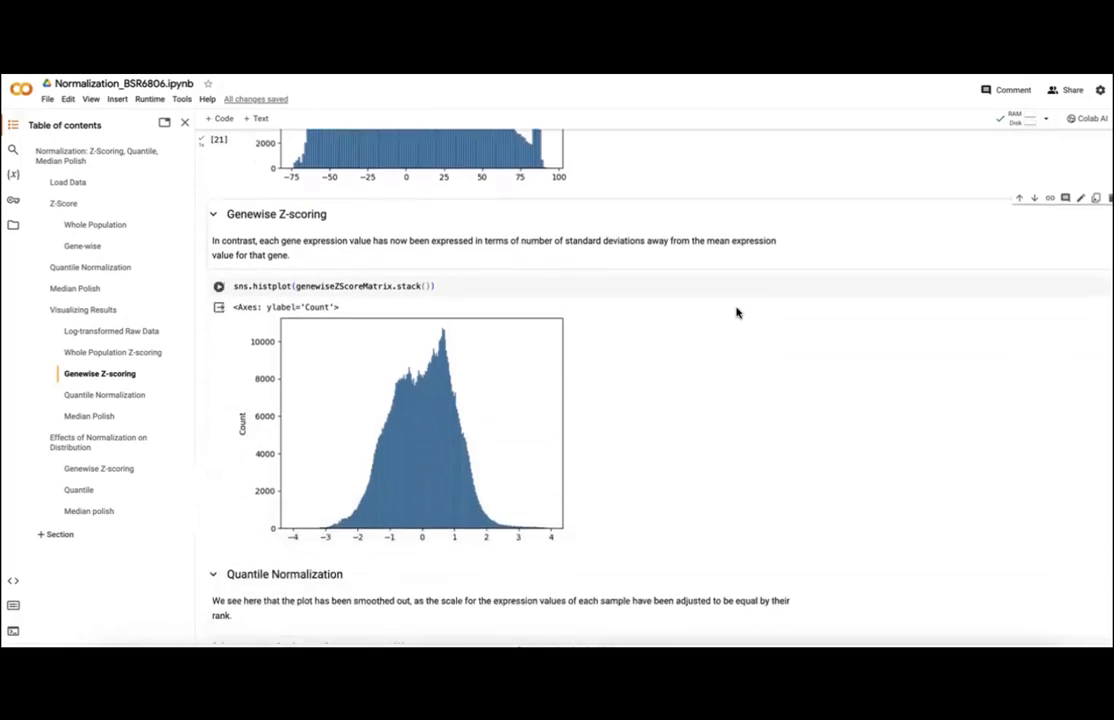
click(218, 286)
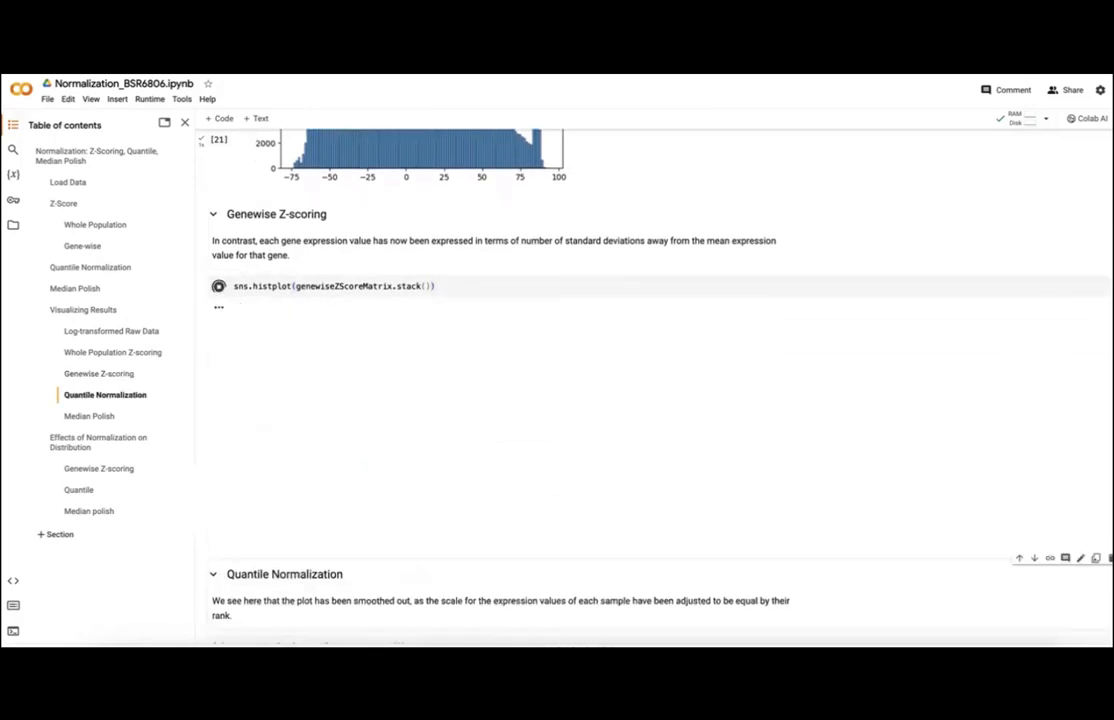
click(218, 286)
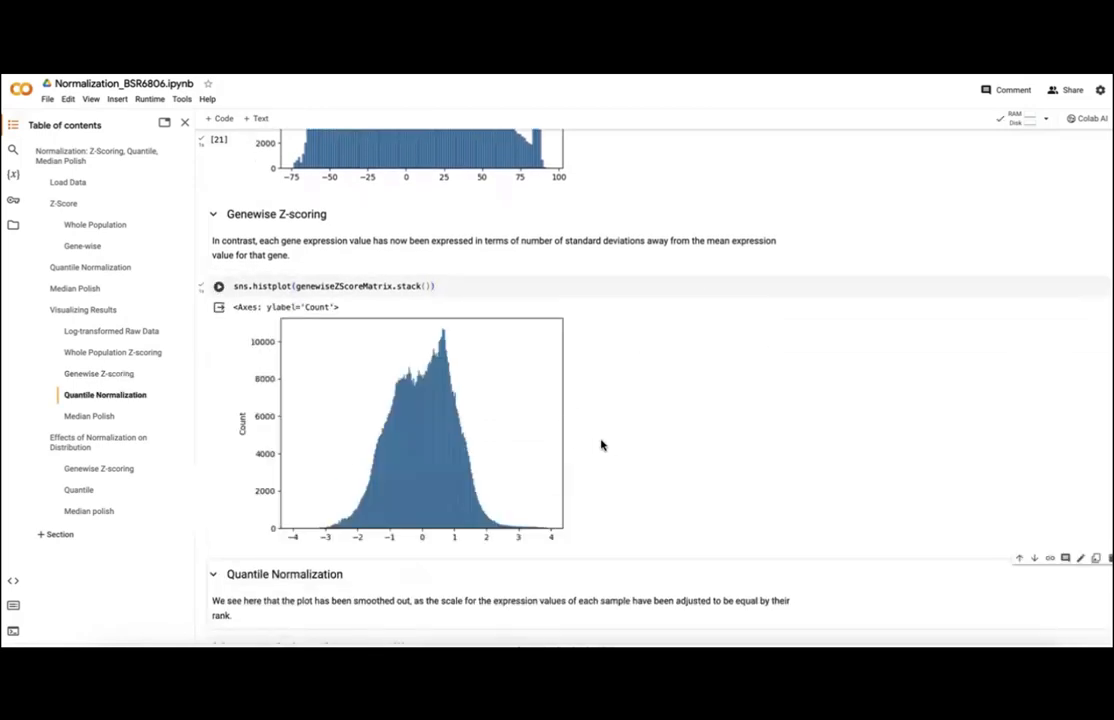
Step: Rerun the quantile-normalized data histogram cell
scroll(down, 3)
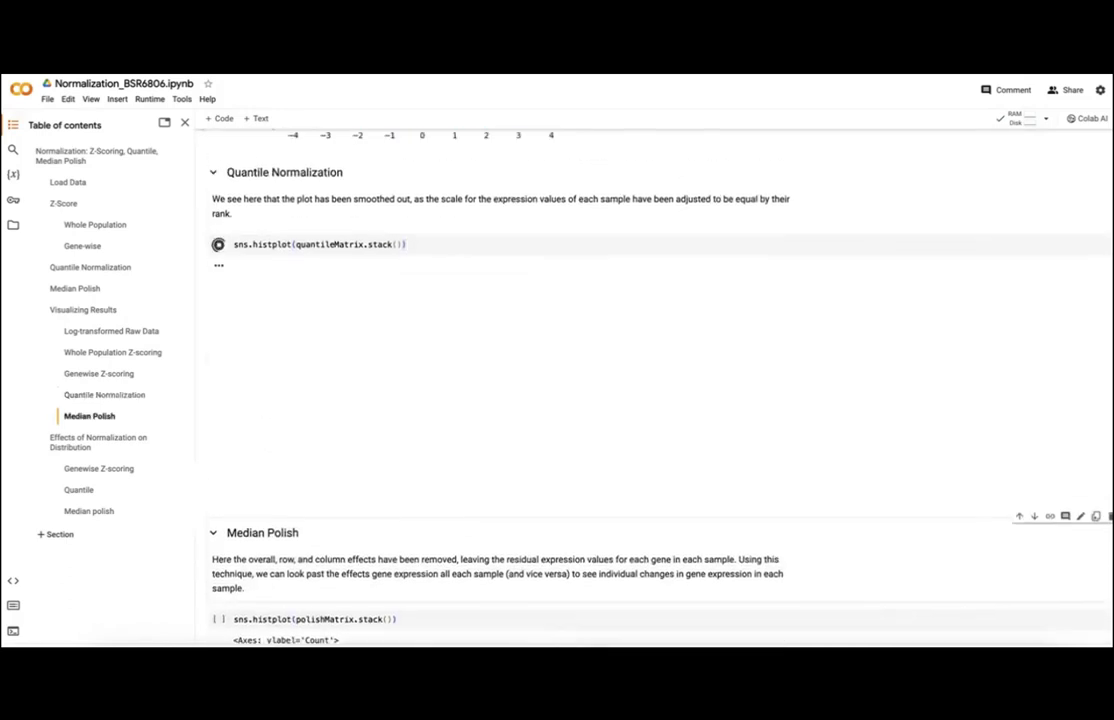
click(218, 244)
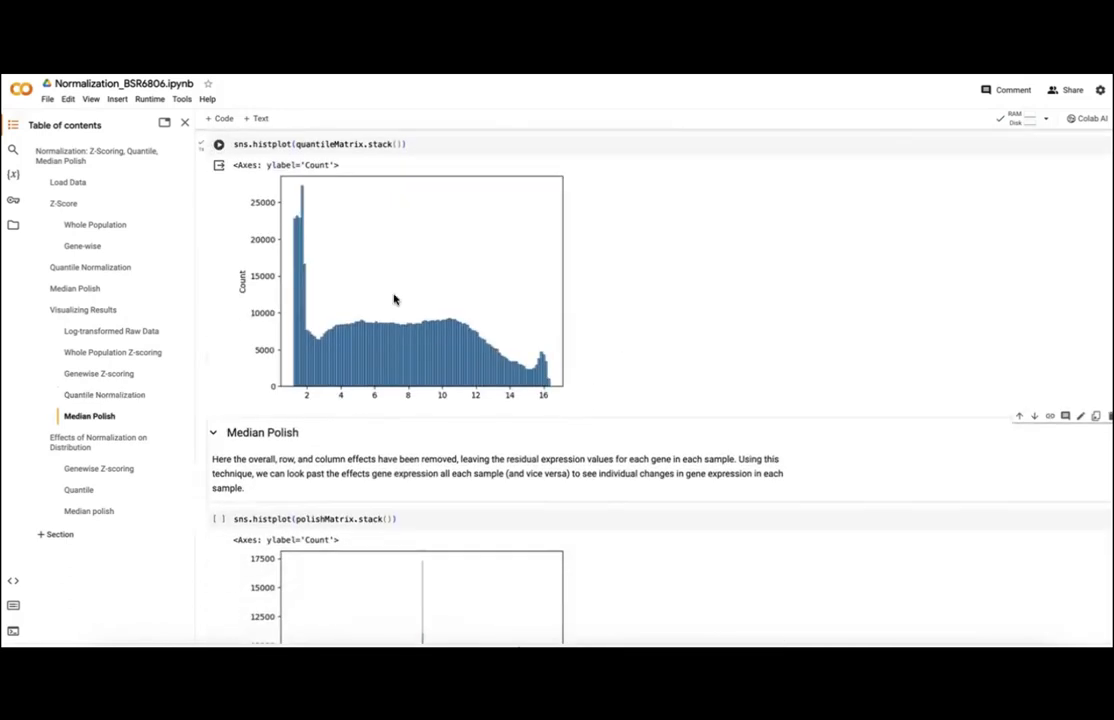
mouse_move(528, 363)
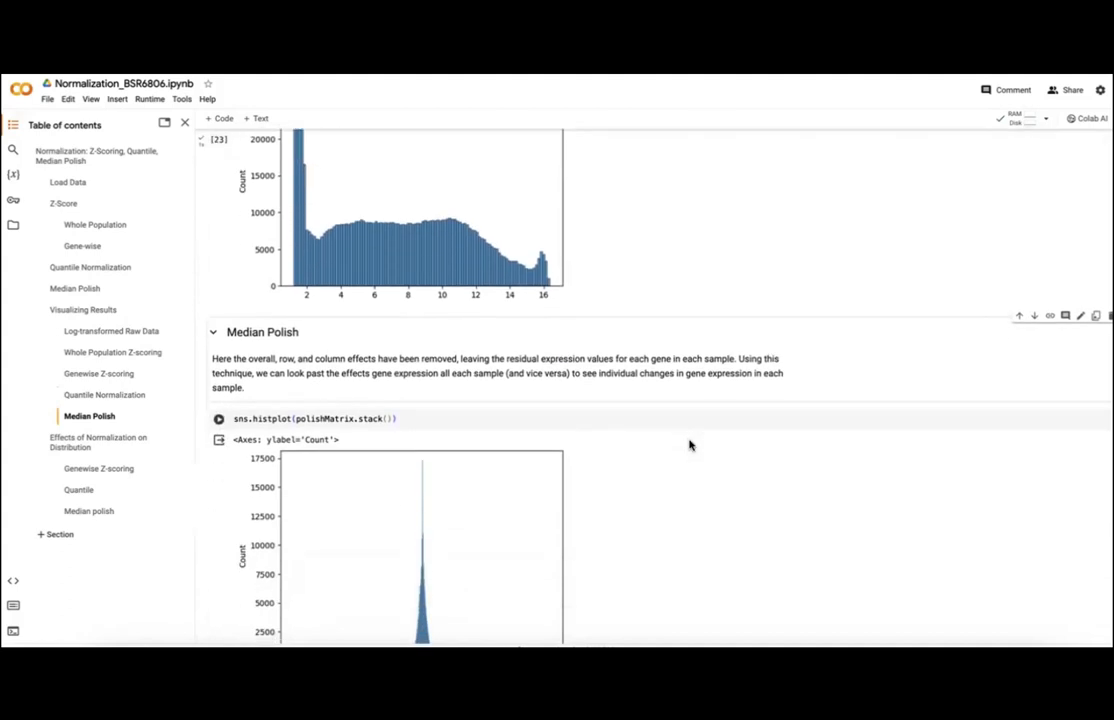
scroll(up, 3)
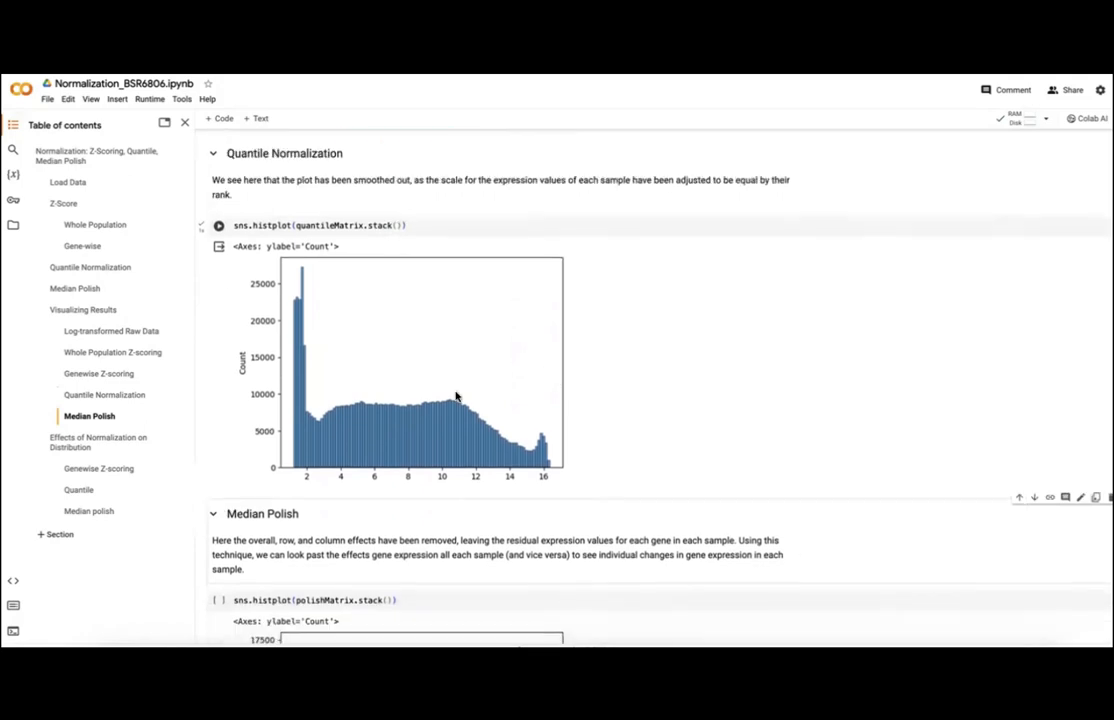
scroll(down, 3)
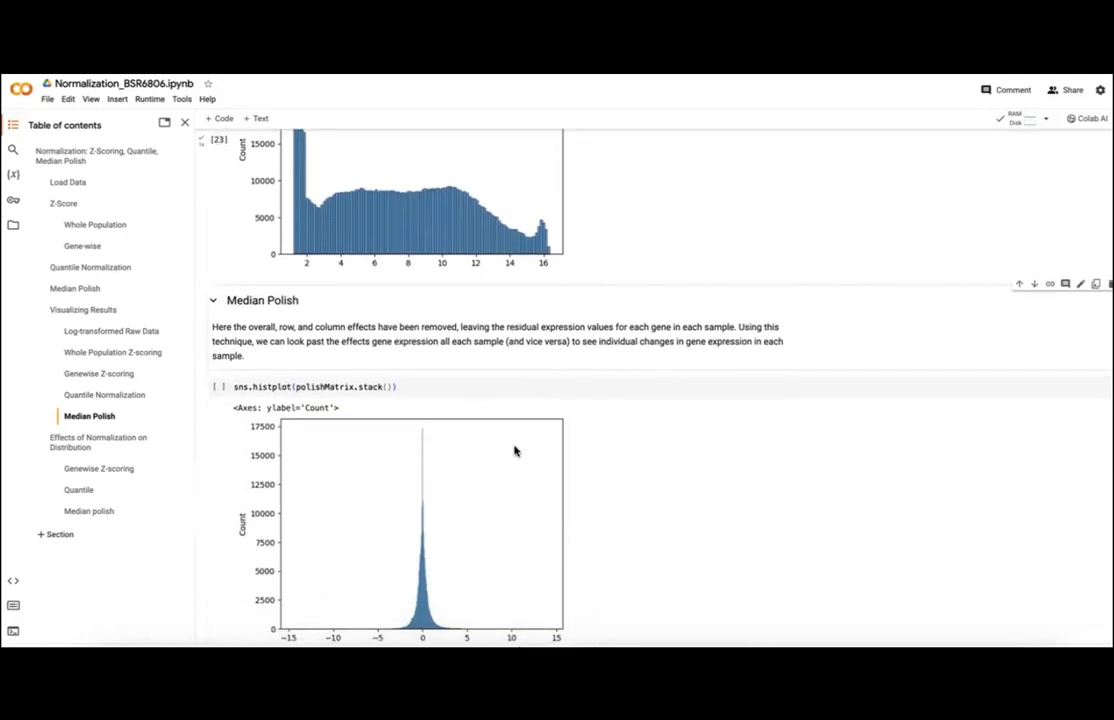
scroll(up, 3)
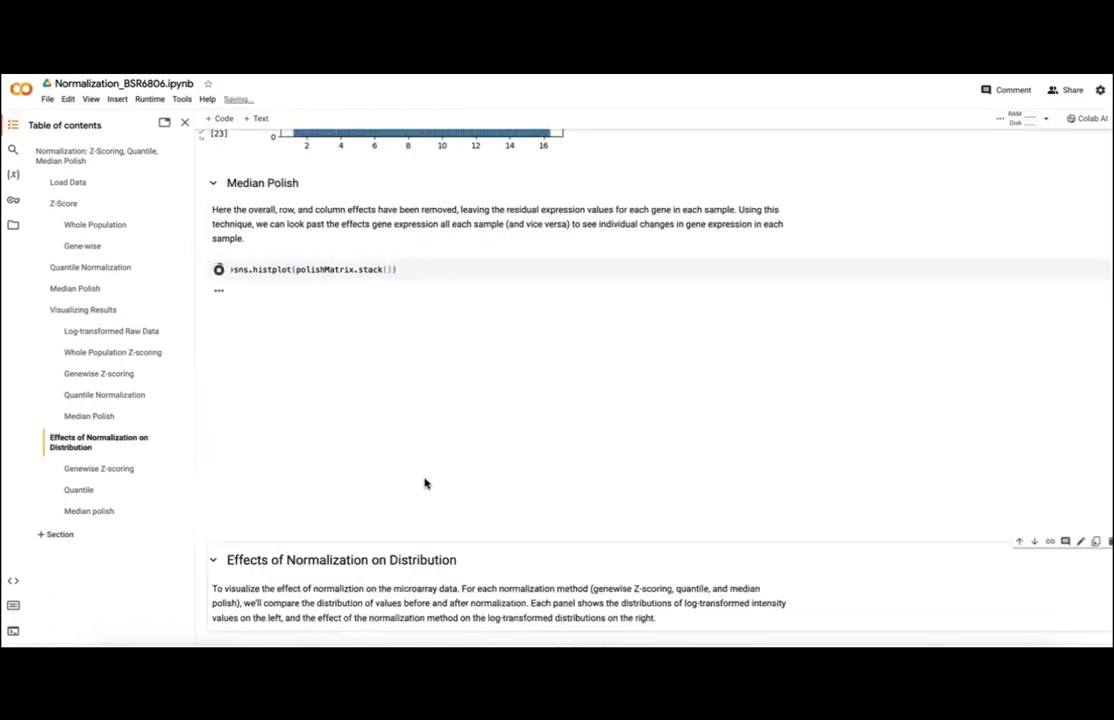
click(218, 269)
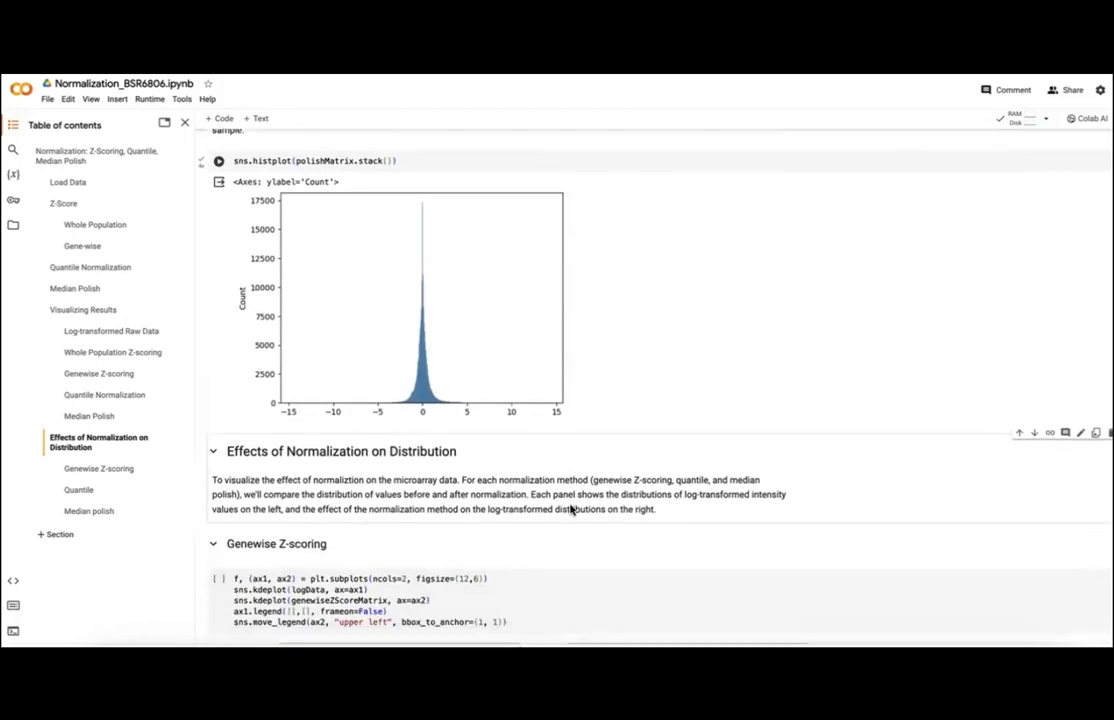
scroll(down, 3)
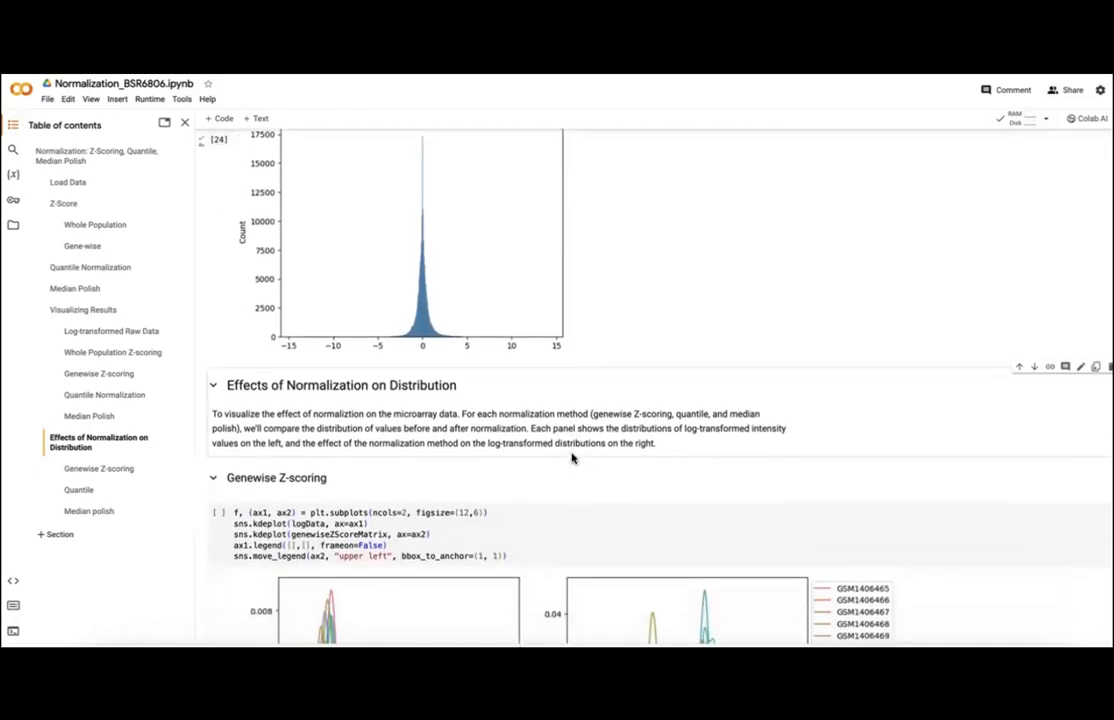
scroll(down, 3)
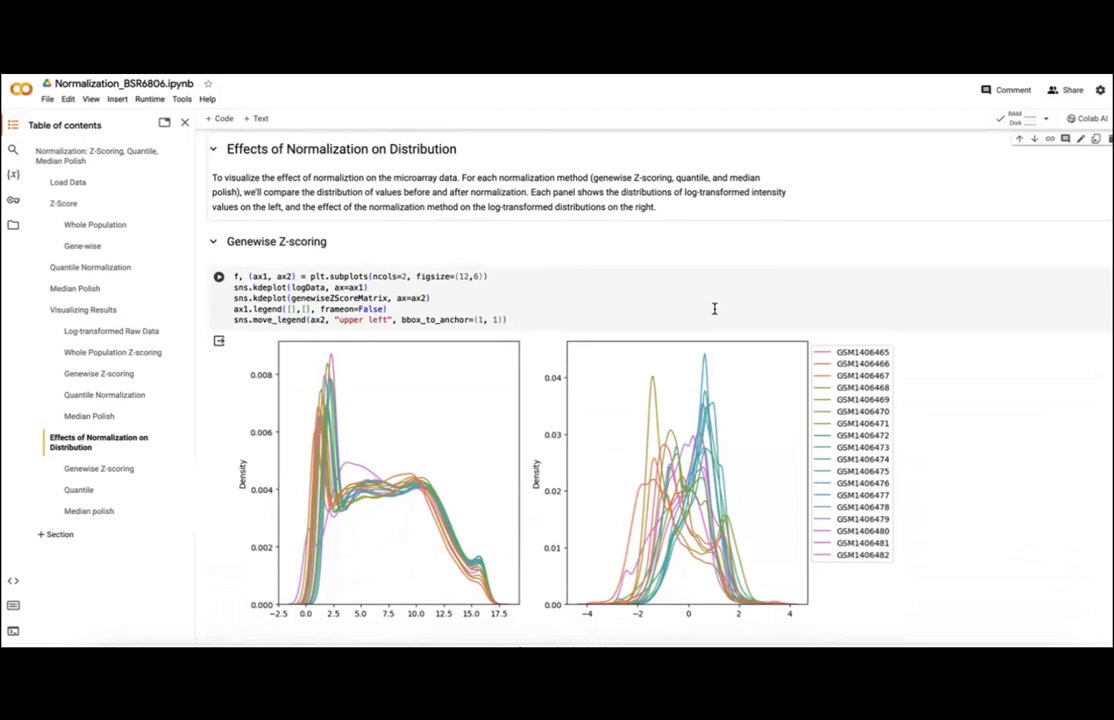
scroll(down, 3)
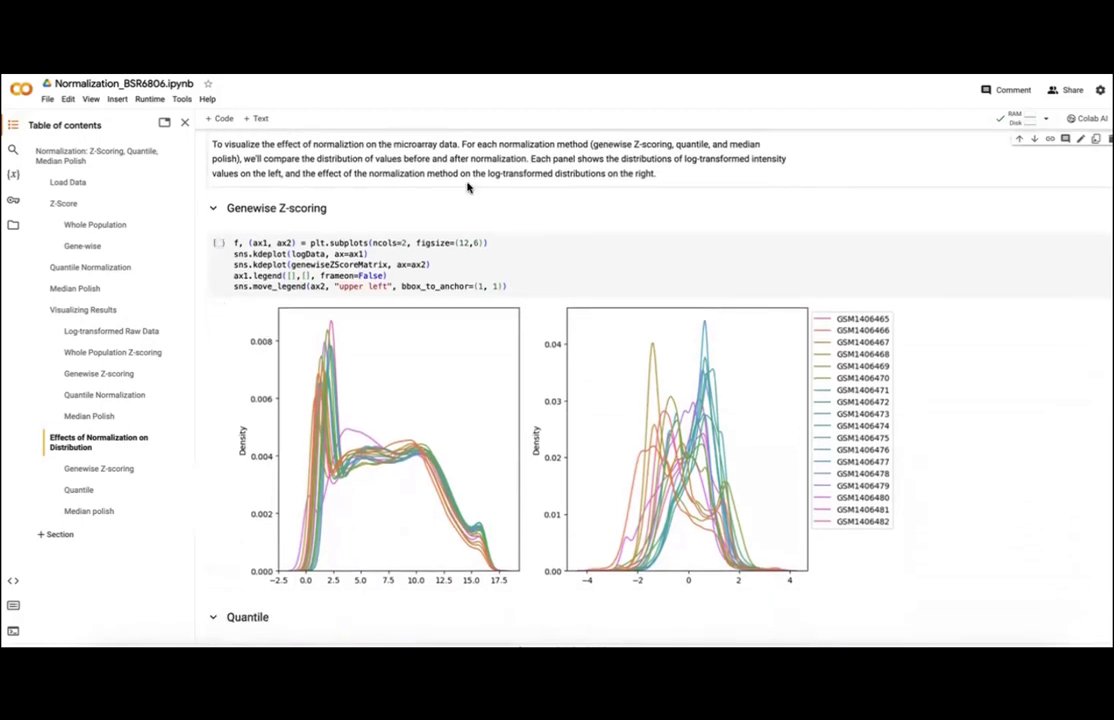
scroll(down, 3)
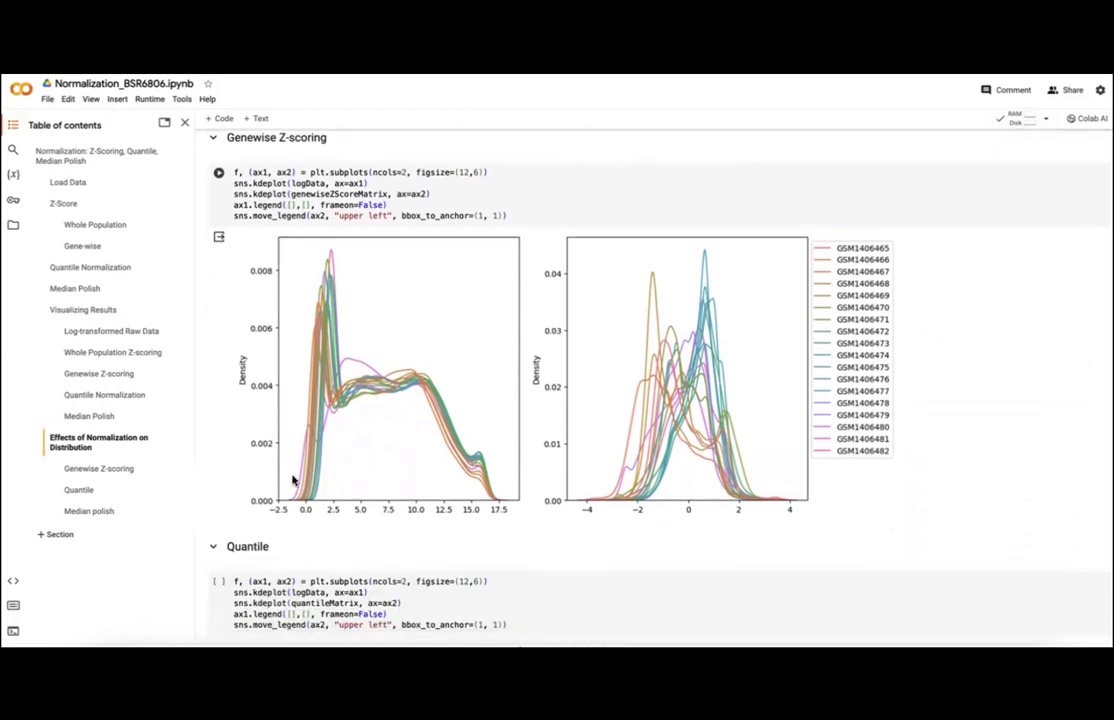
mouse_move(398, 377)
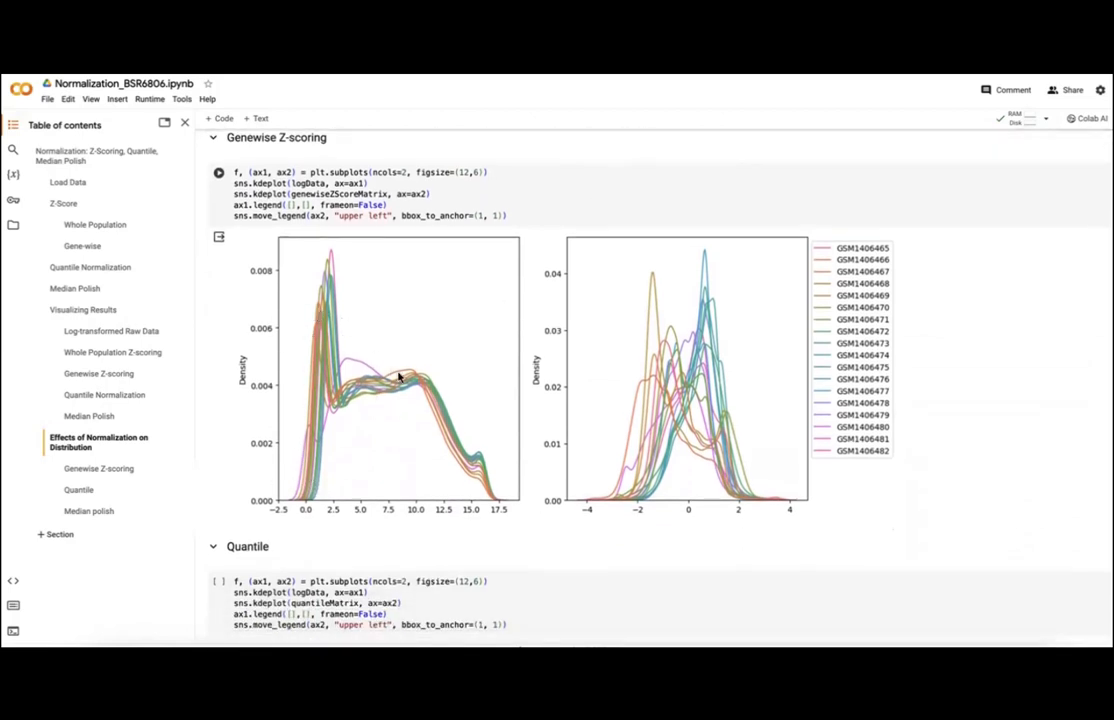
mouse_move(382, 320)
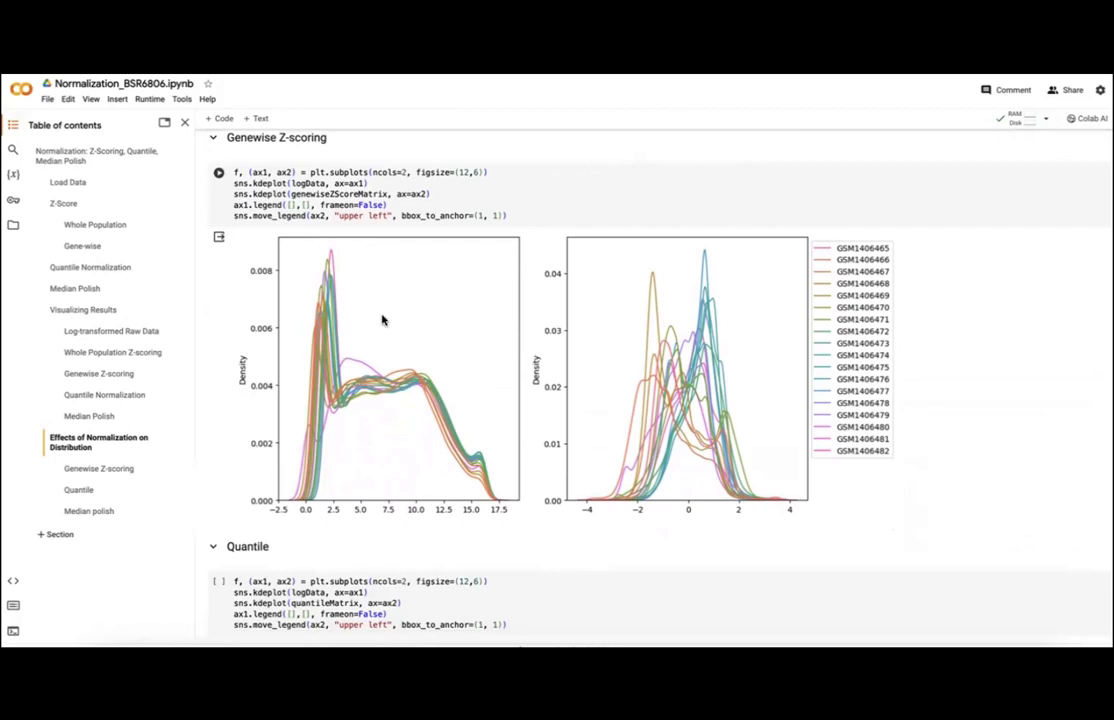
mouse_move(368, 431)
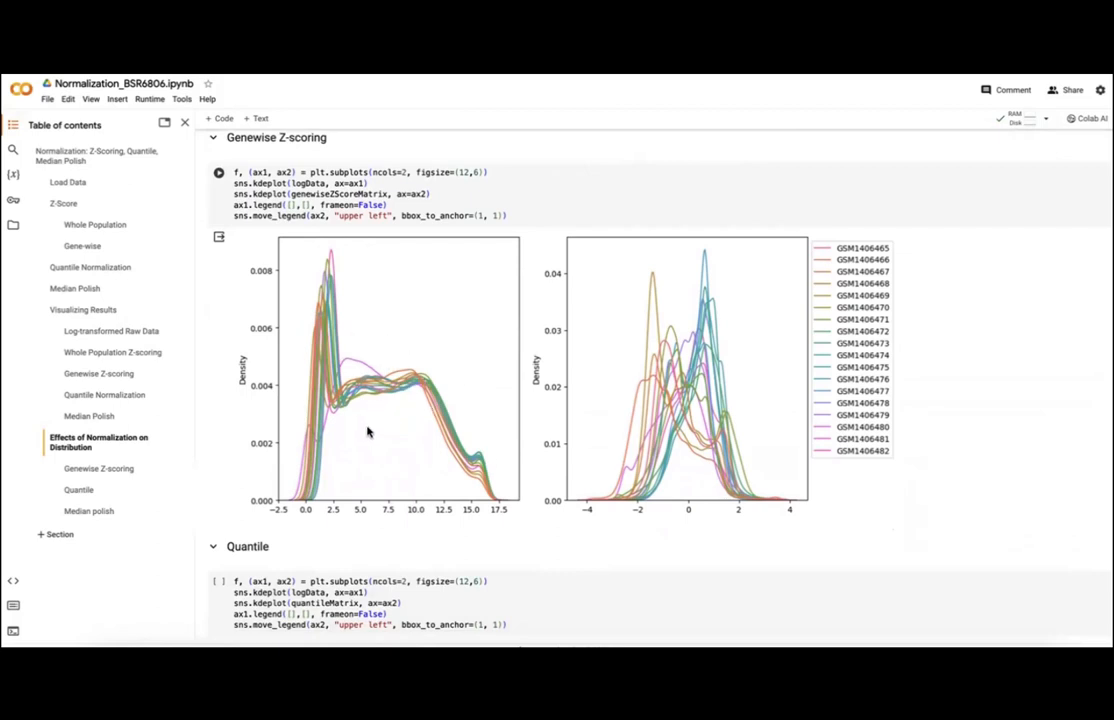
mouse_move(750, 513)
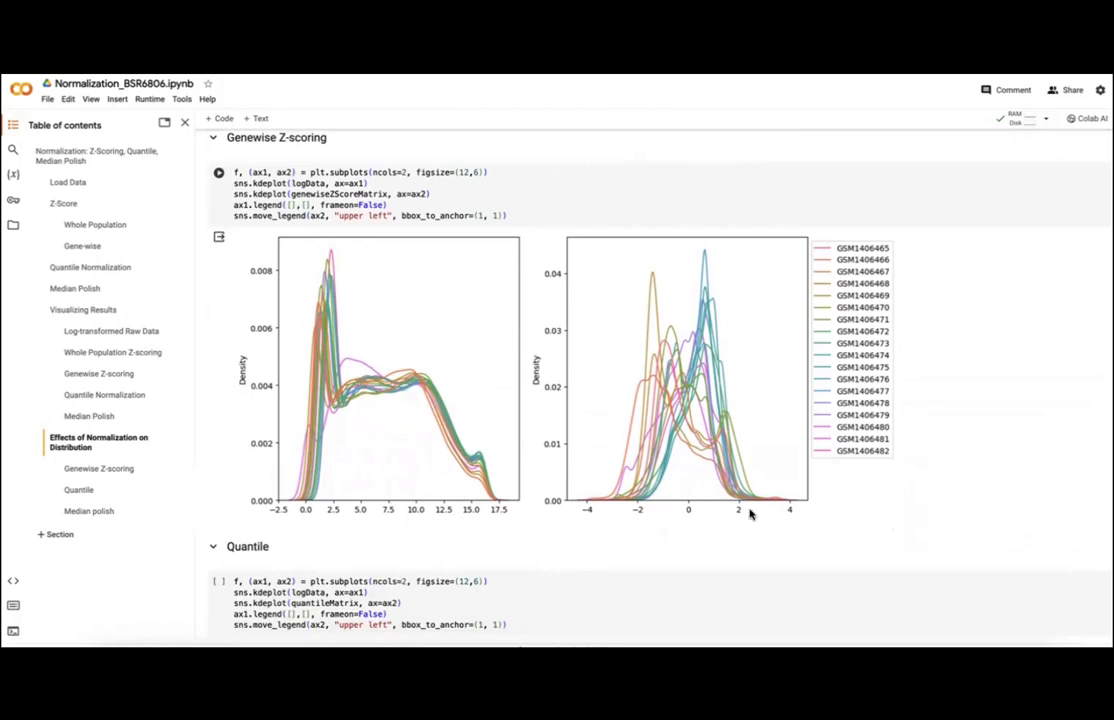
scroll(down, 3)
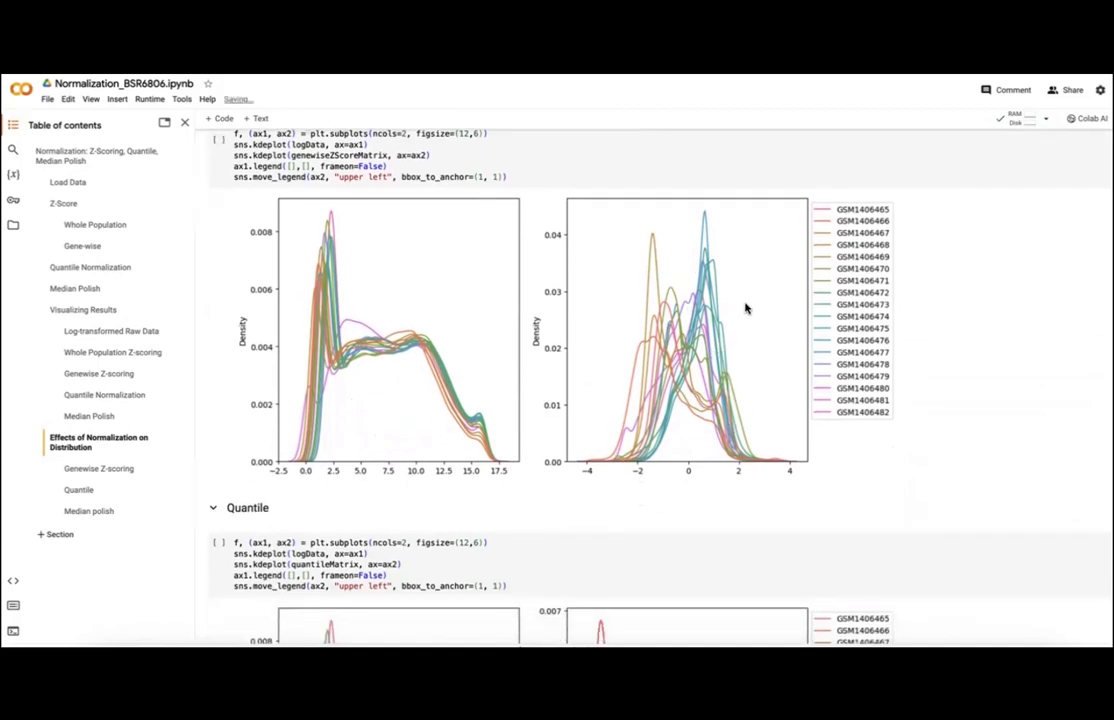
scroll(down, 3)
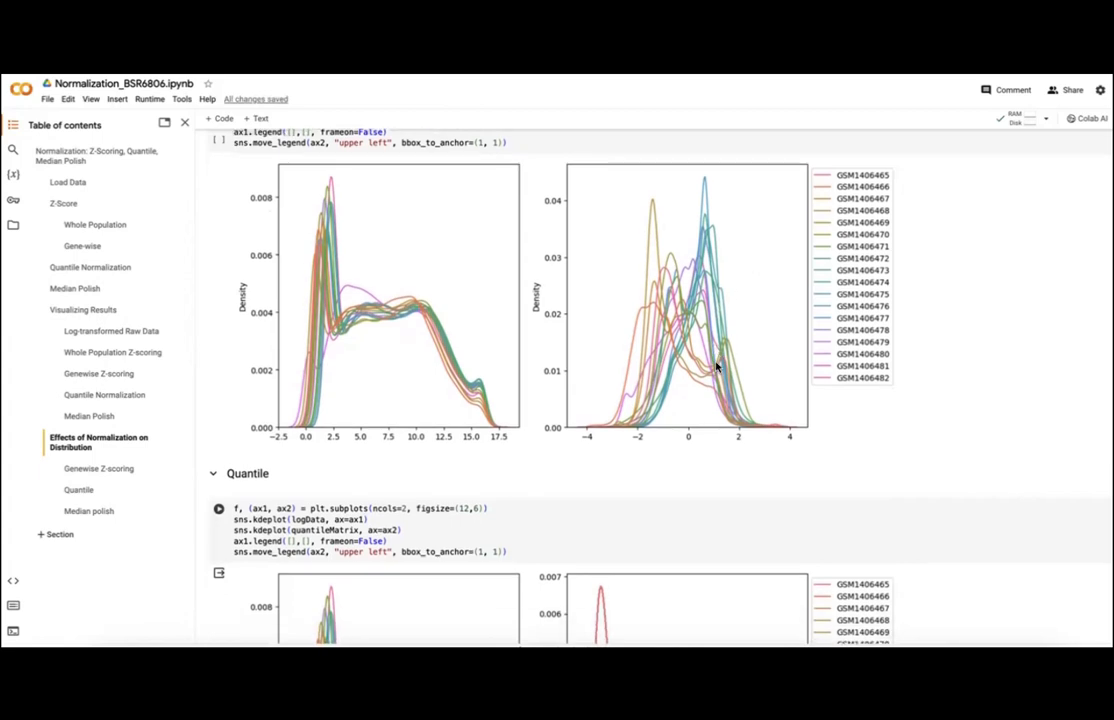
scroll(up, 3)
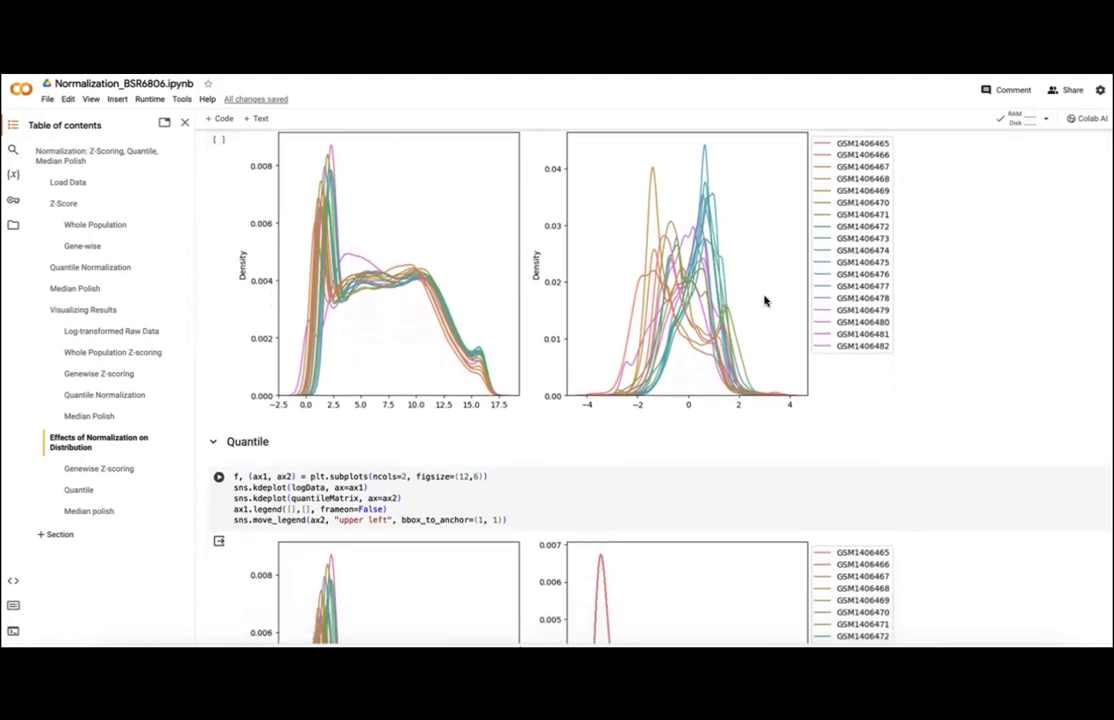
scroll(up, 3)
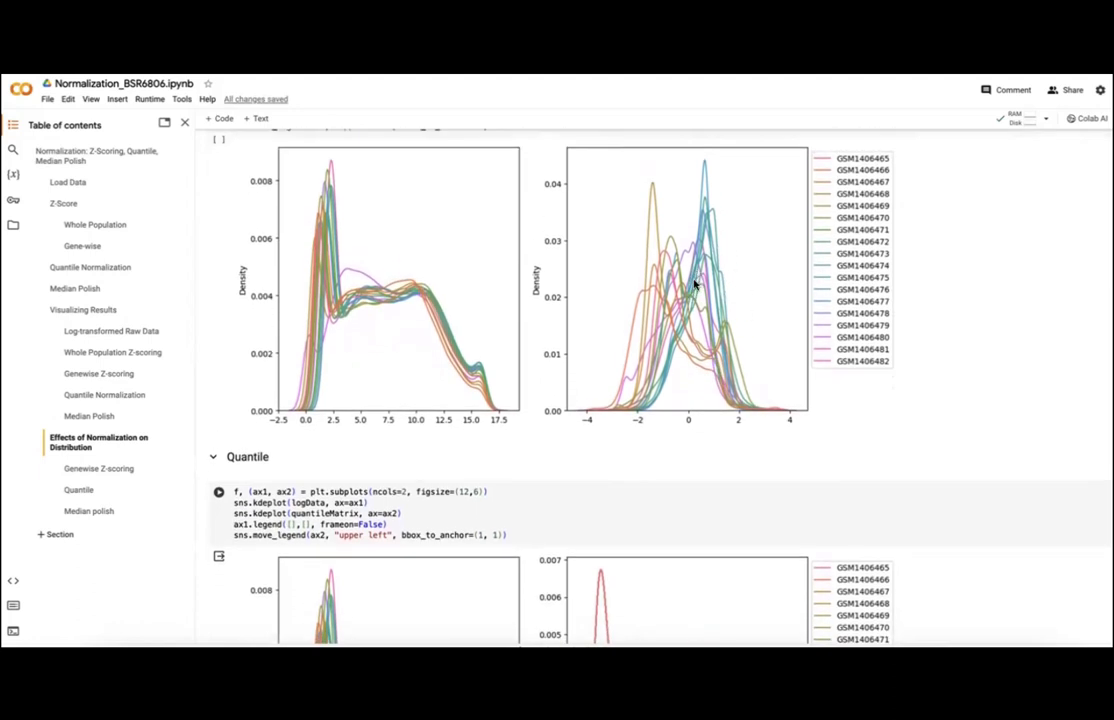
mouse_move(698, 327)
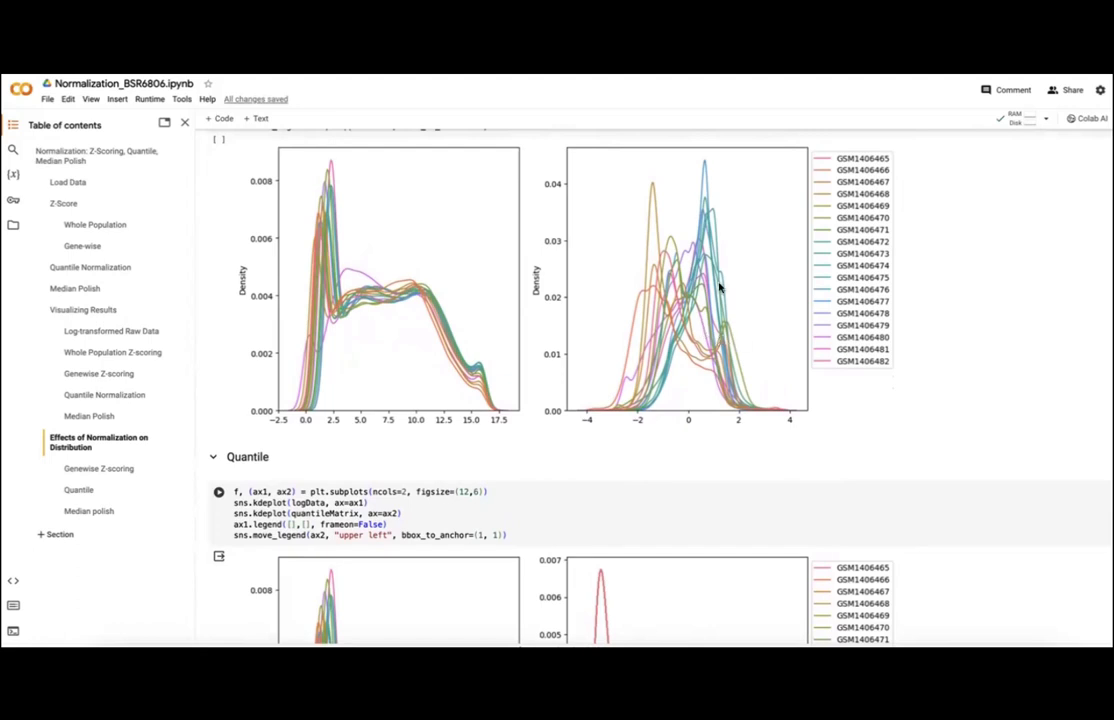
mouse_move(688, 307)
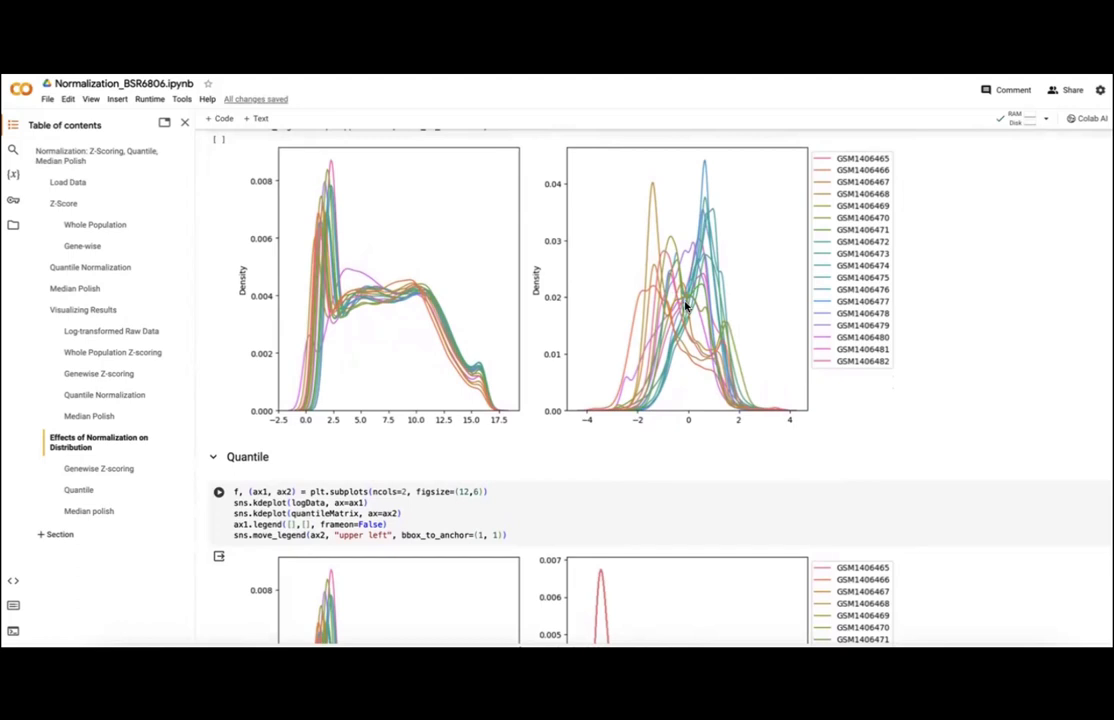
Step: Scroll to the logData and quantileMatrix kdeplots, curves collapsed onto one distribution
scroll(down, 3)
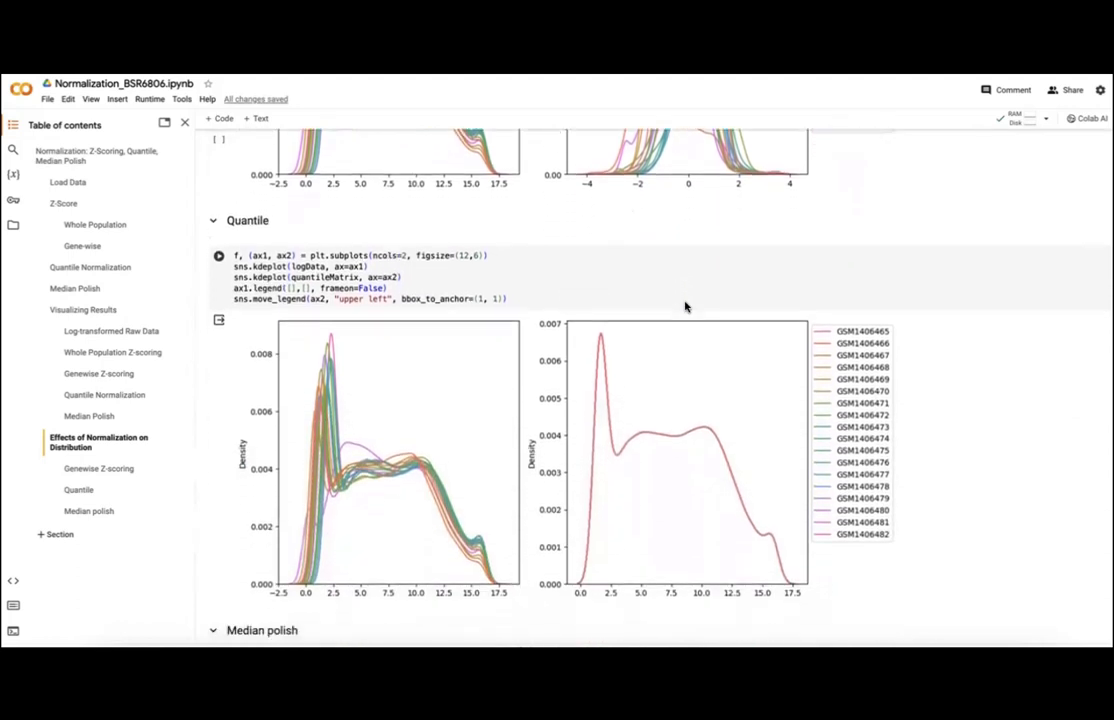
scroll(down, 3)
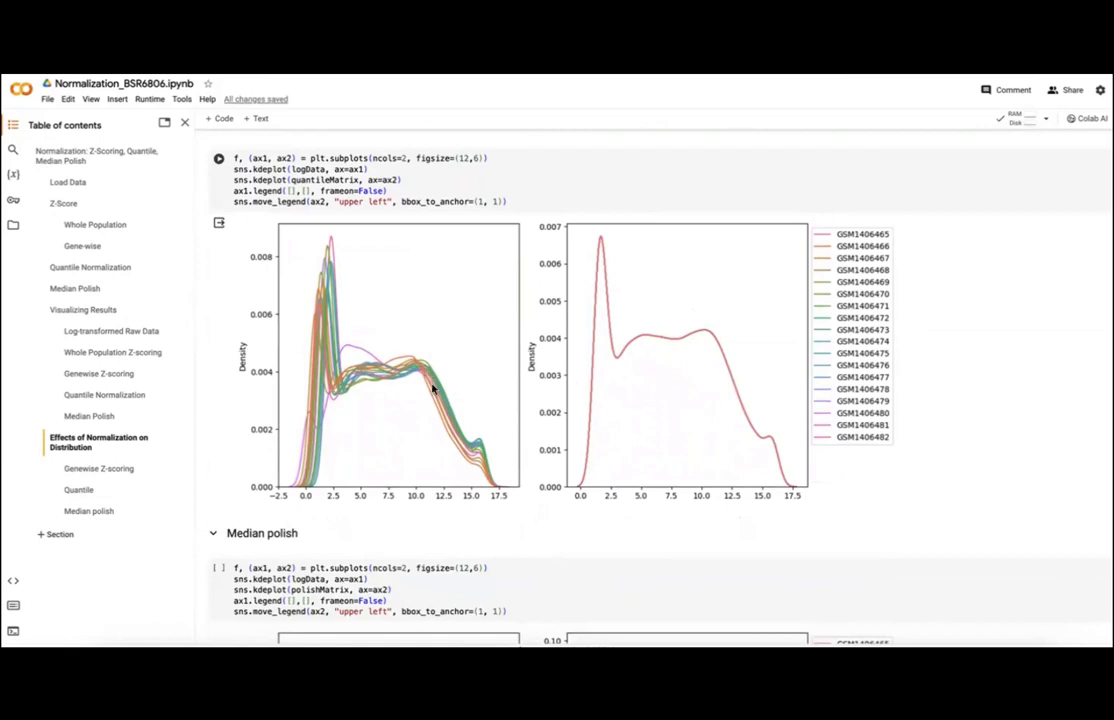
mouse_move(688, 370)
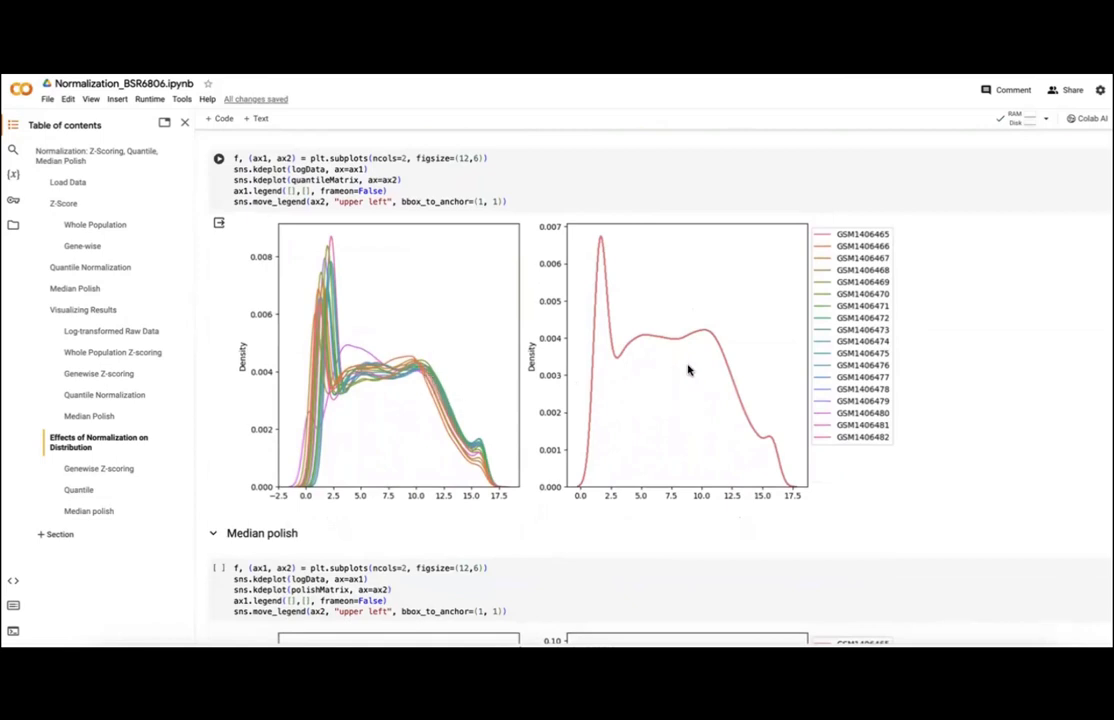
mouse_move(714, 420)
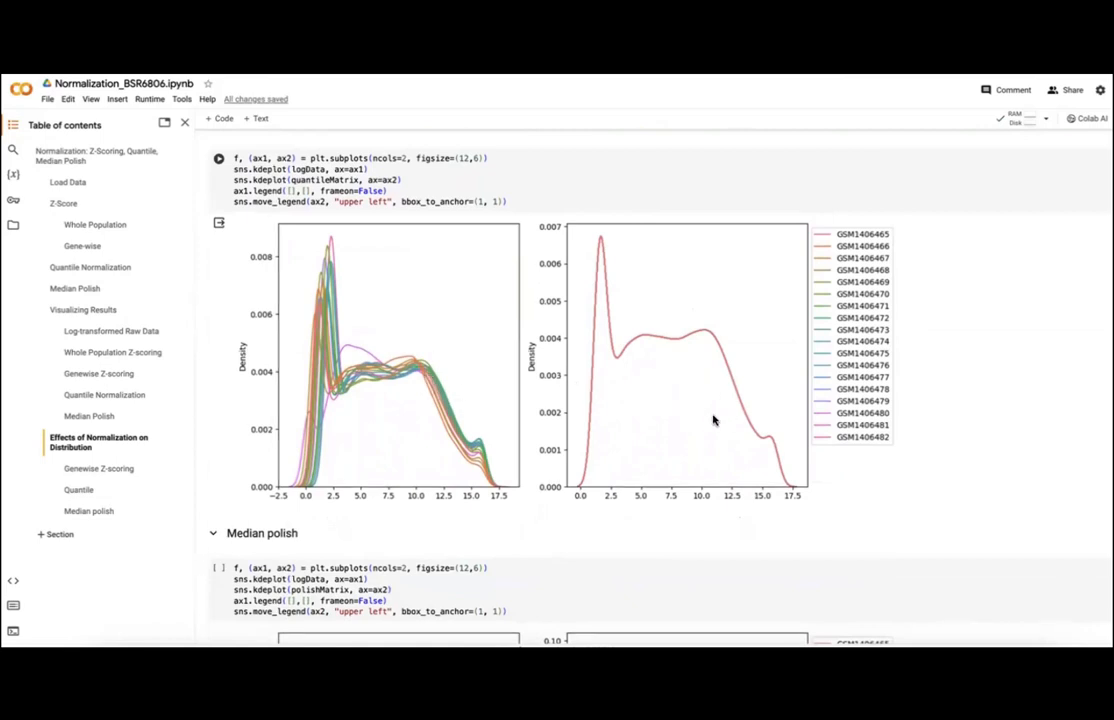
mouse_move(591, 257)
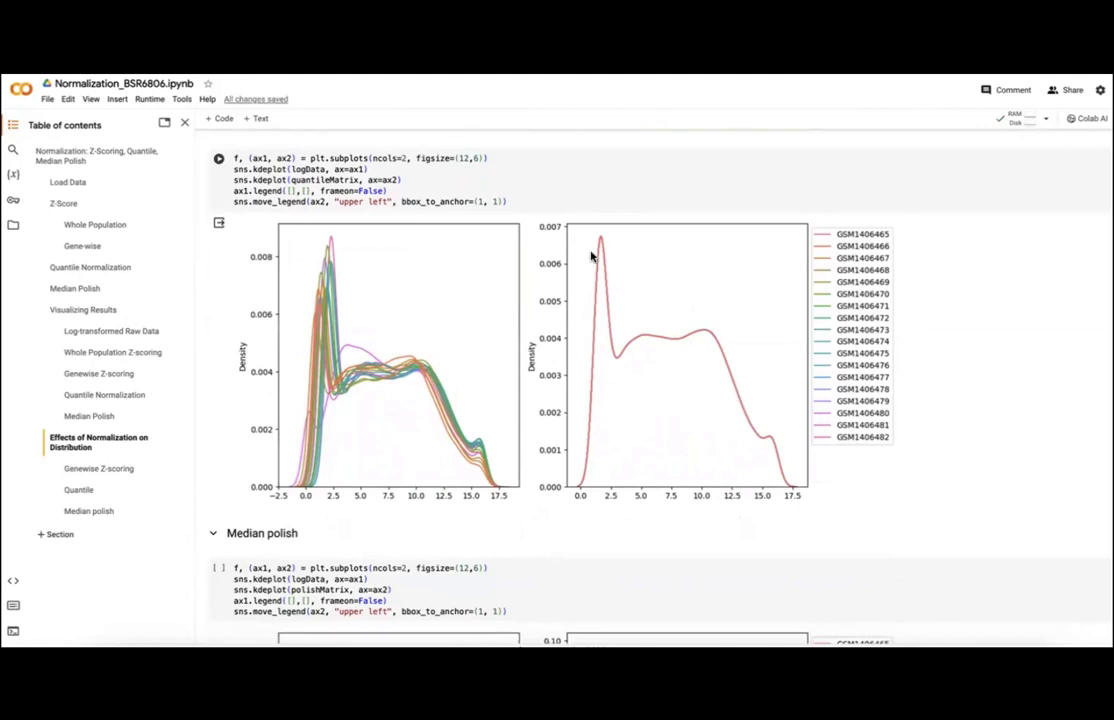
scroll(down, 3)
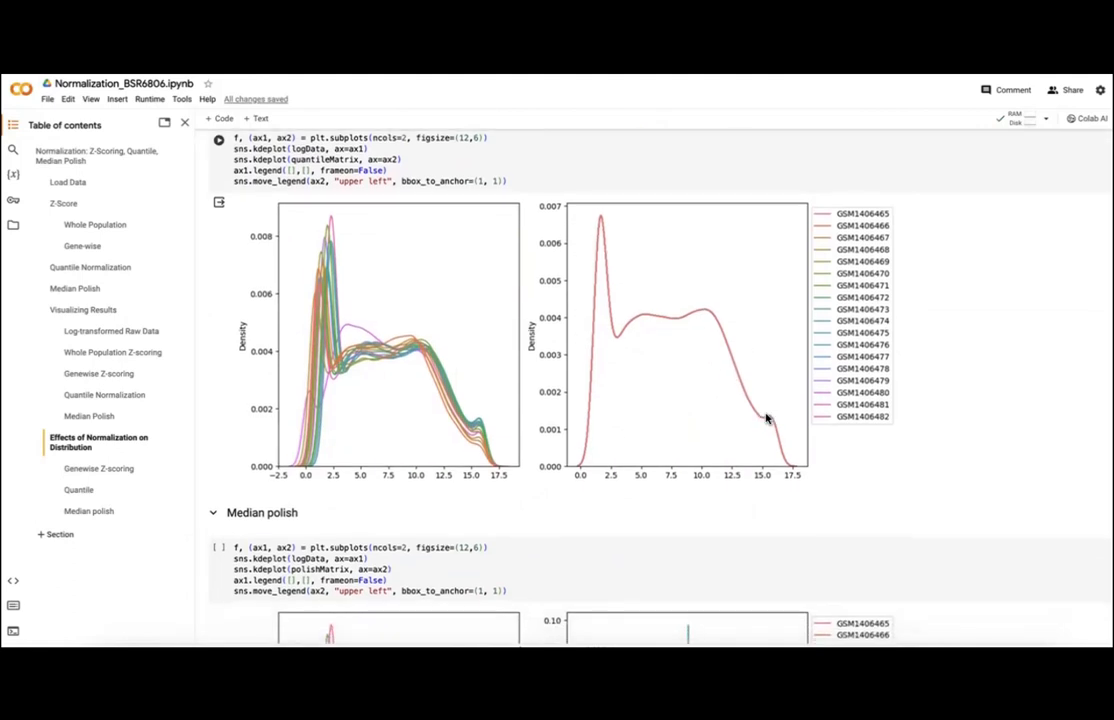
scroll(down, 3)
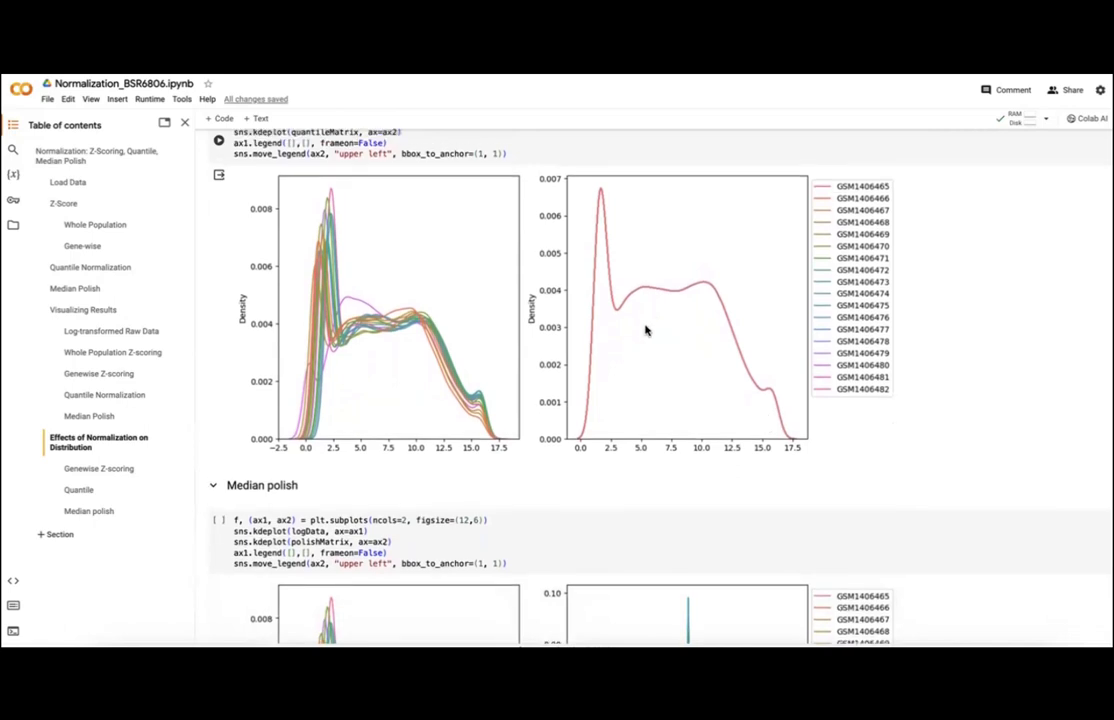
Step: View the median polish density plots peaked at zero, then scroll back toward the code
scroll(down, 3)
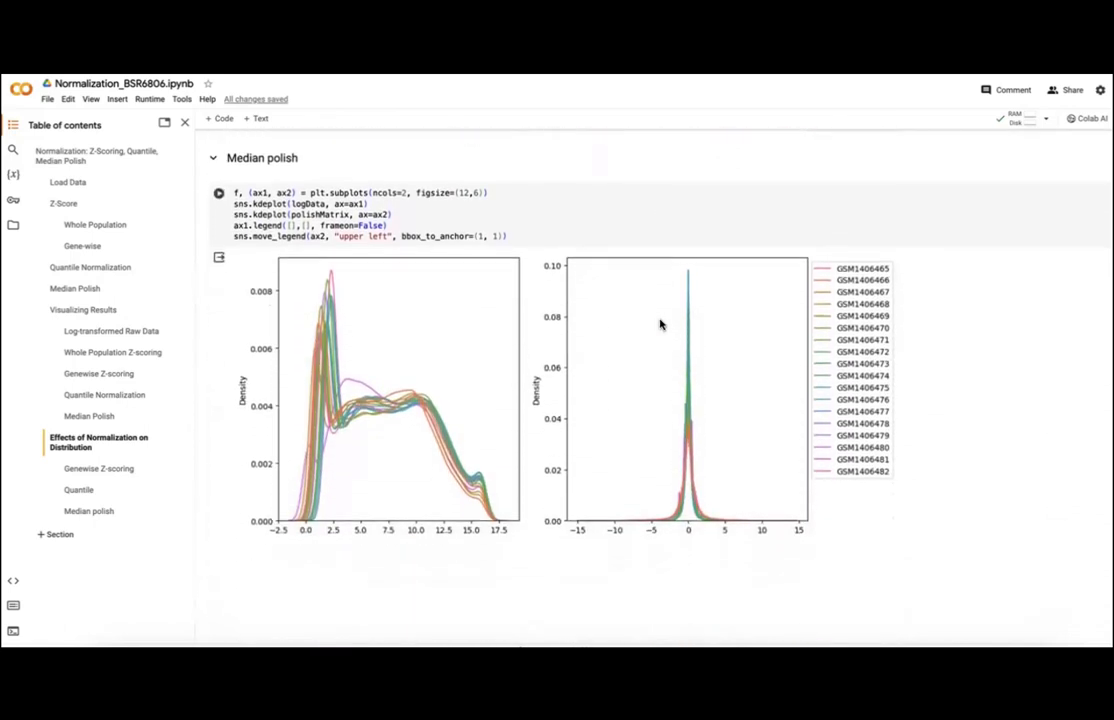
mouse_move(555, 419)
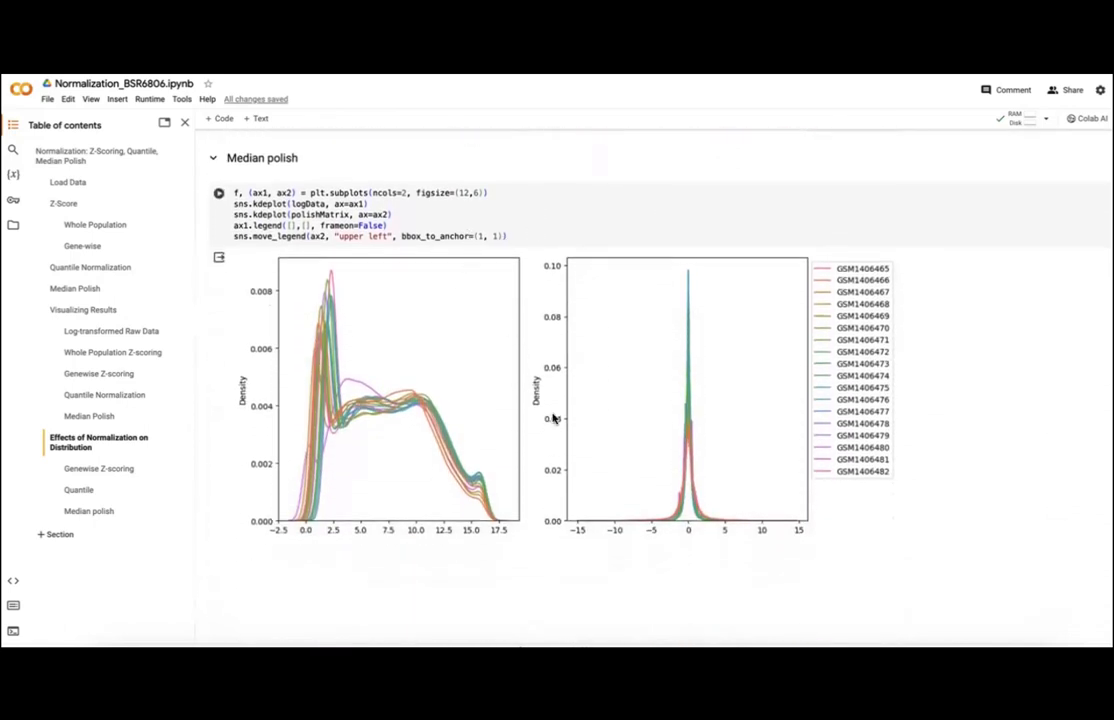
mouse_move(688, 515)
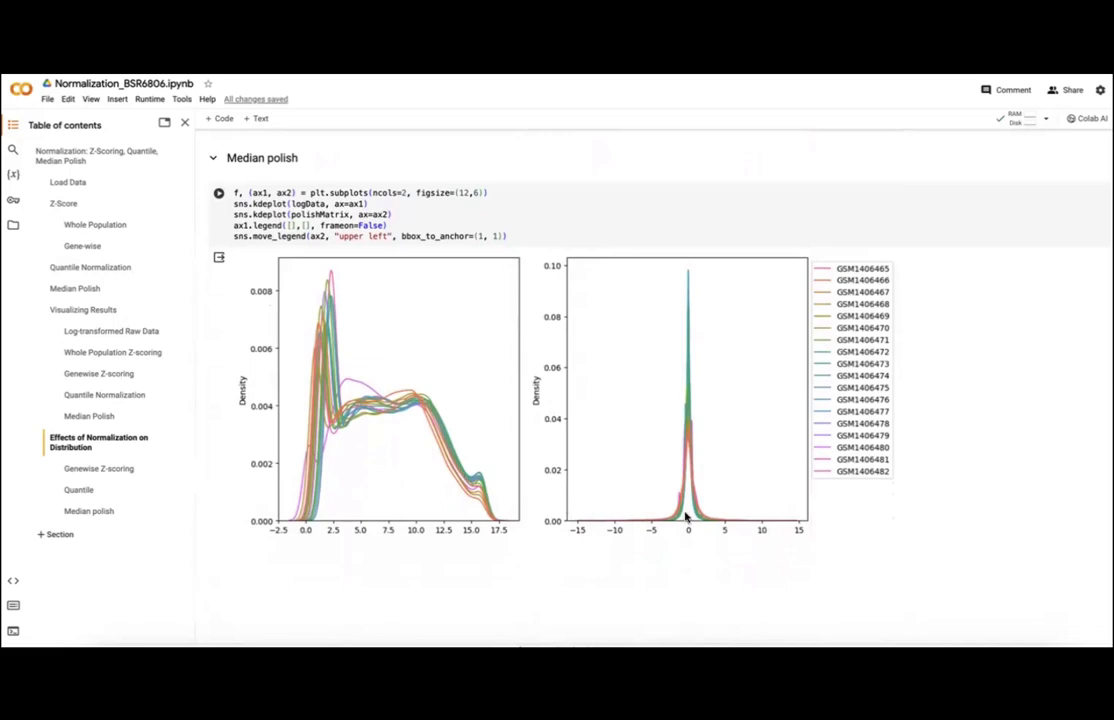
mouse_move(690, 527)
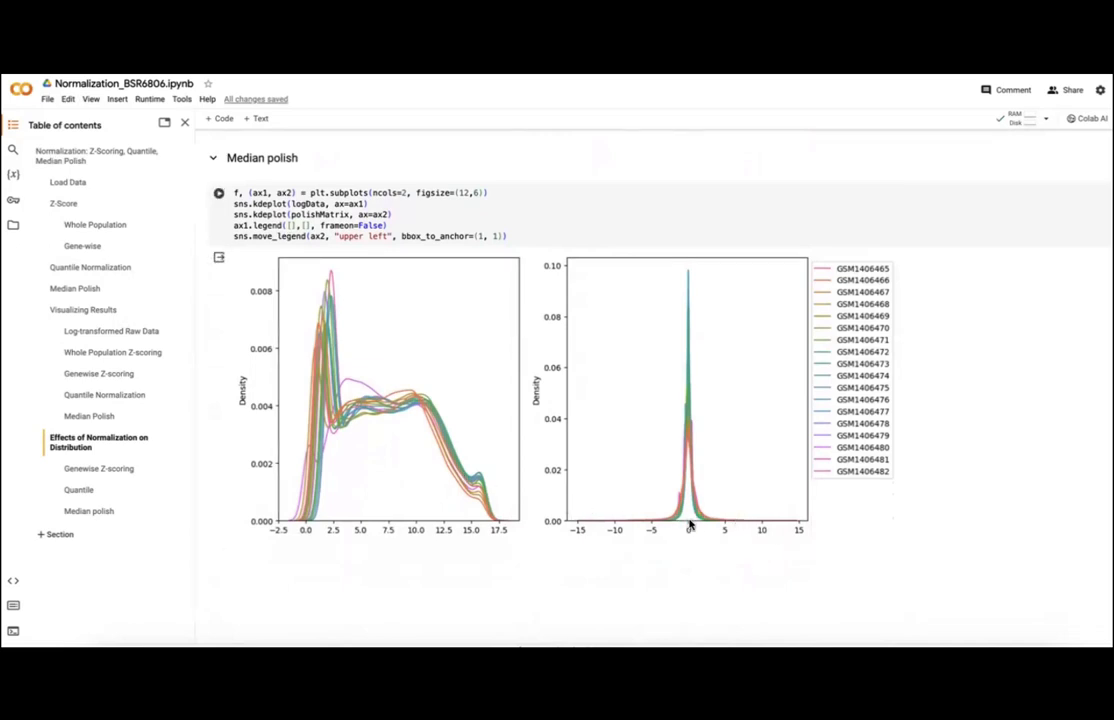
mouse_move(768, 532)
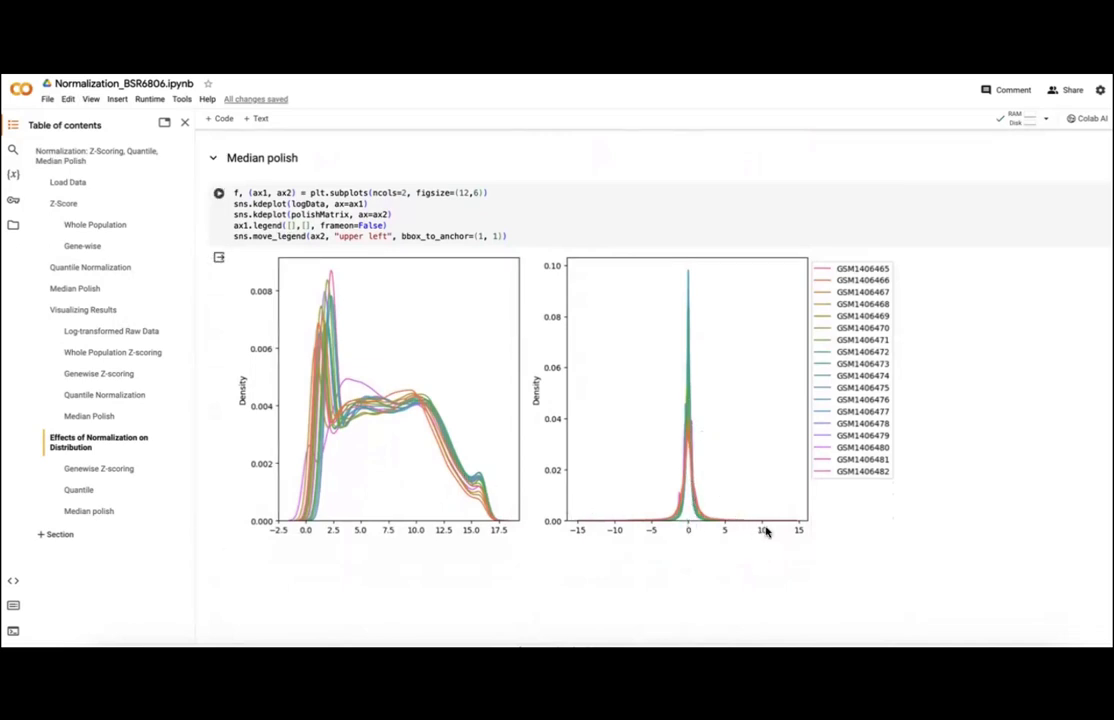
mouse_move(760, 529)
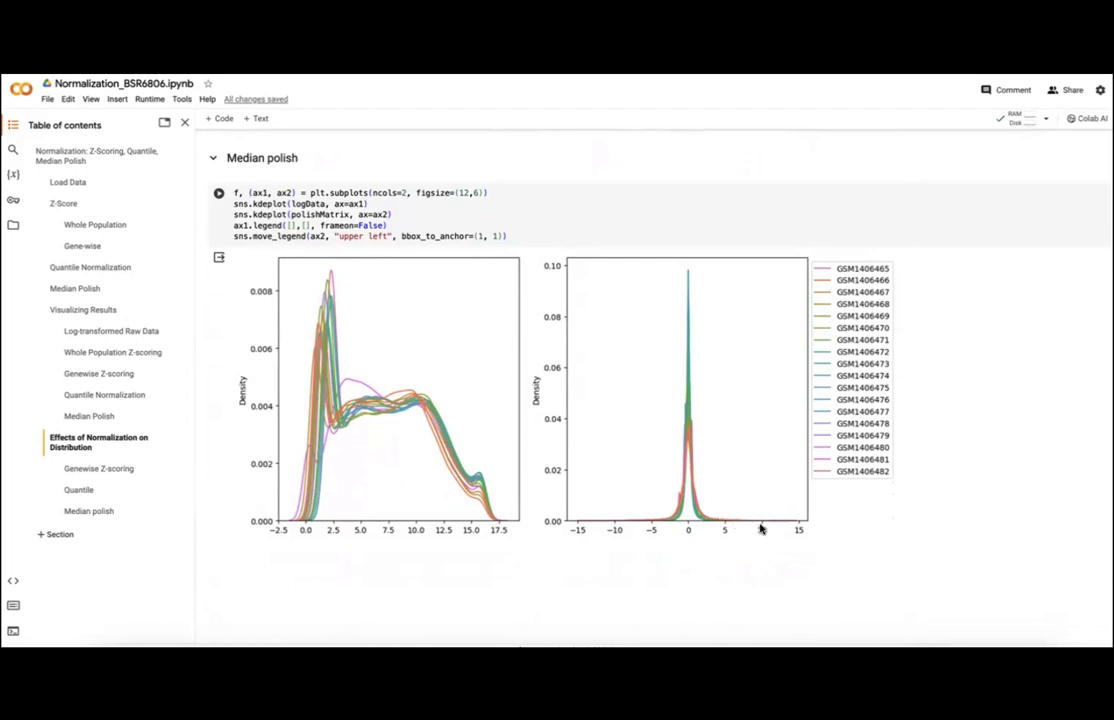
scroll(up, 3)
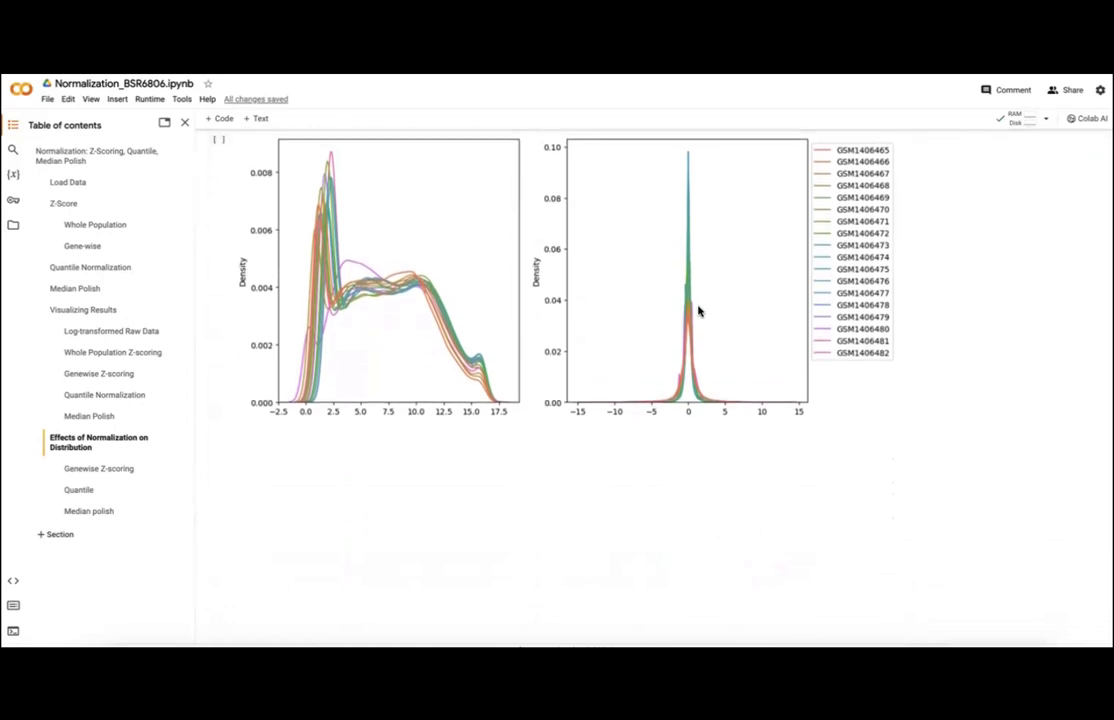
scroll(down, 3)
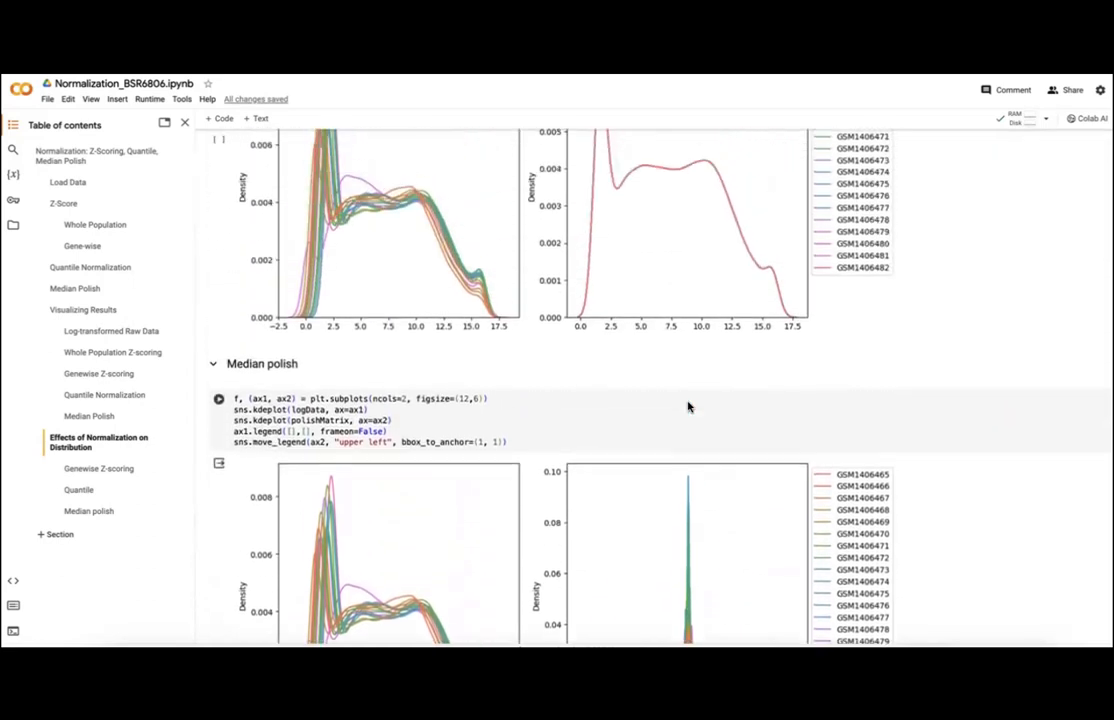
scroll(down, 3)
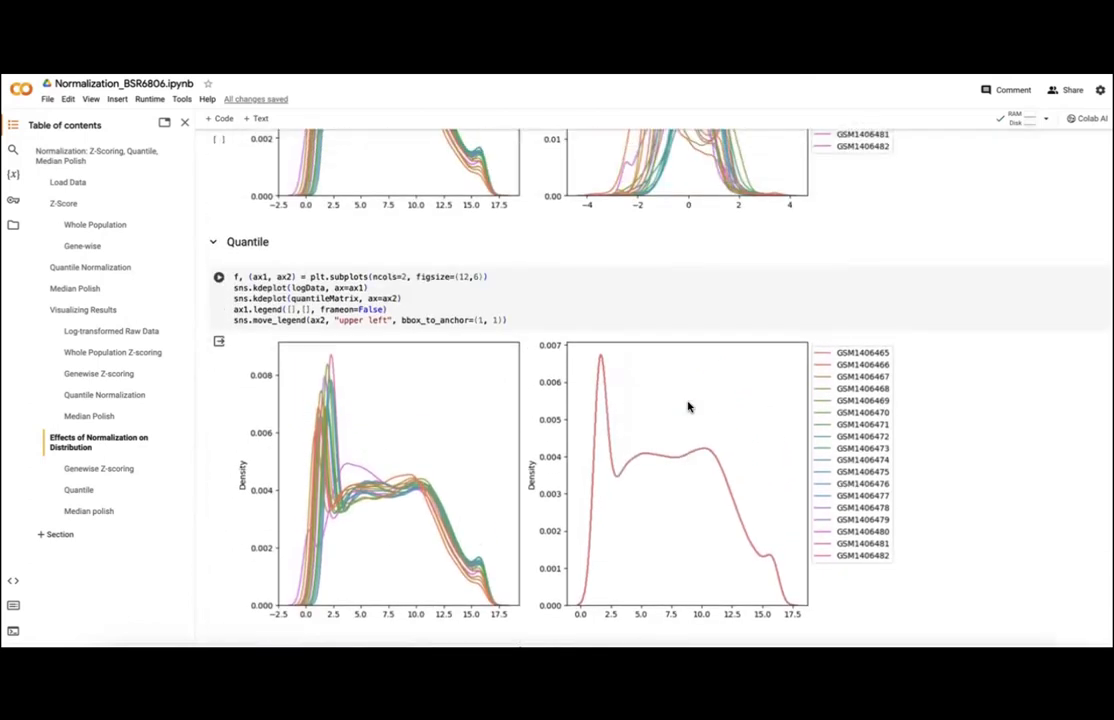
scroll(down, 3)
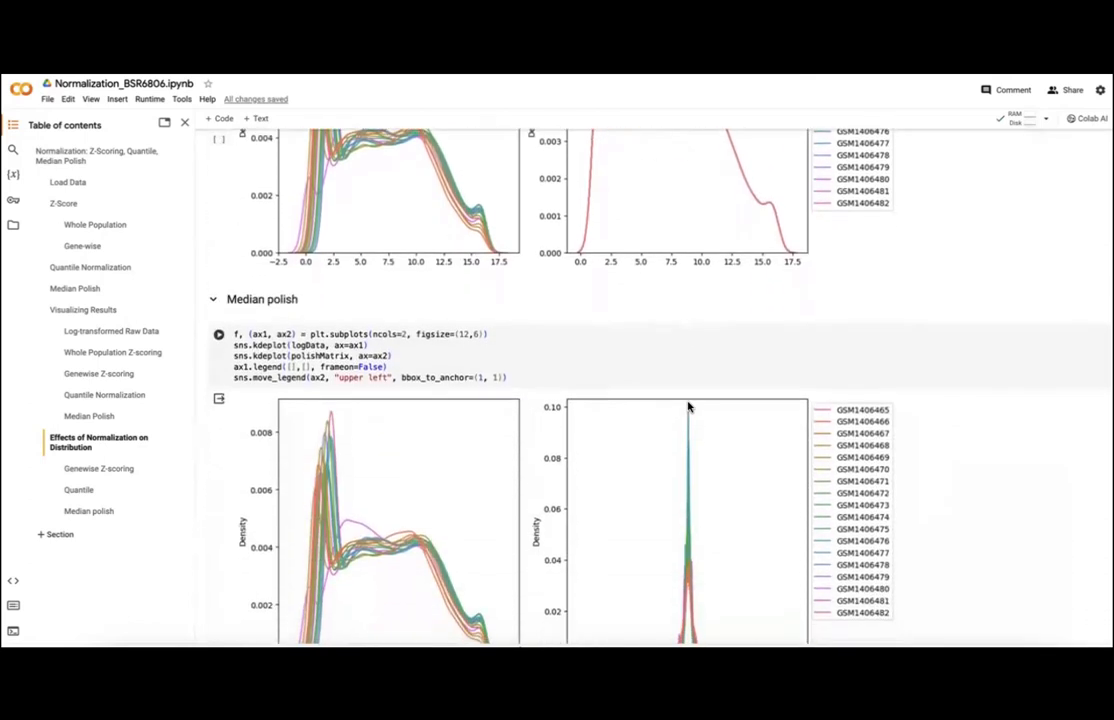
scroll(down, 3)
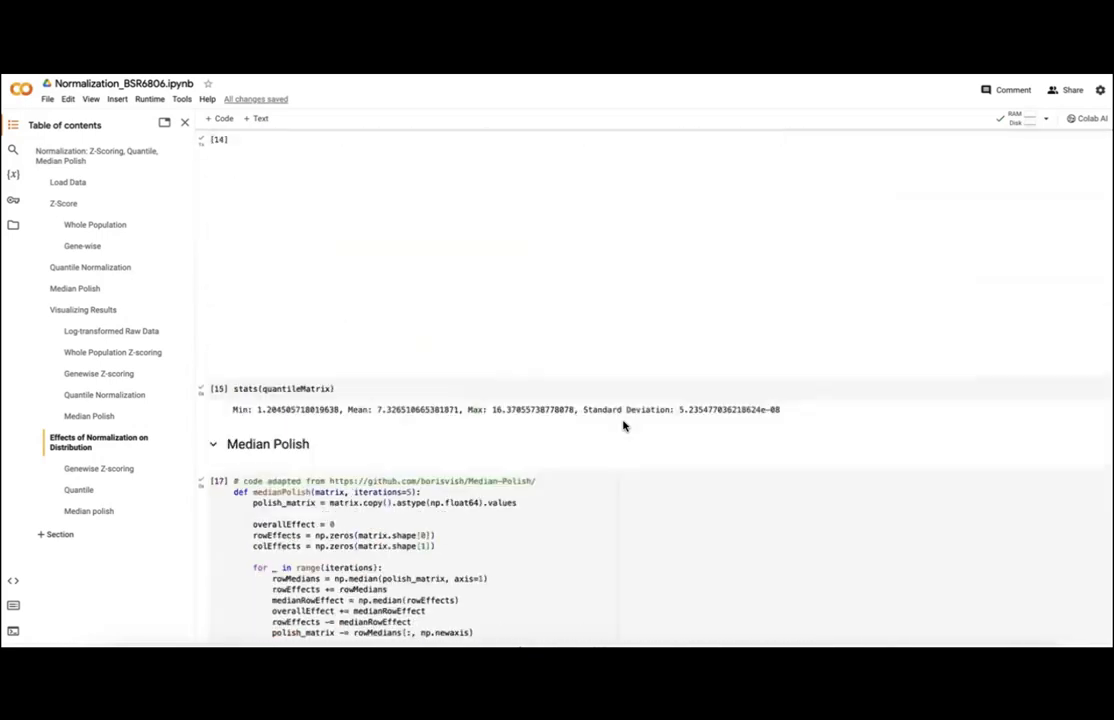
Step: Scroll from Load Data through Z-Score and Visualizing Results to Effects of Normalization on Distribution
scroll(up, 3)
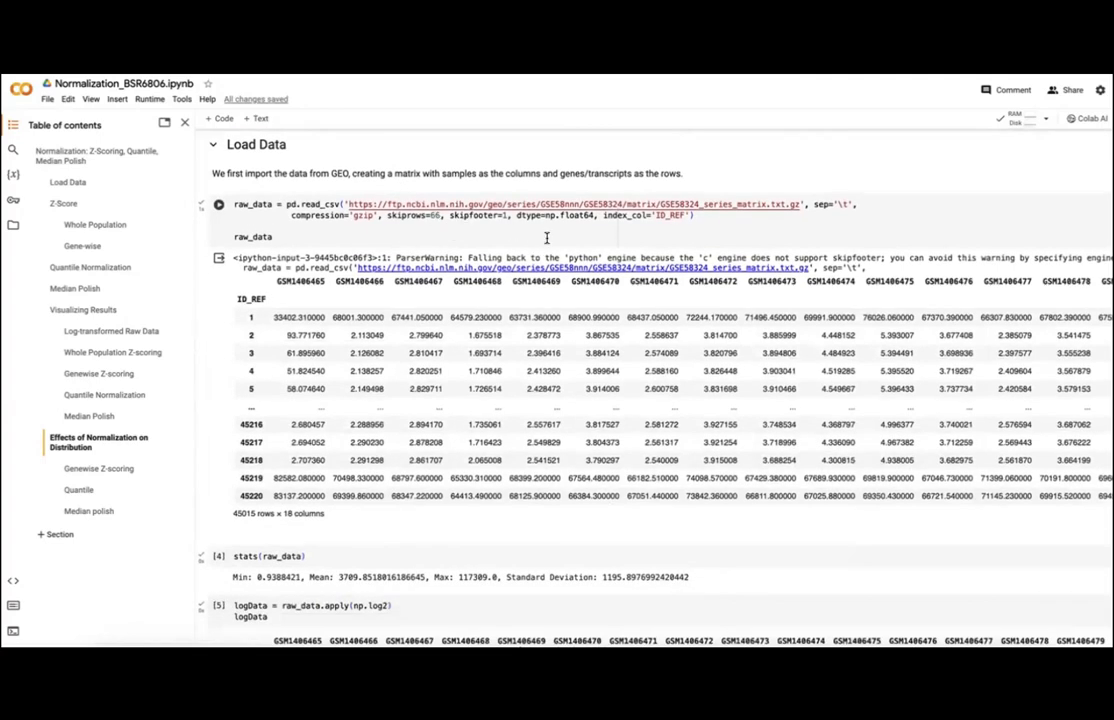
scroll(down, 3)
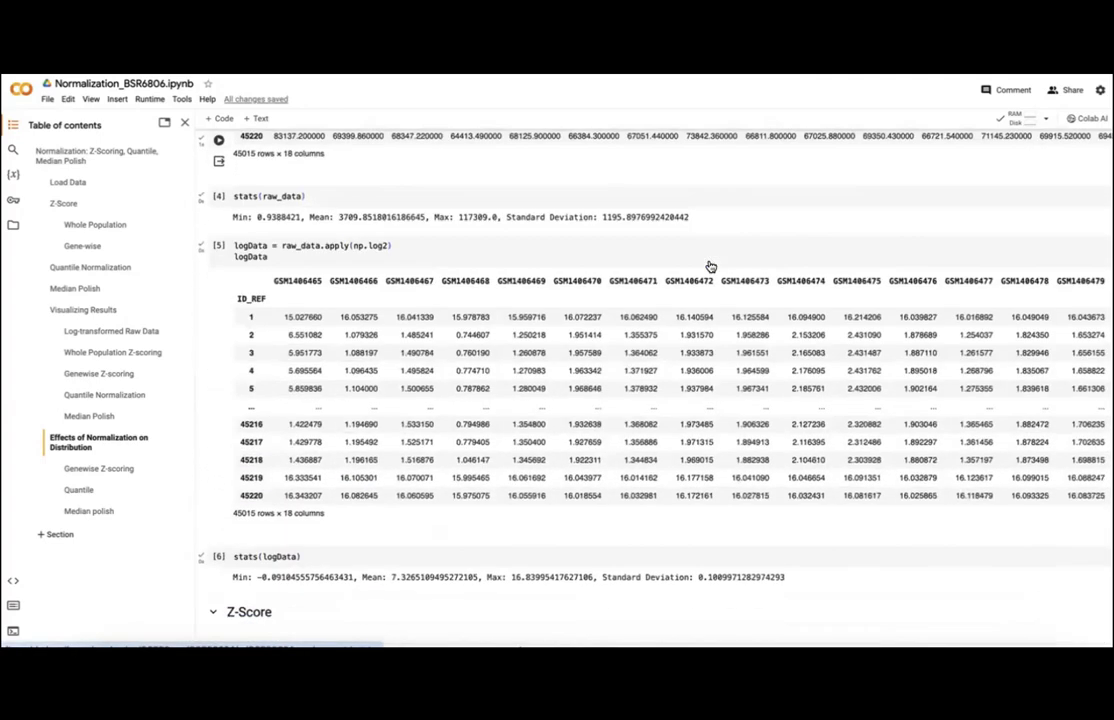
scroll(down, 3)
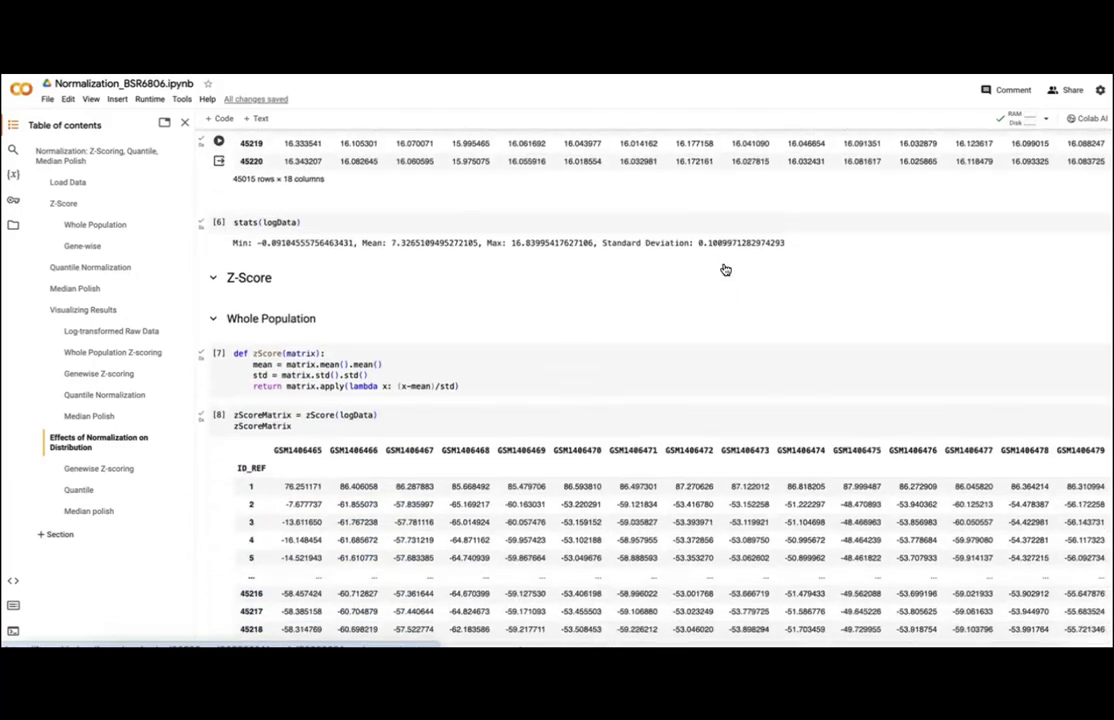
scroll(down, 3)
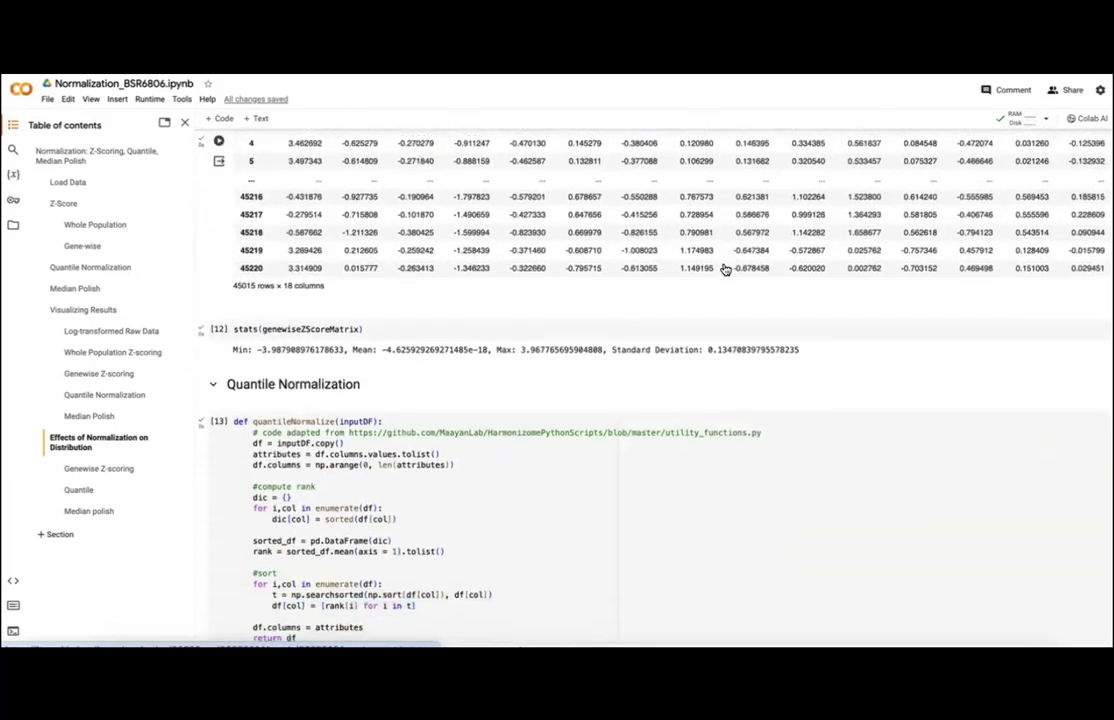
scroll(down, 3)
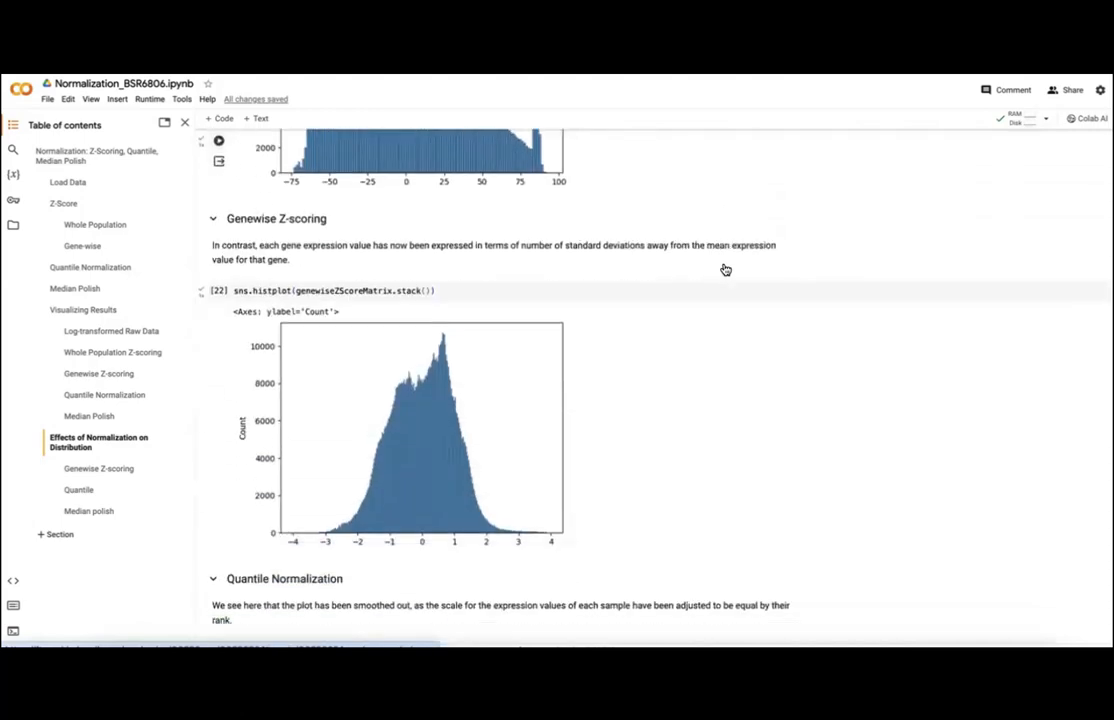
scroll(down, 3)
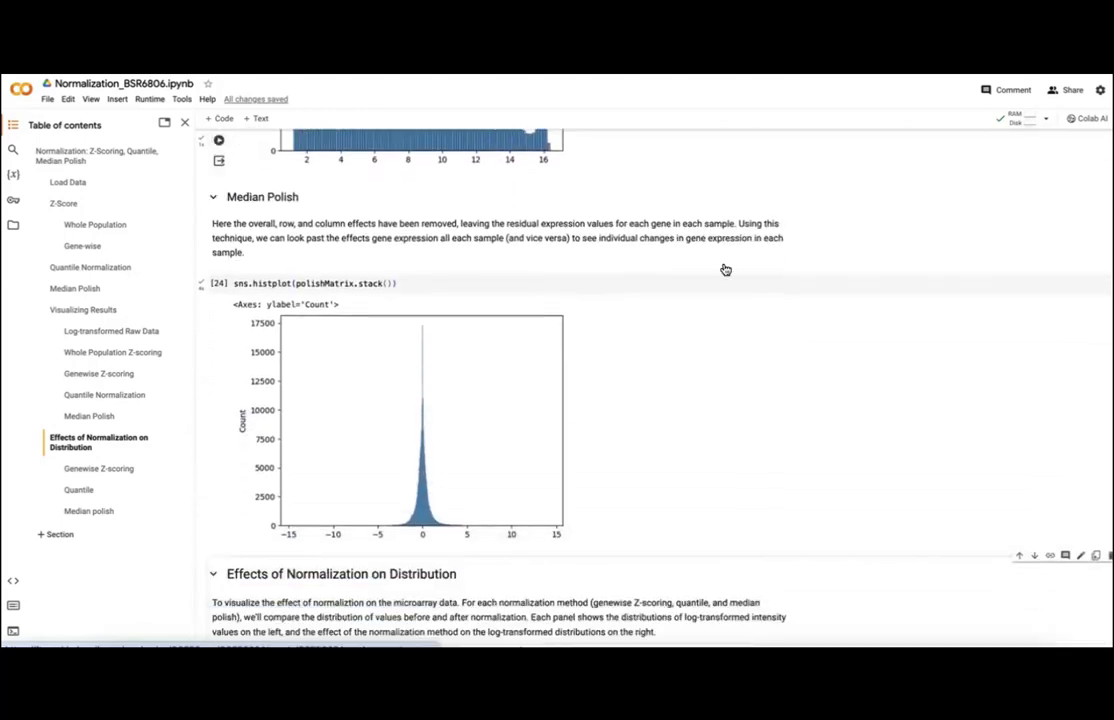